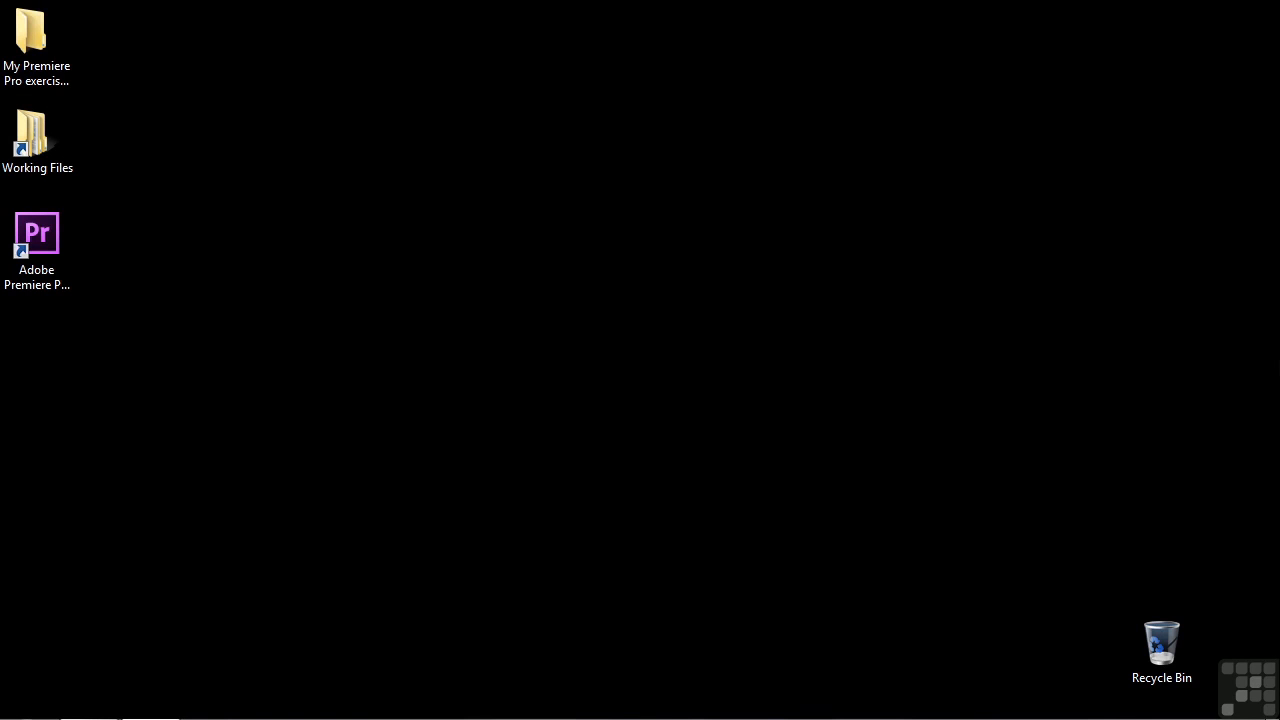
Open the Working Files desktop shortcut to reach the projects folder
{"action": "left_click", "coordinate": [37, 140]}
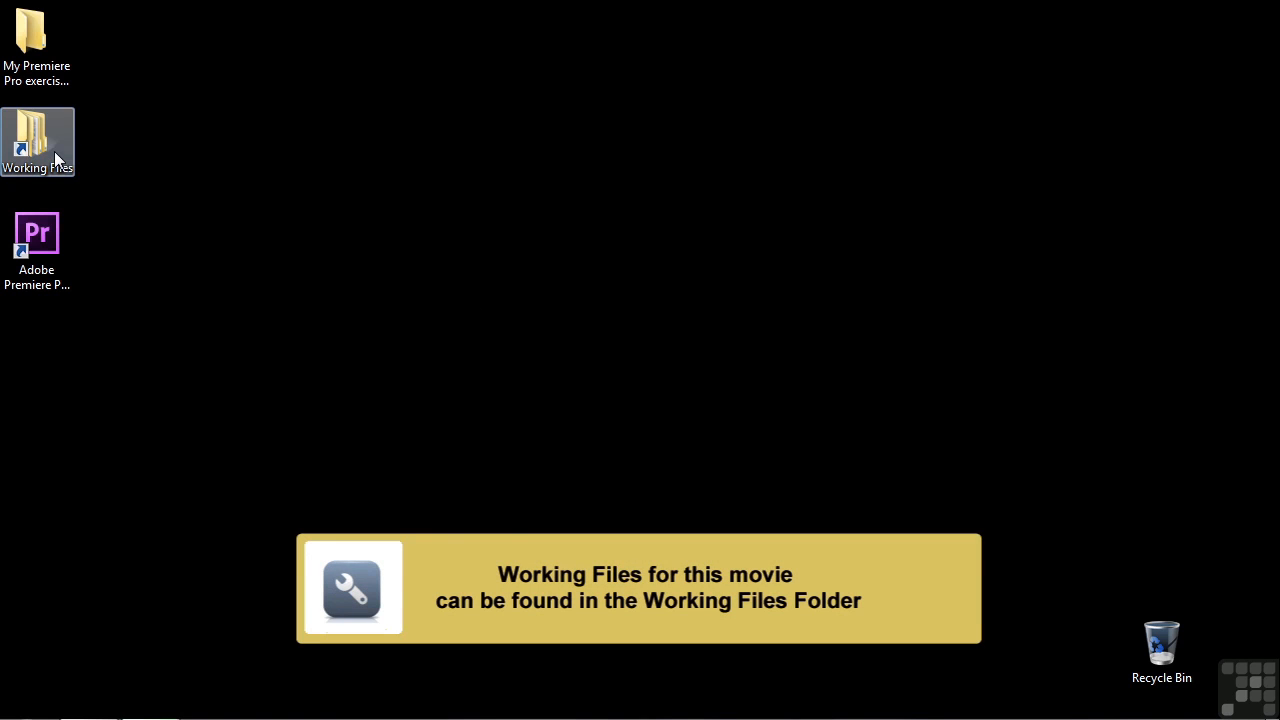
{"action": "double_click", "coordinate": [37, 142]}
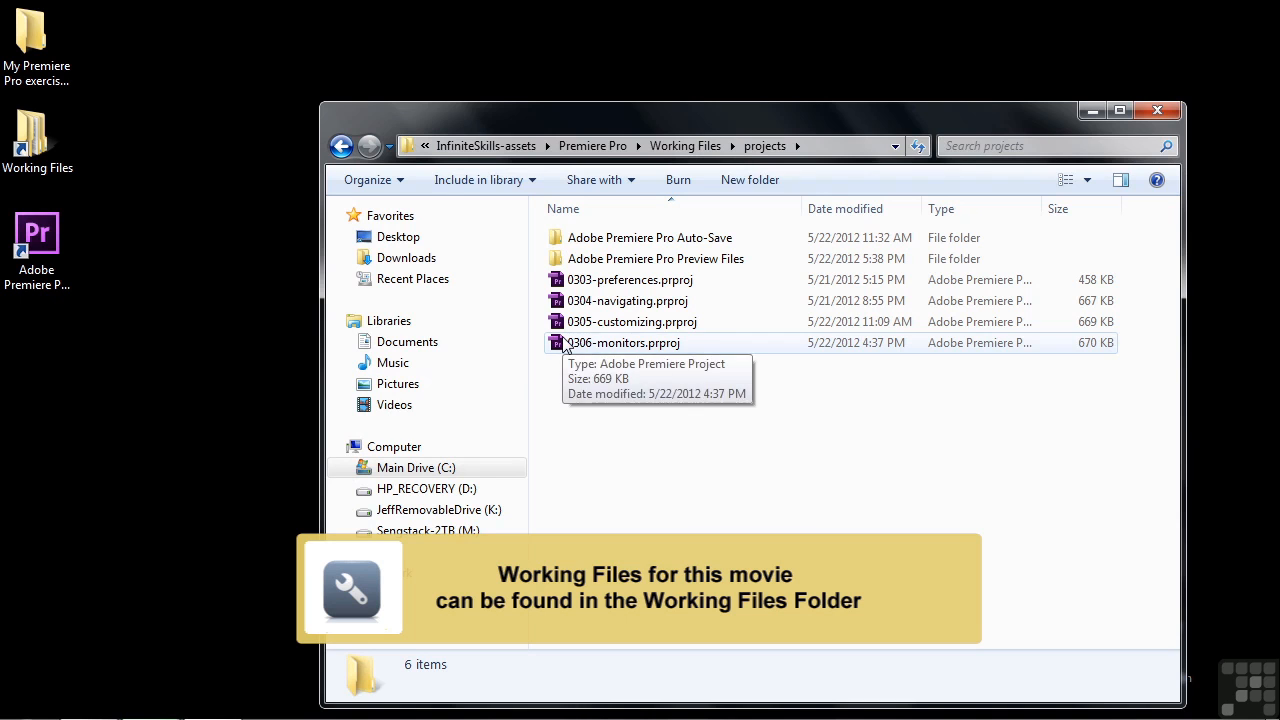
Launch 0306-monitors.prproj in Premiere Pro
{"action": "double_click", "coordinate": [624, 342]}
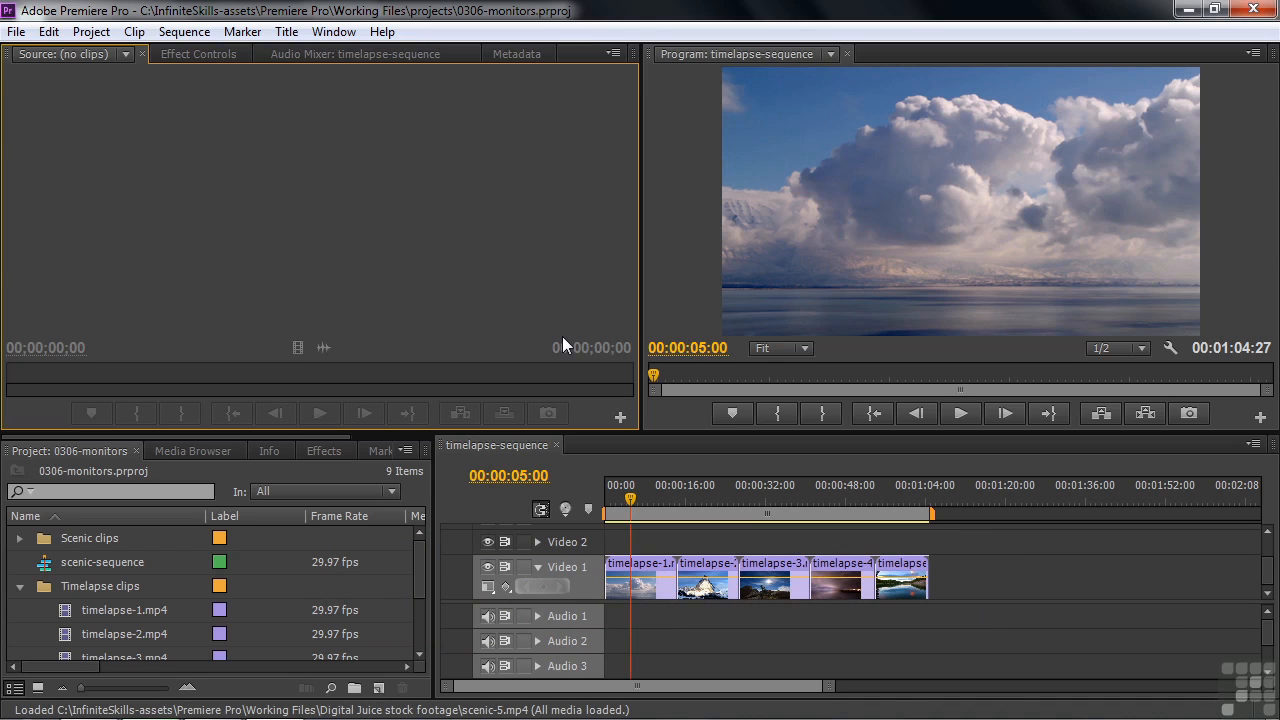
{"action": "mouse_move", "coordinate": [967, 206]}
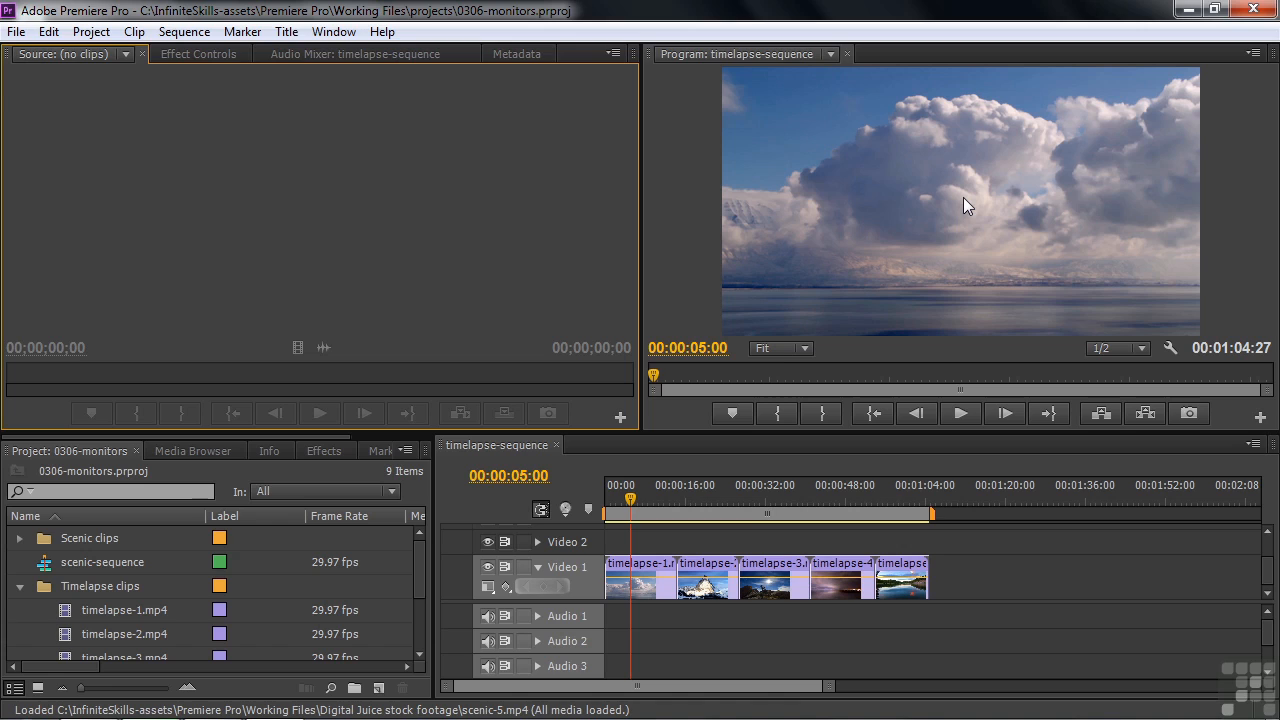
{"action": "mouse_move", "coordinate": [1189, 413]}
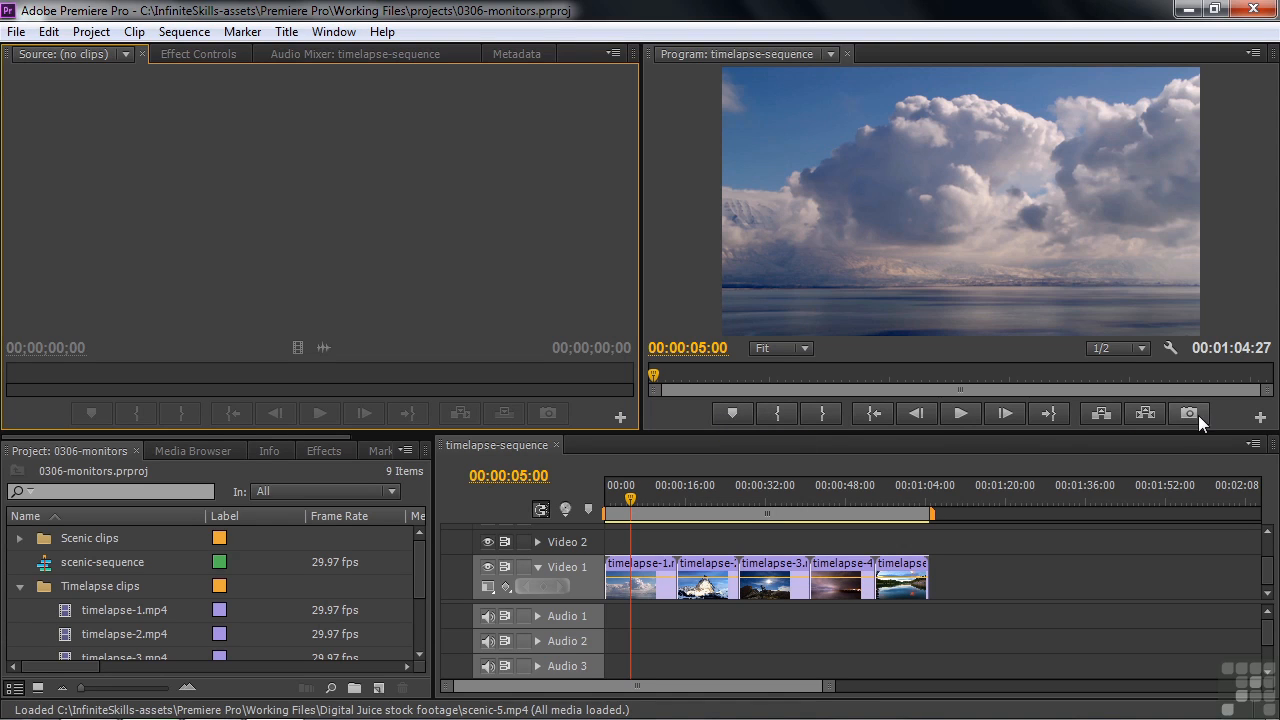
{"action": "mouse_move", "coordinate": [1220, 422]}
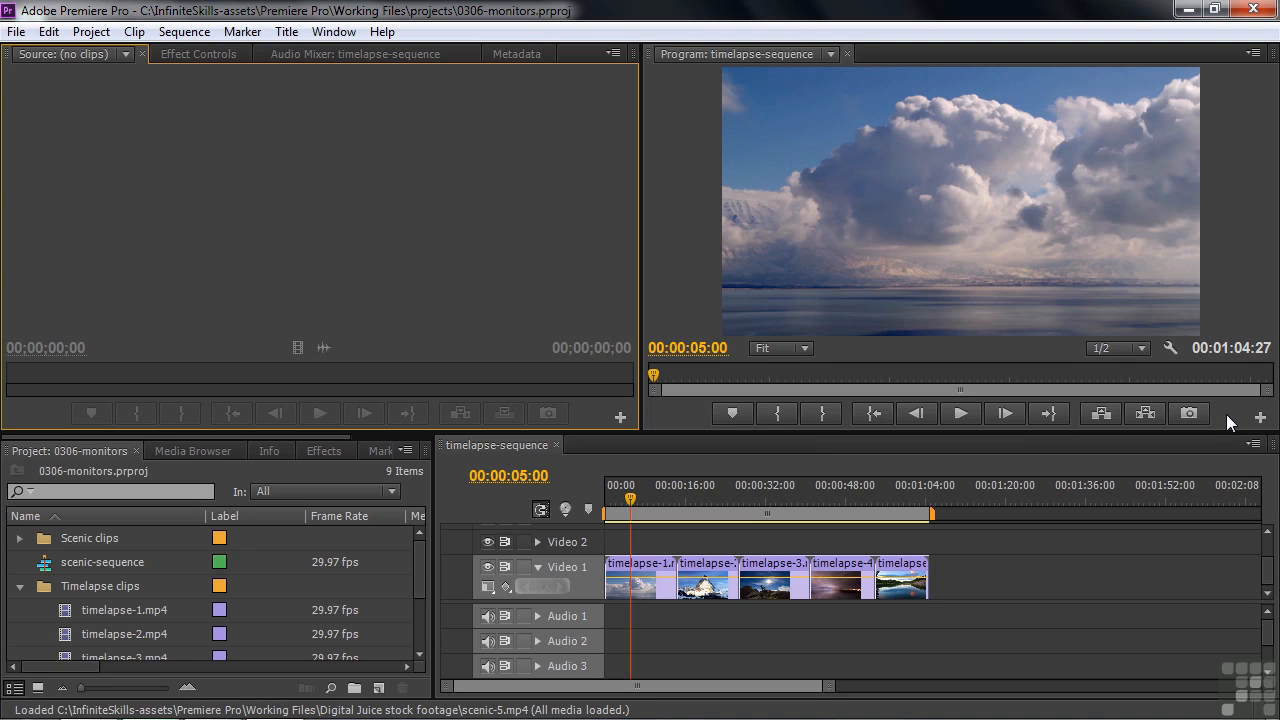
{"action": "mouse_move", "coordinate": [378, 187]}
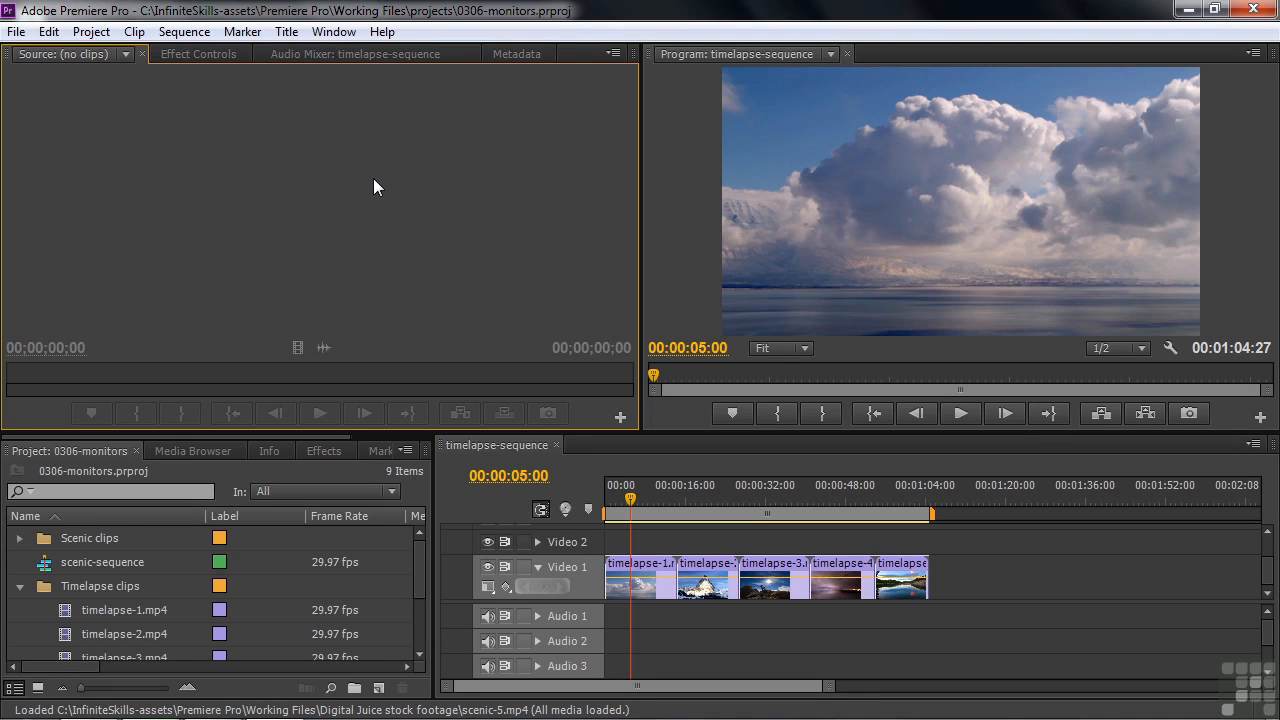
{"action": "mouse_move", "coordinate": [20, 545]}
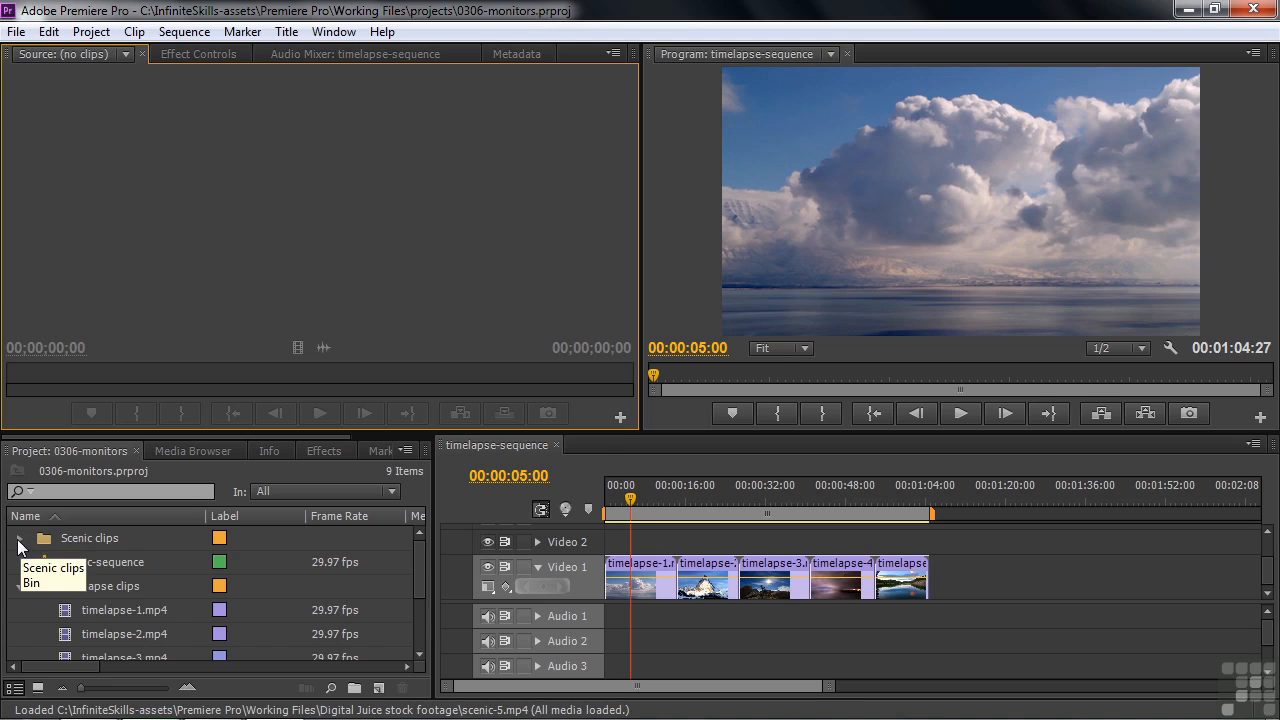
Expand the Scenic clips bin and load scenic-5.mp4 in the Source Monitor
{"action": "left_click", "coordinate": [18, 538]}
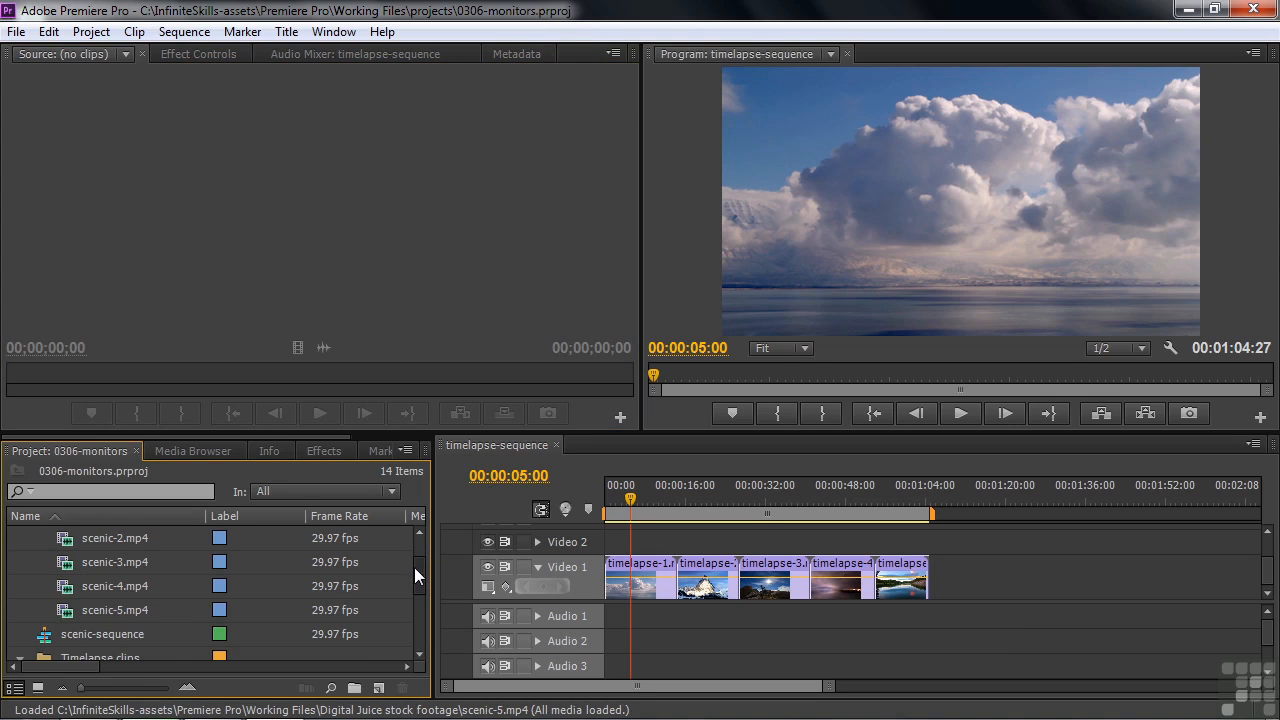
{"action": "mouse_move", "coordinate": [65, 610]}
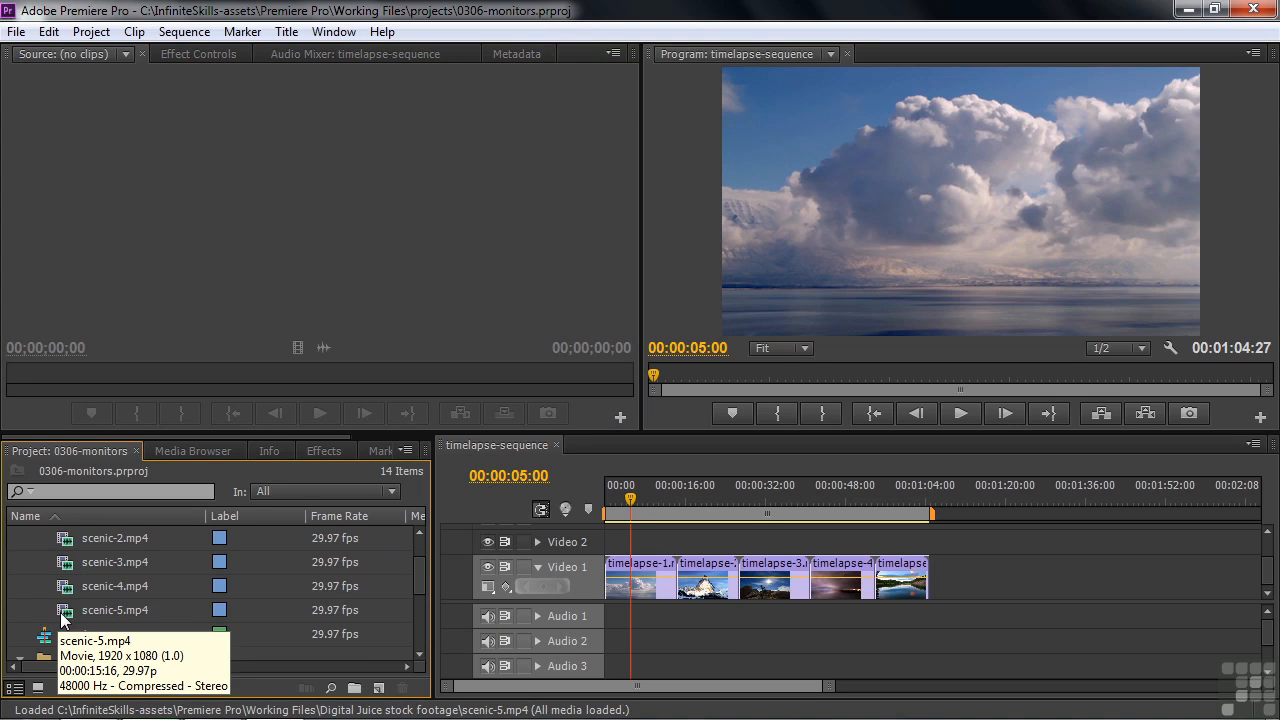
{"action": "double_click", "coordinate": [114, 610]}
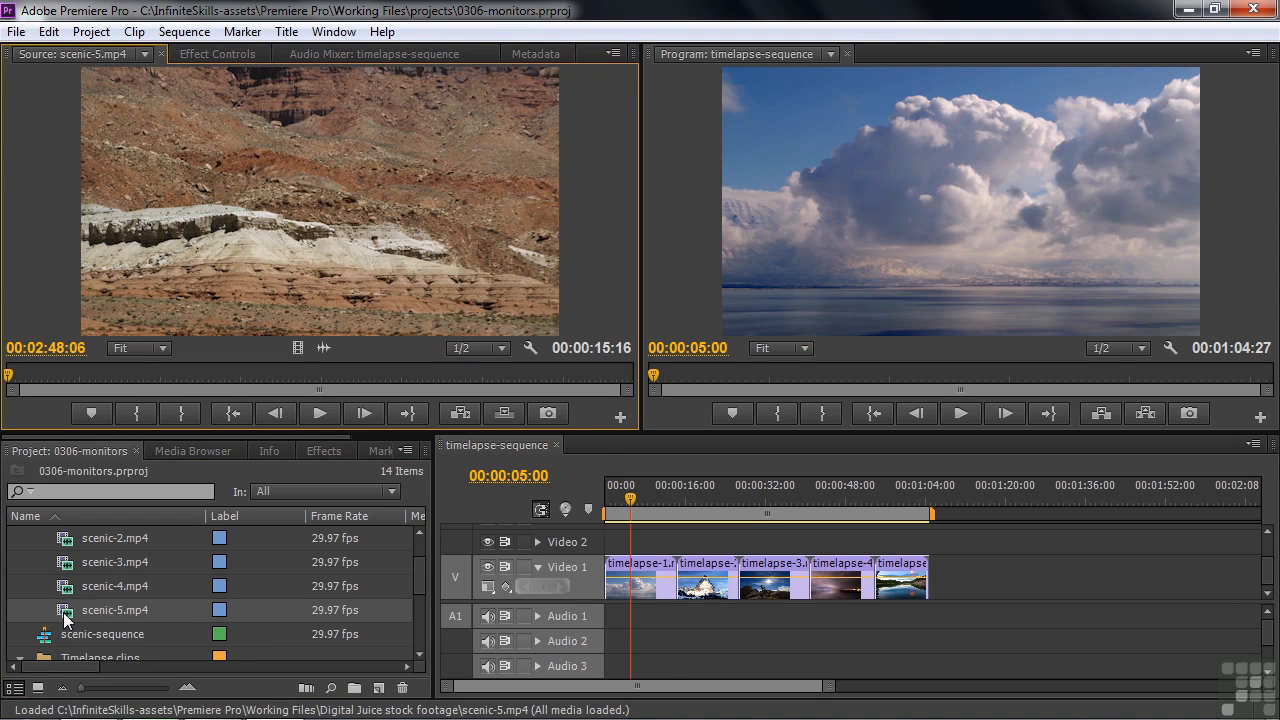
{"action": "mouse_move", "coordinate": [330, 418]}
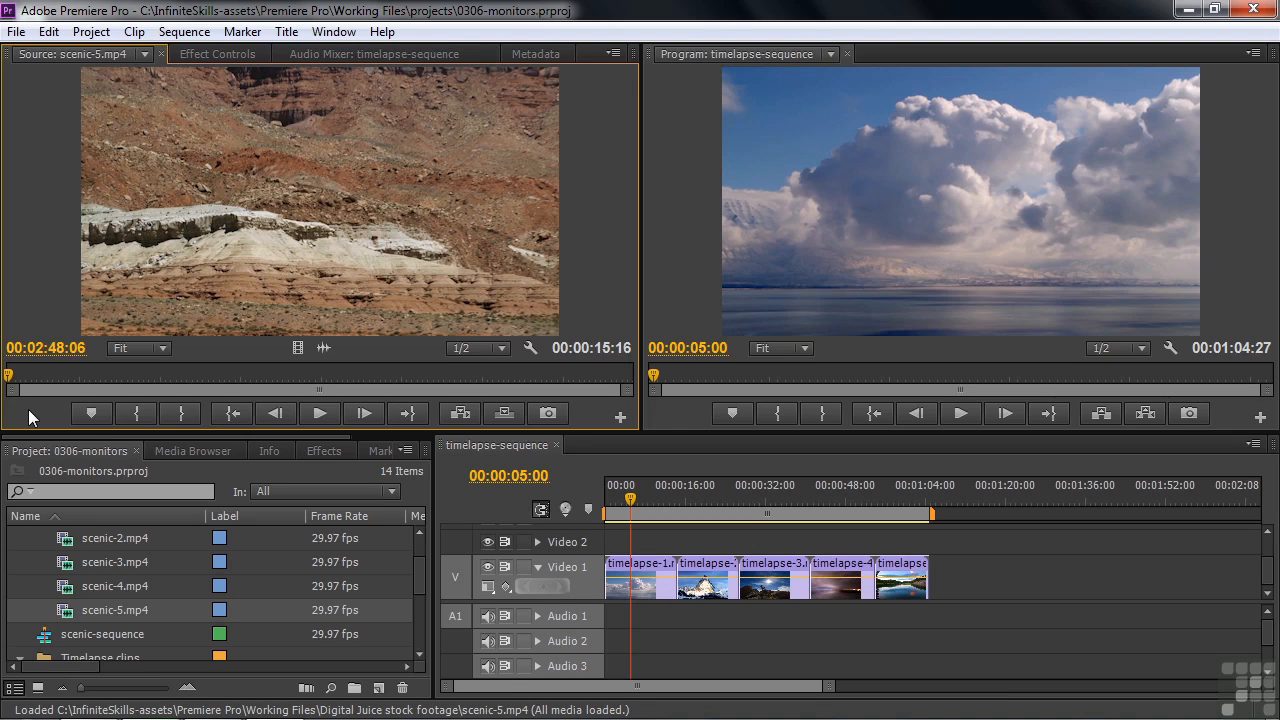
{"action": "mouse_move", "coordinate": [590, 410]}
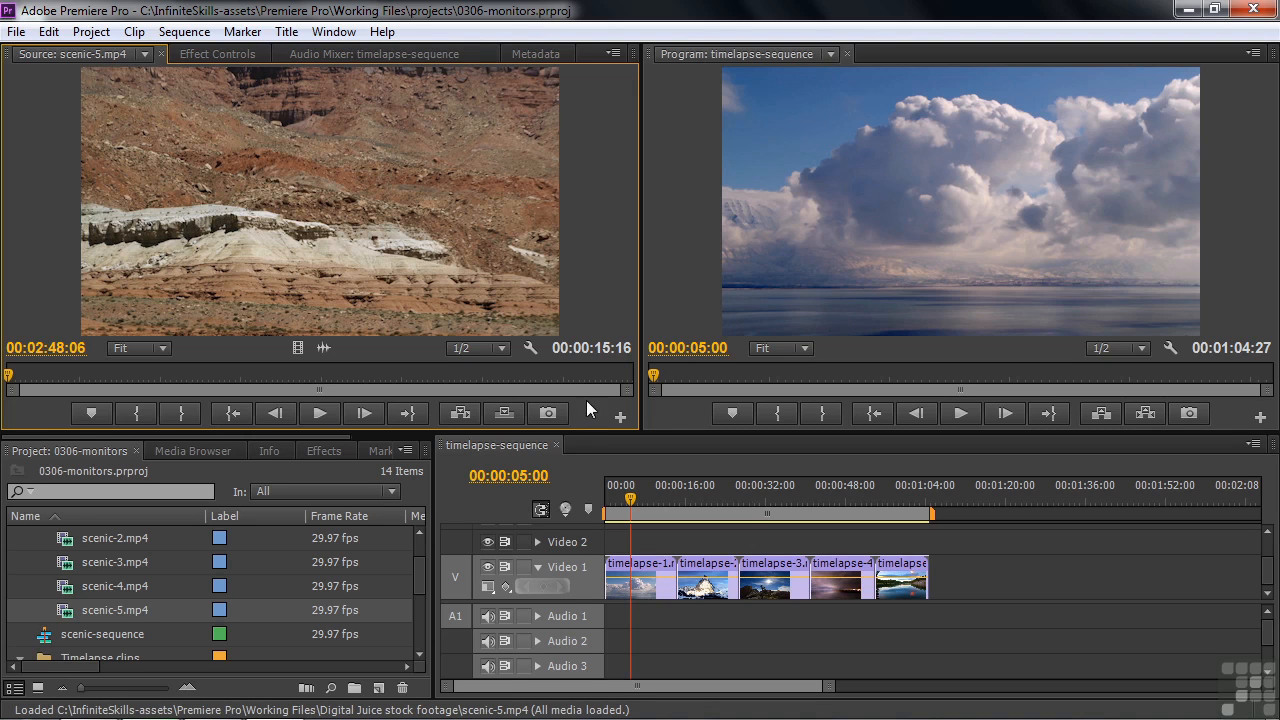
{"action": "mouse_move", "coordinate": [585, 415]}
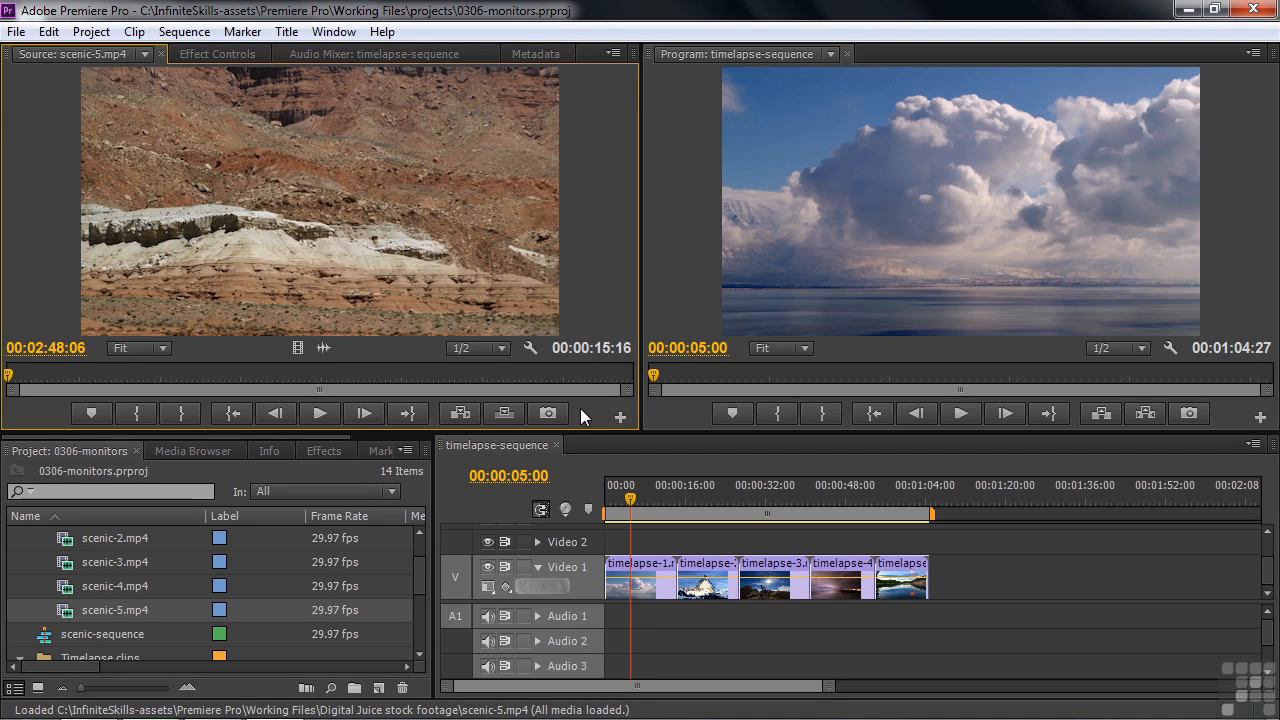
{"action": "mouse_move", "coordinate": [620, 416]}
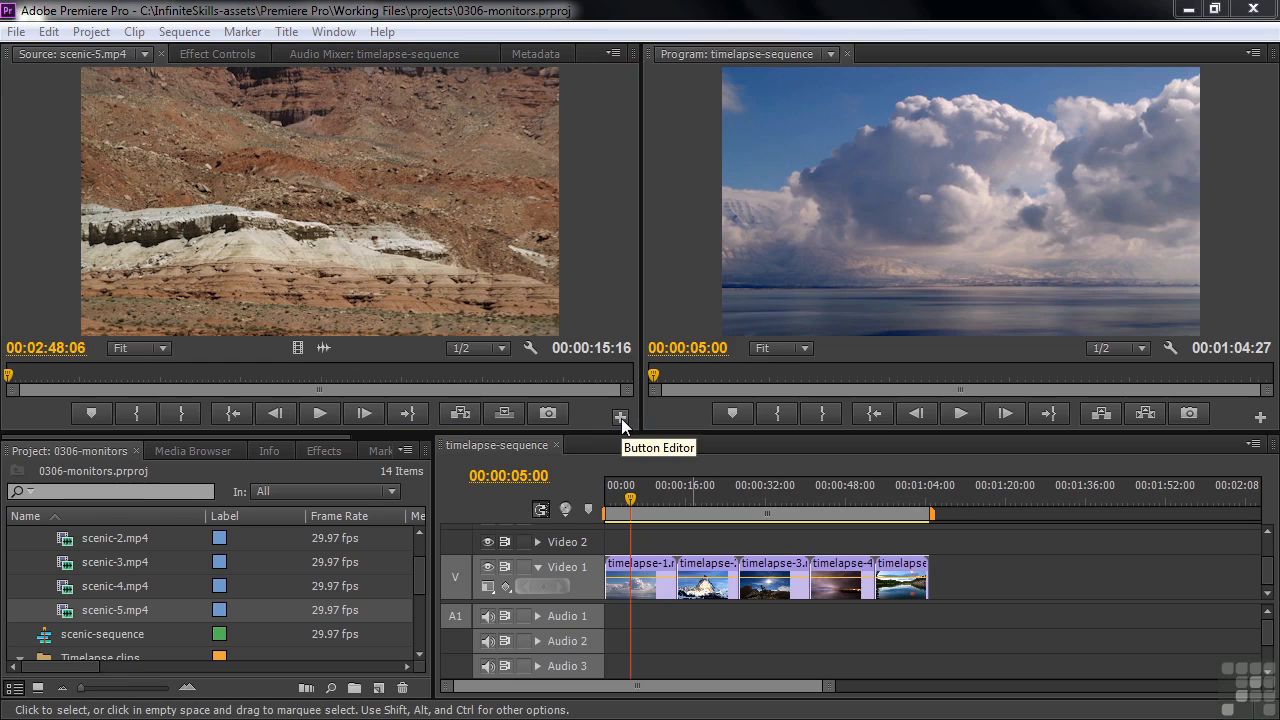
Open the Source Monitor's Button Editor
{"action": "left_click", "coordinate": [620, 413]}
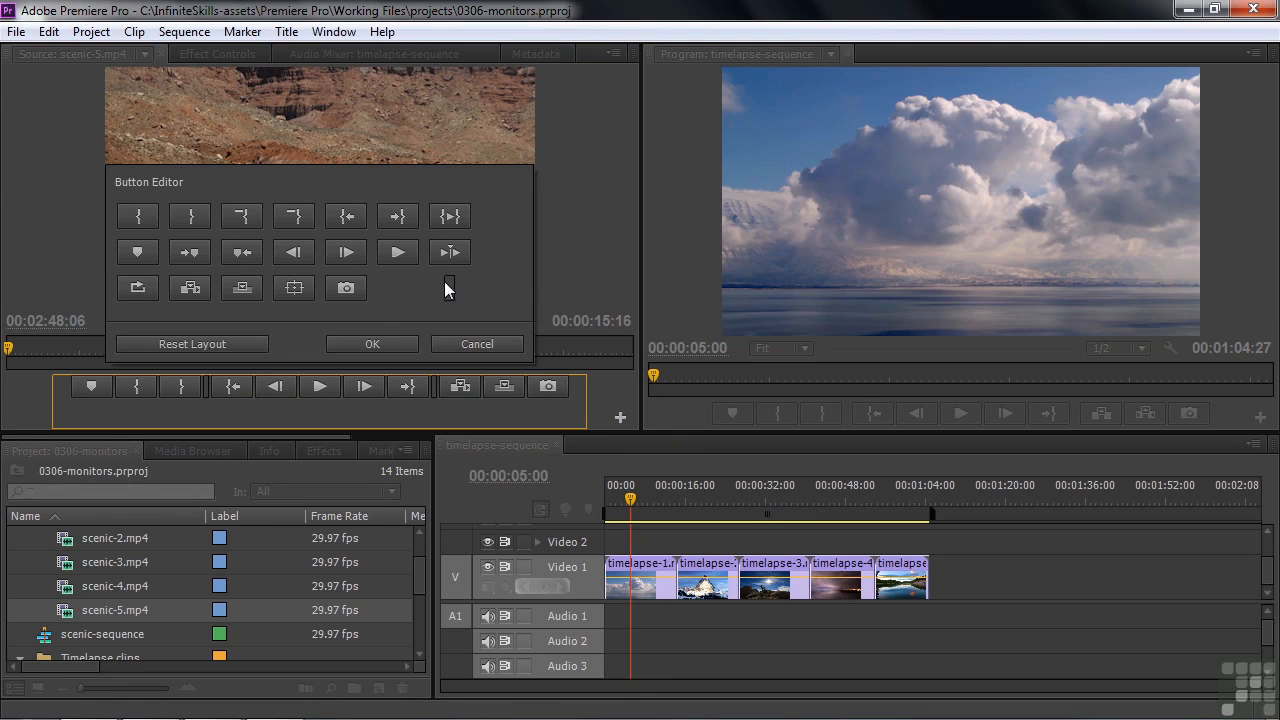
{"action": "mouse_move", "coordinate": [390, 315]}
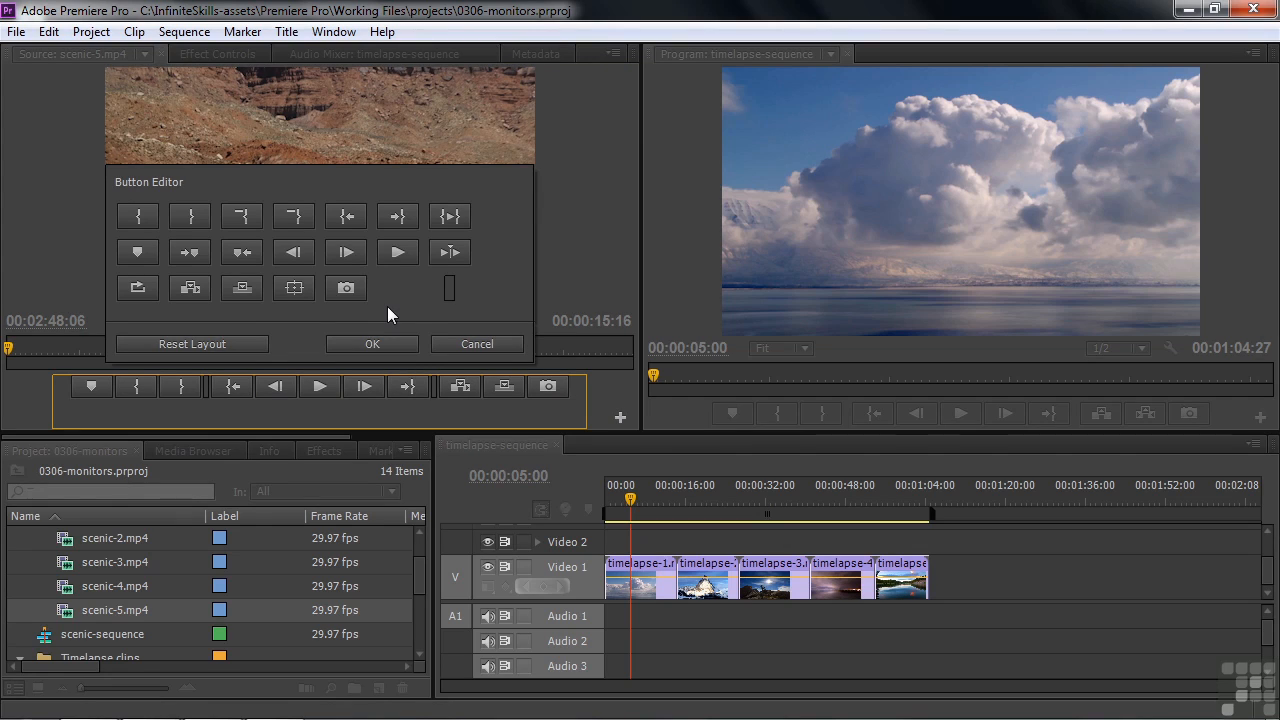
{"action": "mouse_move", "coordinate": [294, 288]}
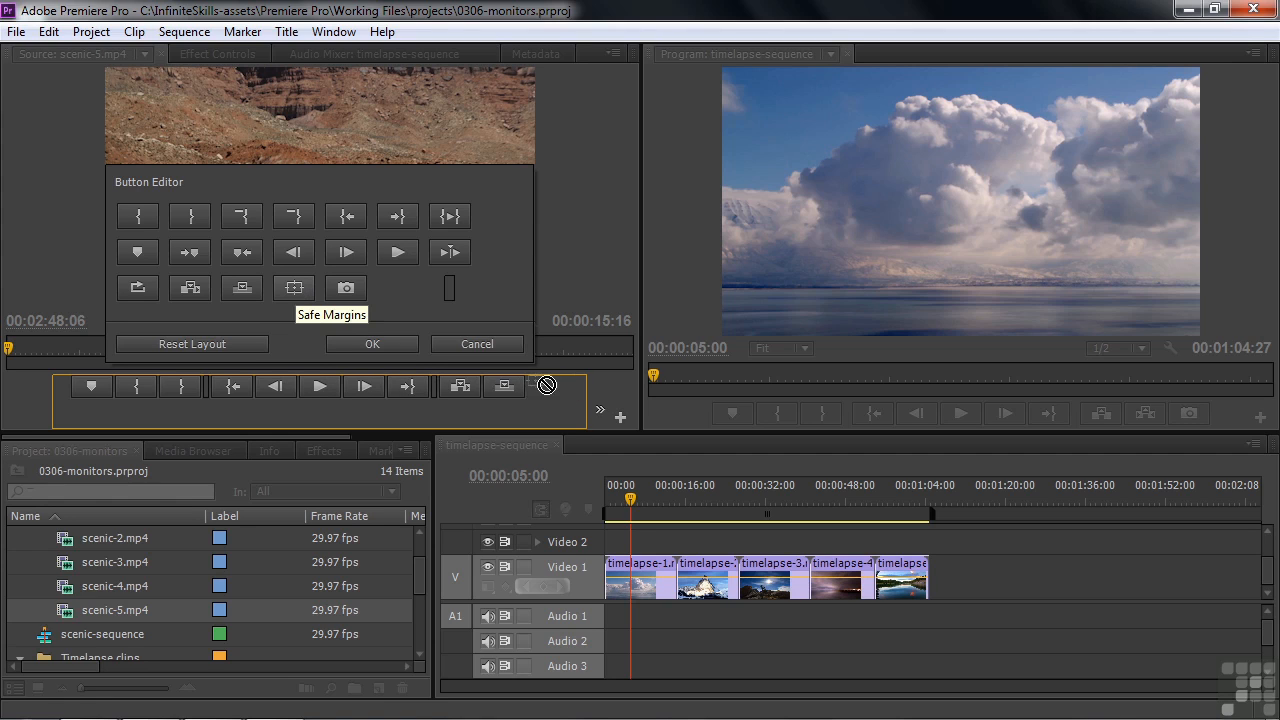
{"action": "mouse_move", "coordinate": [551, 389]}
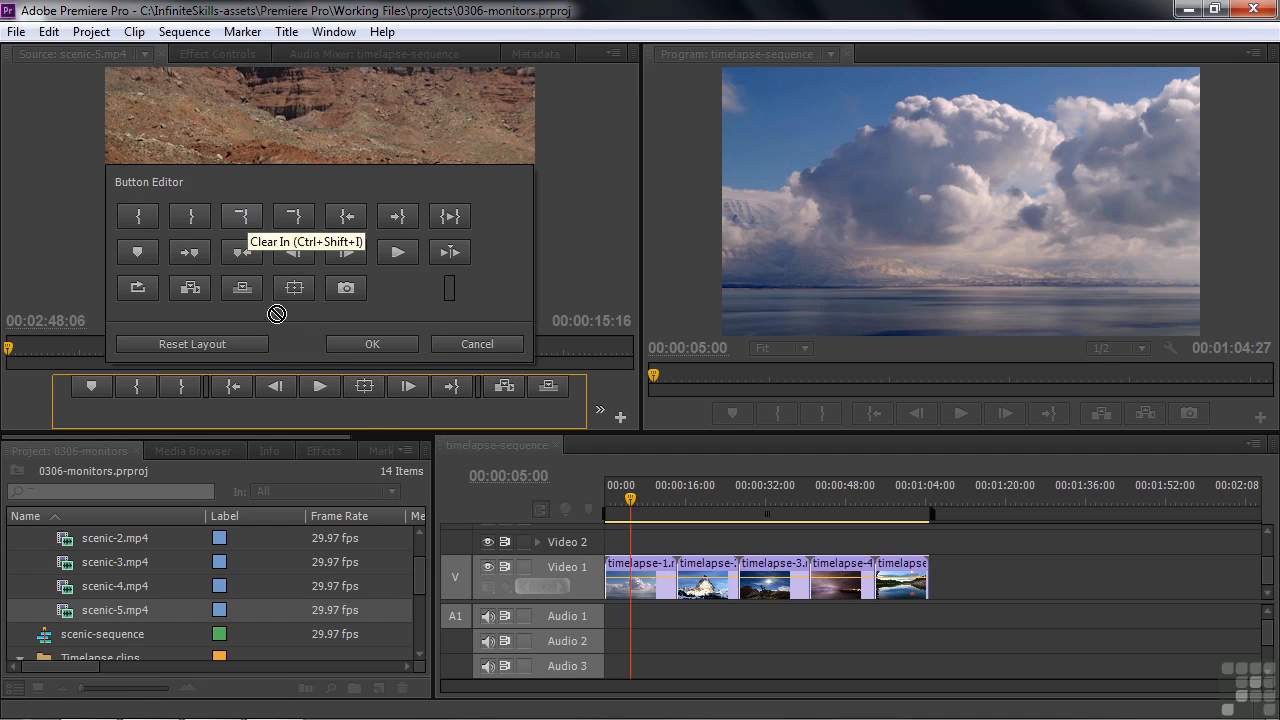
{"action": "mouse_move", "coordinate": [138, 390]}
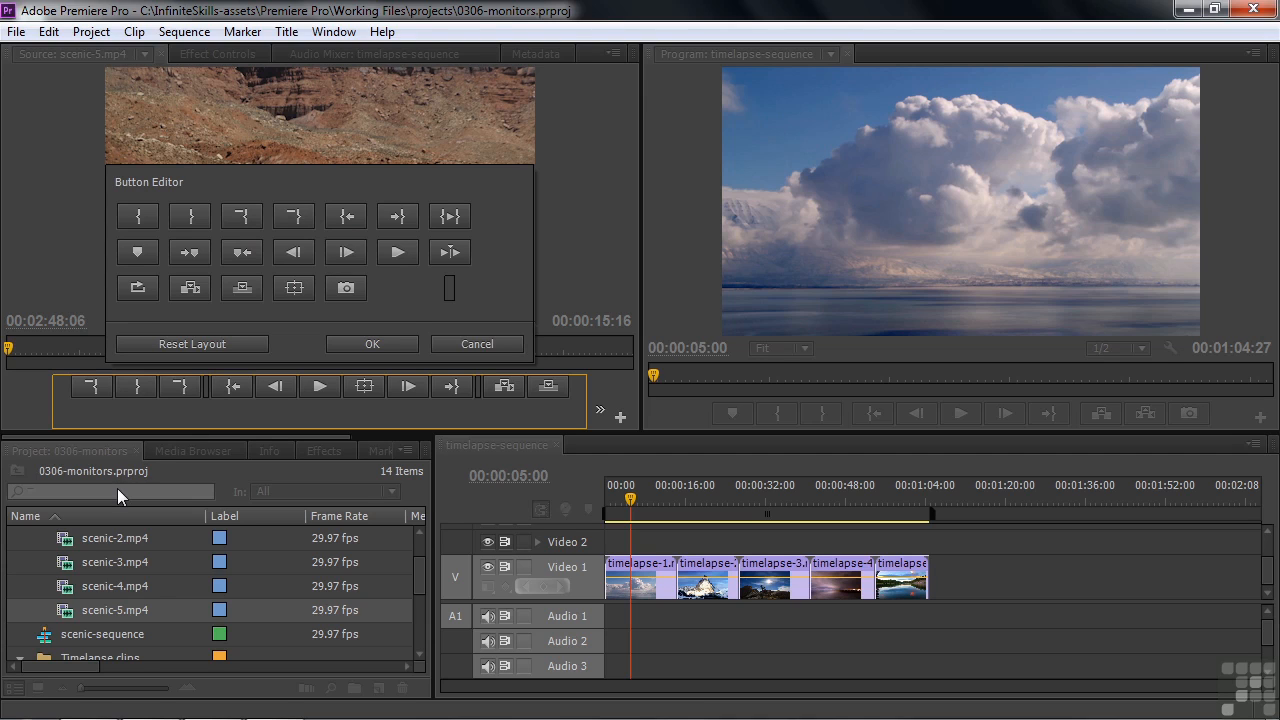
{"action": "mouse_move", "coordinate": [378, 410]}
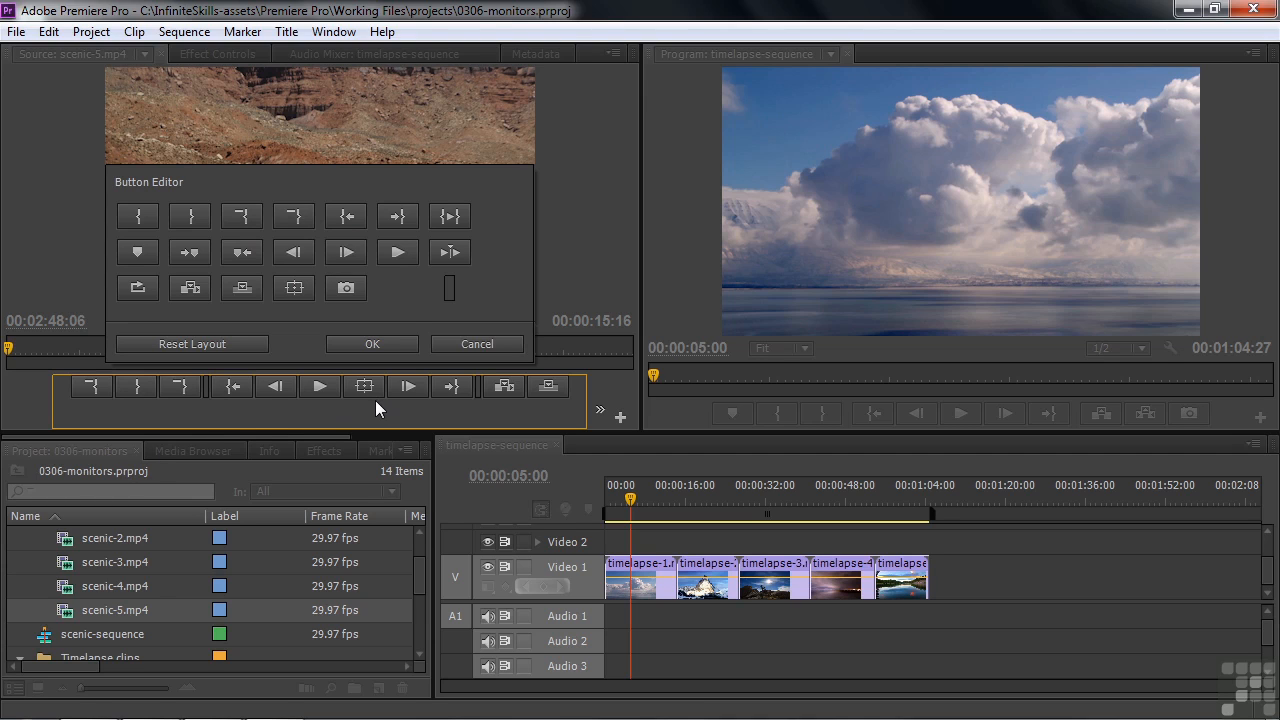
{"action": "mouse_move", "coordinate": [241, 252]}
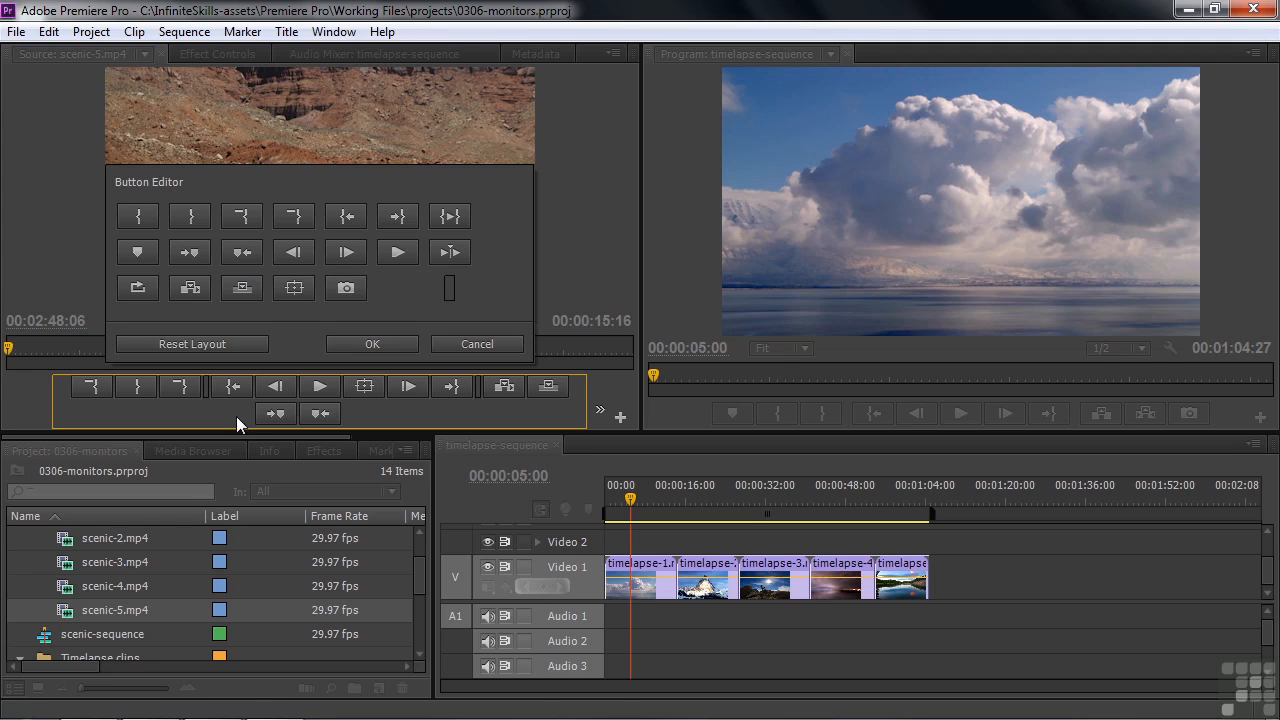
{"action": "mouse_move", "coordinate": [388, 413]}
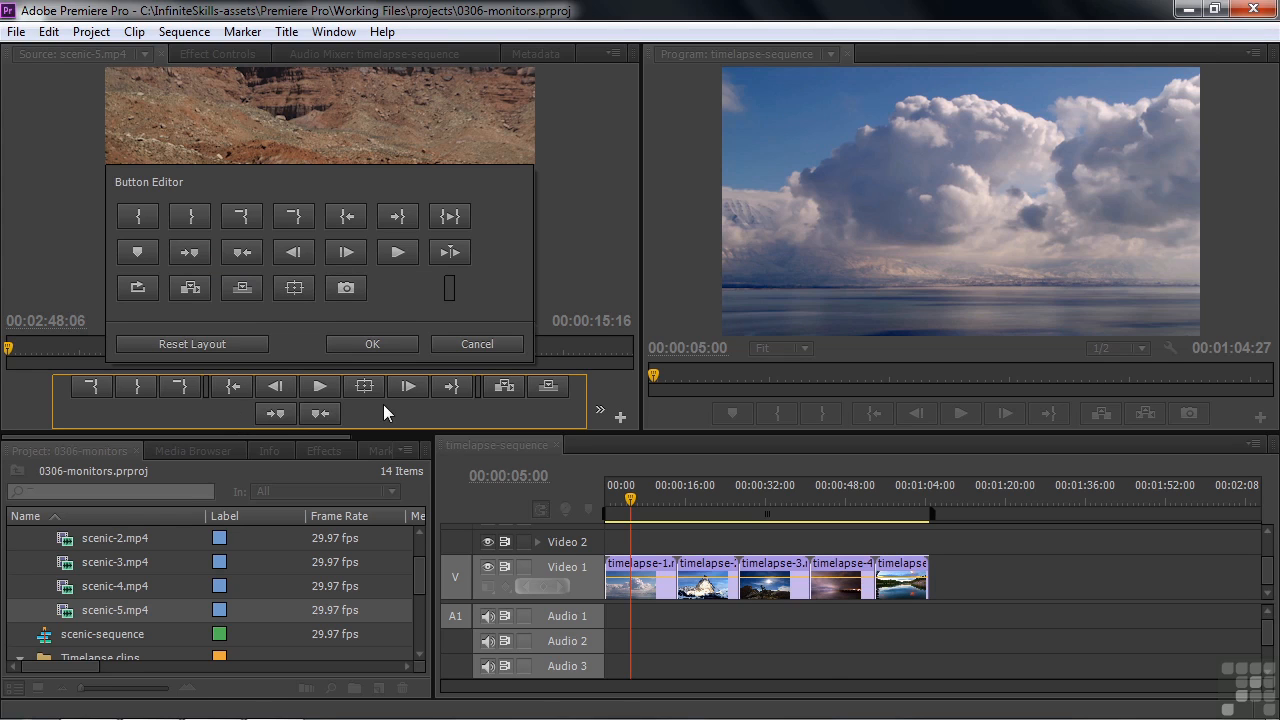
{"action": "left_click", "coordinate": [371, 344]}
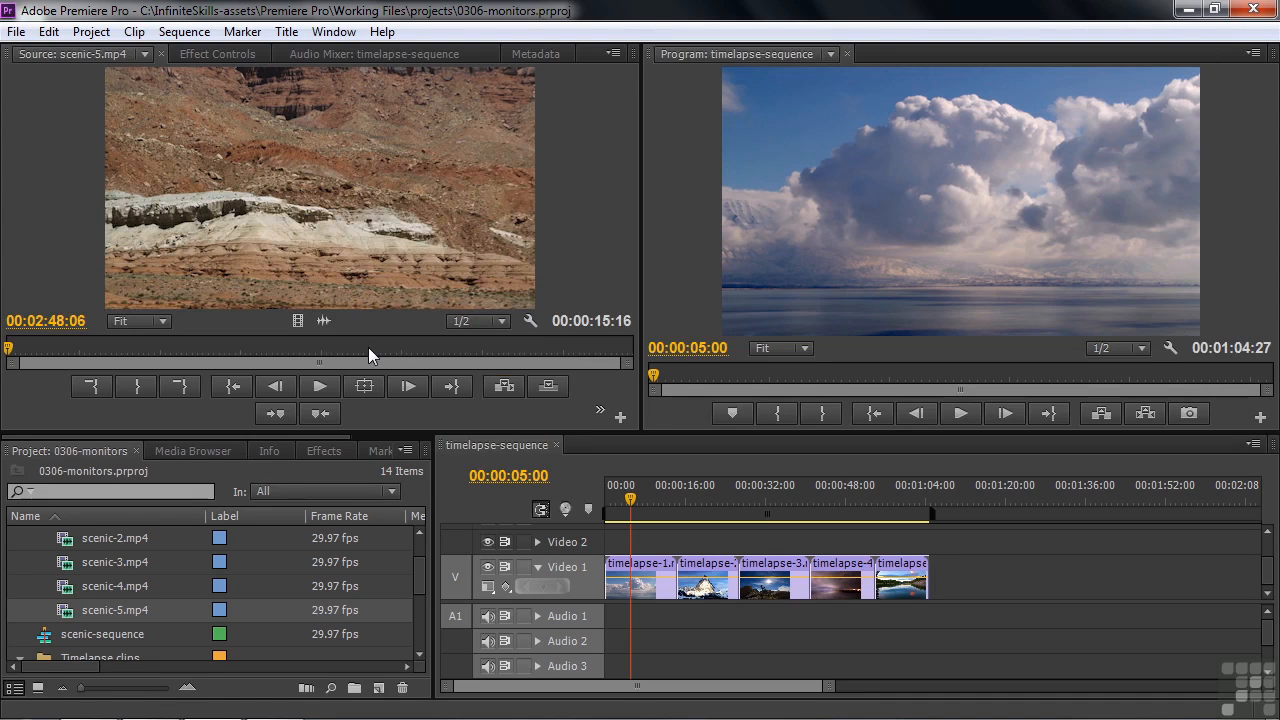
{"action": "mouse_move", "coordinate": [390, 412]}
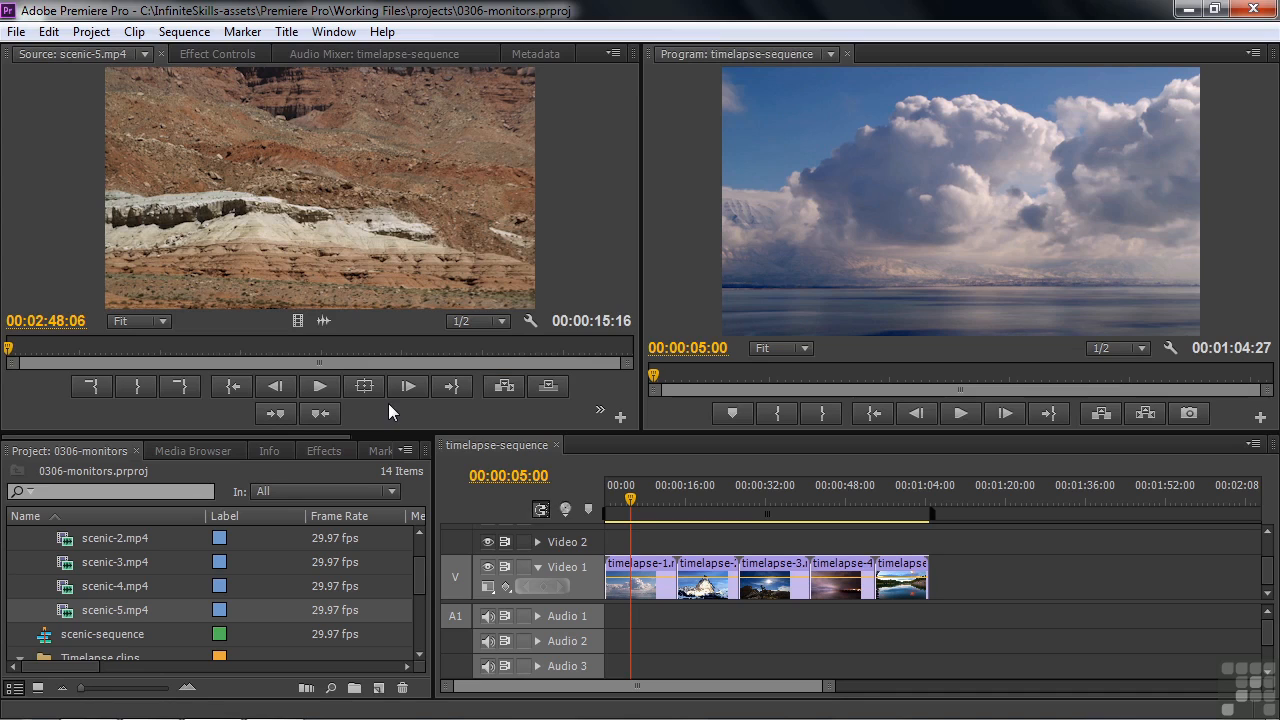
{"action": "mouse_move", "coordinate": [570, 420]}
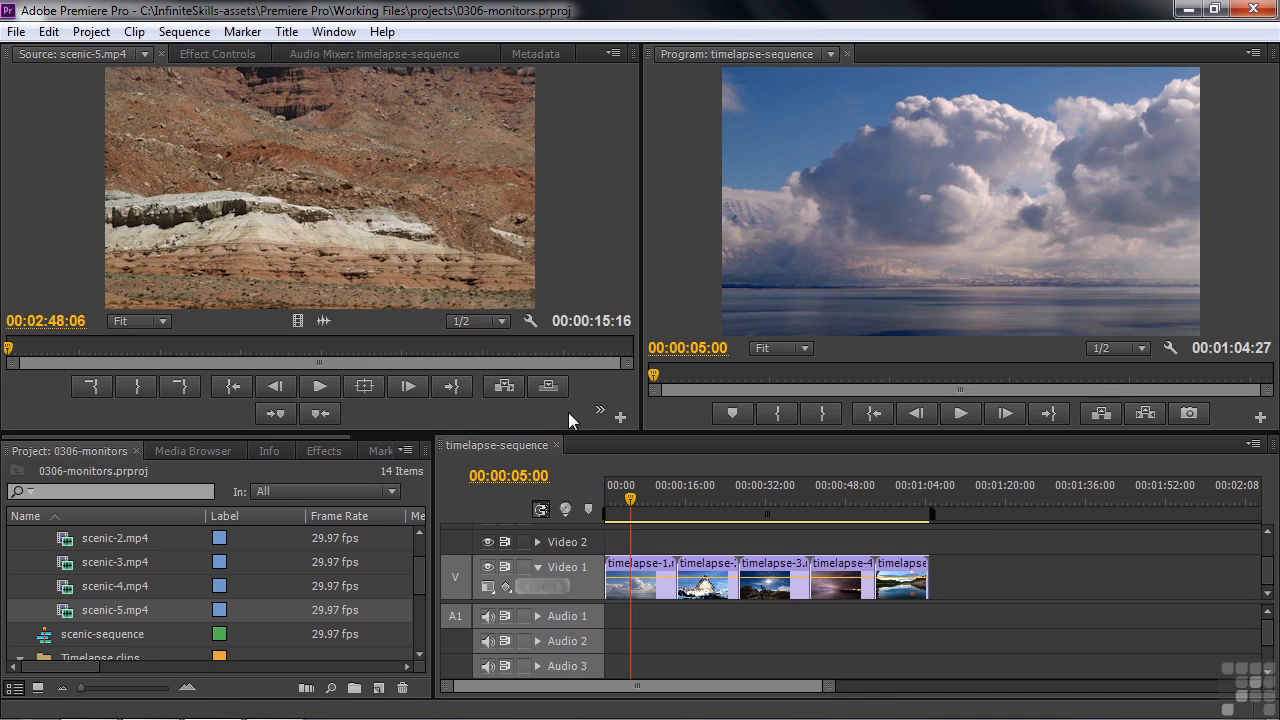
{"action": "mouse_move", "coordinate": [547, 414]}
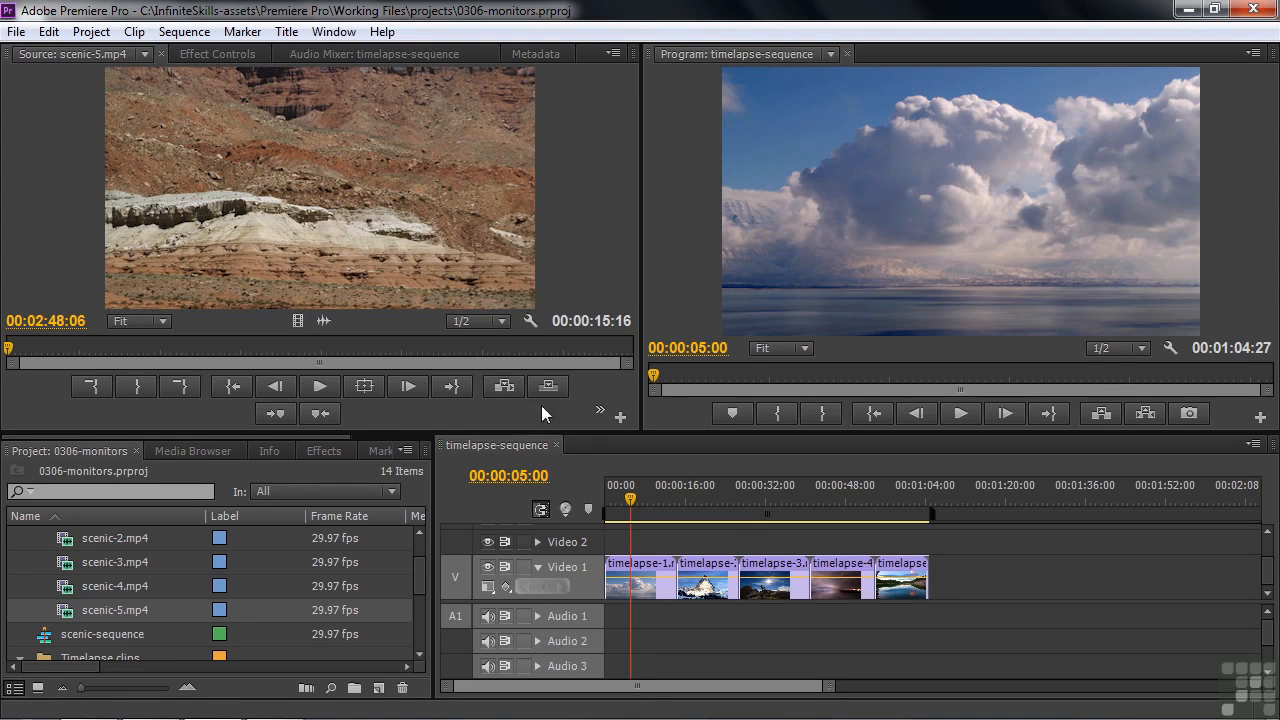
{"action": "left_click", "coordinate": [599, 410]}
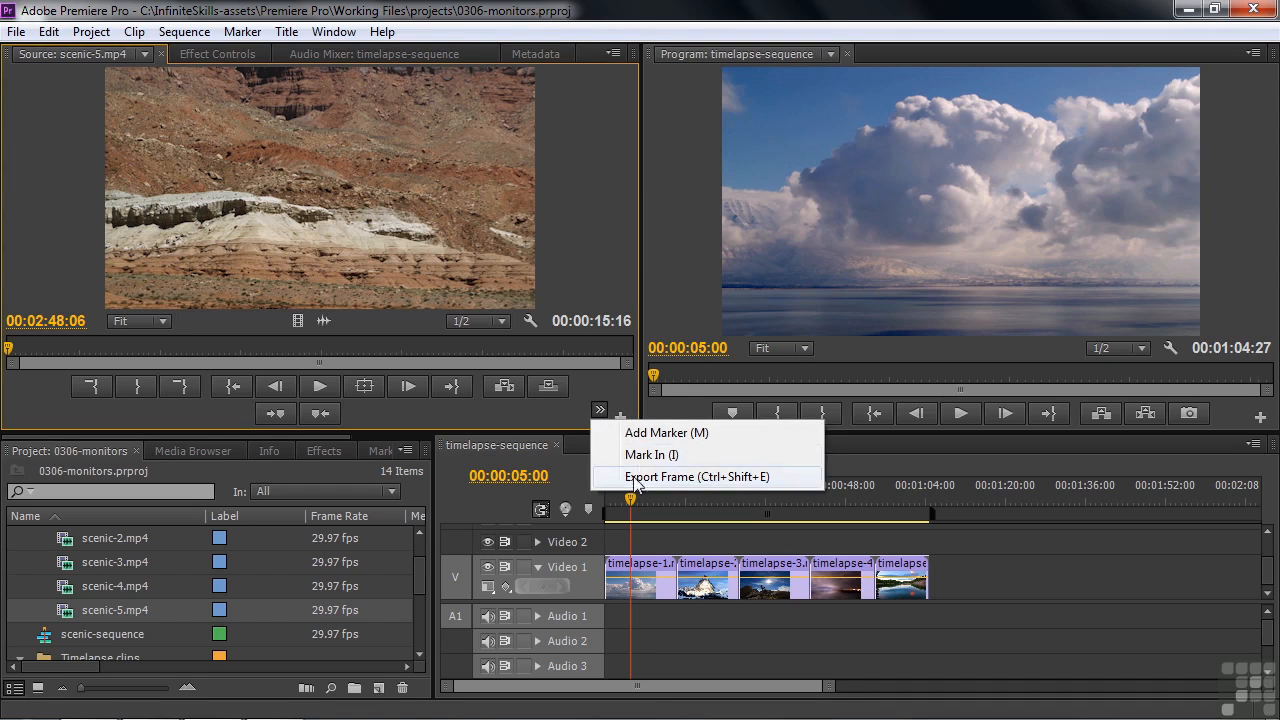
{"action": "mouse_move", "coordinate": [648, 476]}
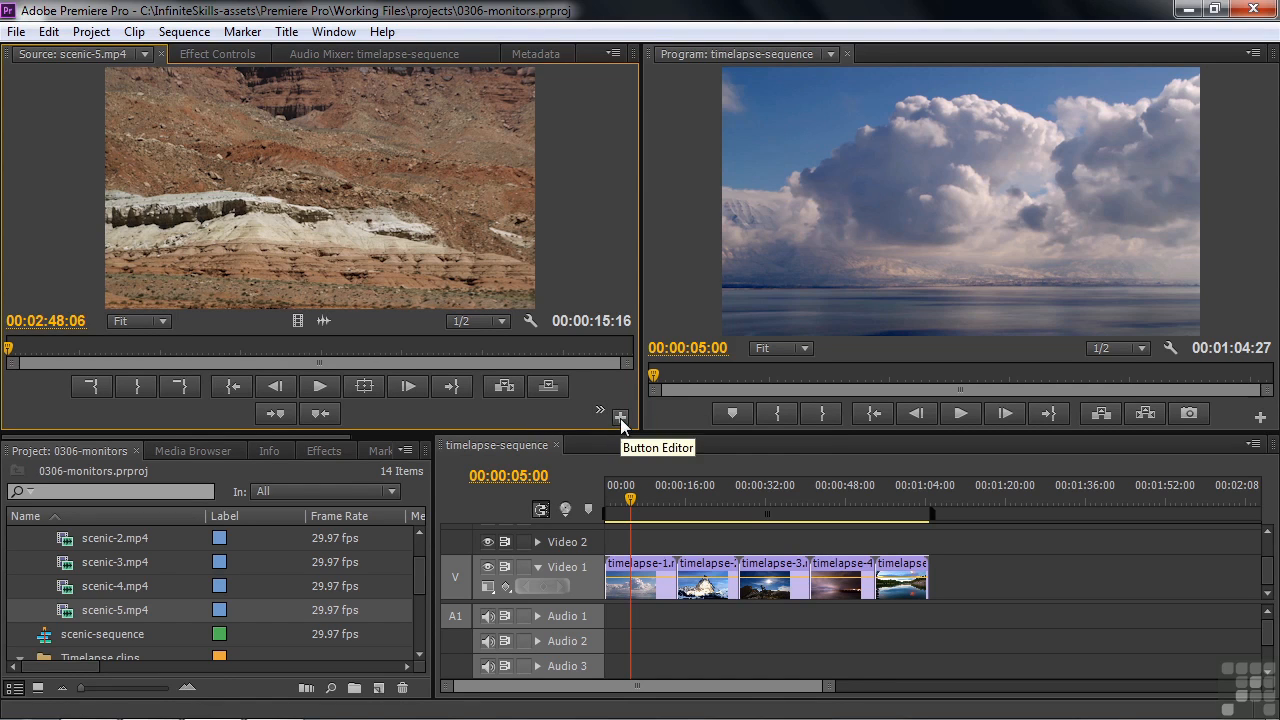
Reset the Source Monitor's Button Editor layout to default and confirm with OK
{"action": "left_click", "coordinate": [620, 417]}
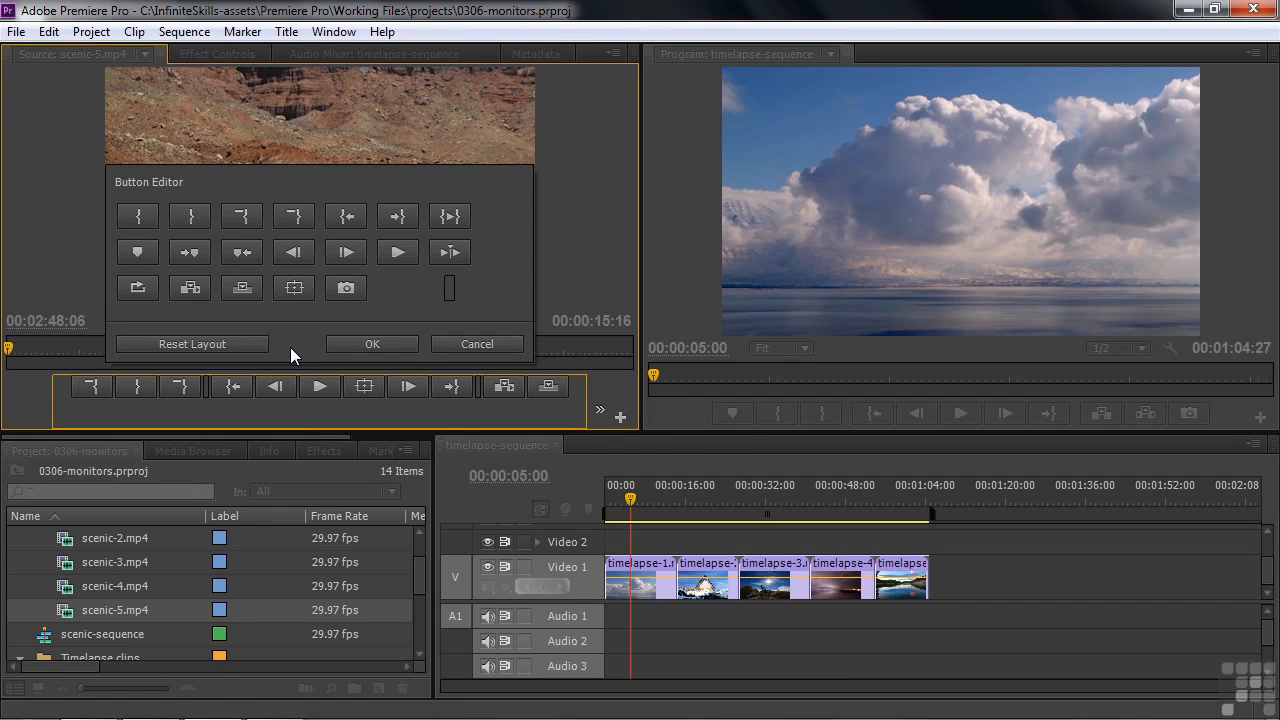
{"action": "left_click", "coordinate": [192, 343]}
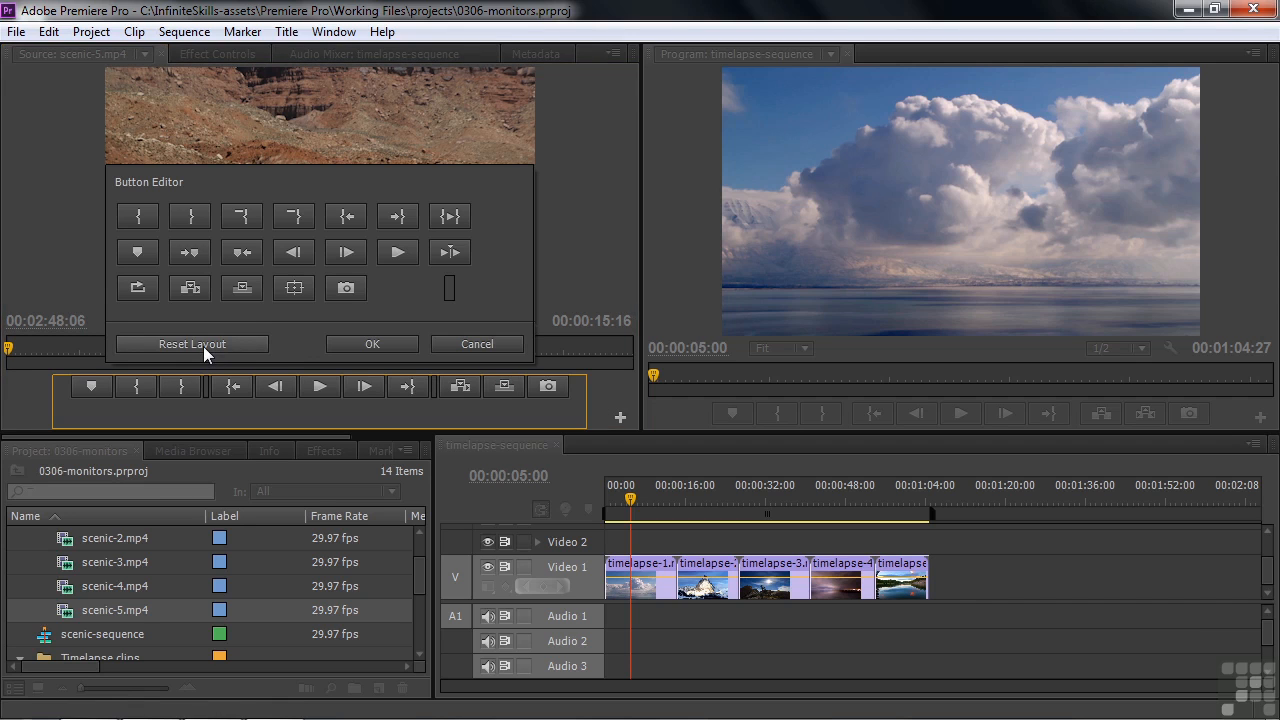
{"action": "mouse_move", "coordinate": [432, 380]}
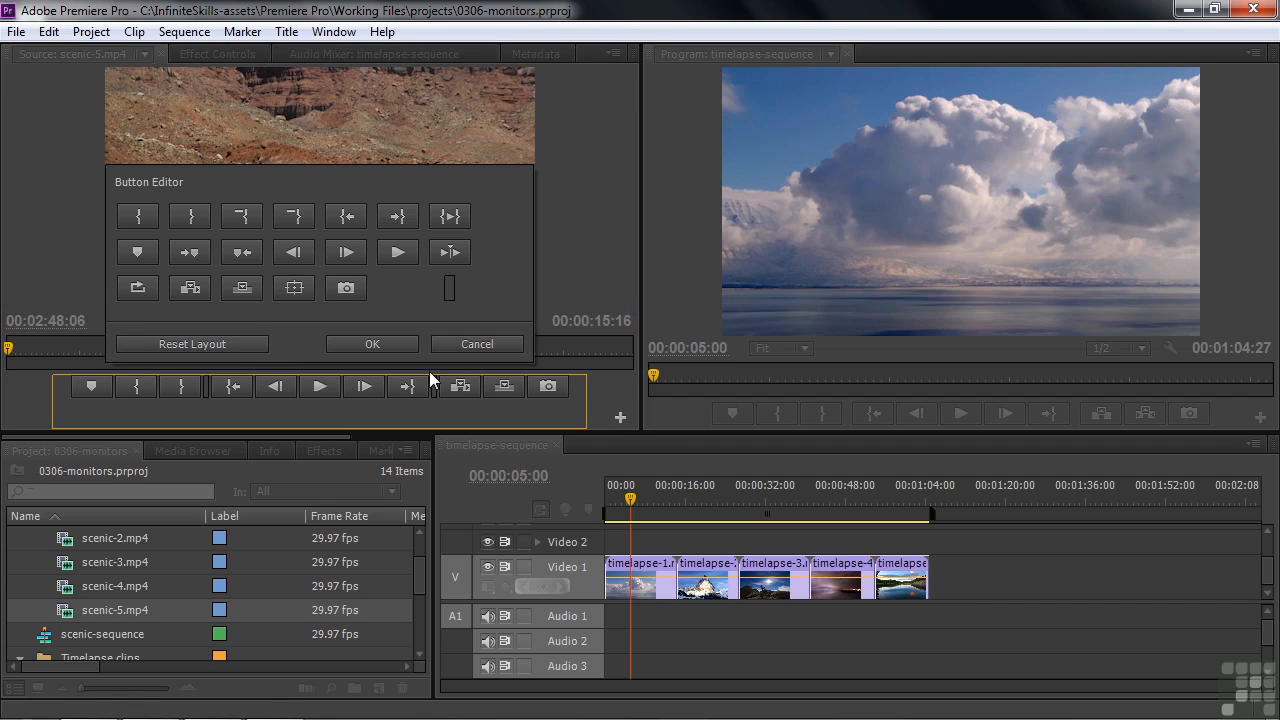
{"action": "left_click", "coordinate": [371, 343]}
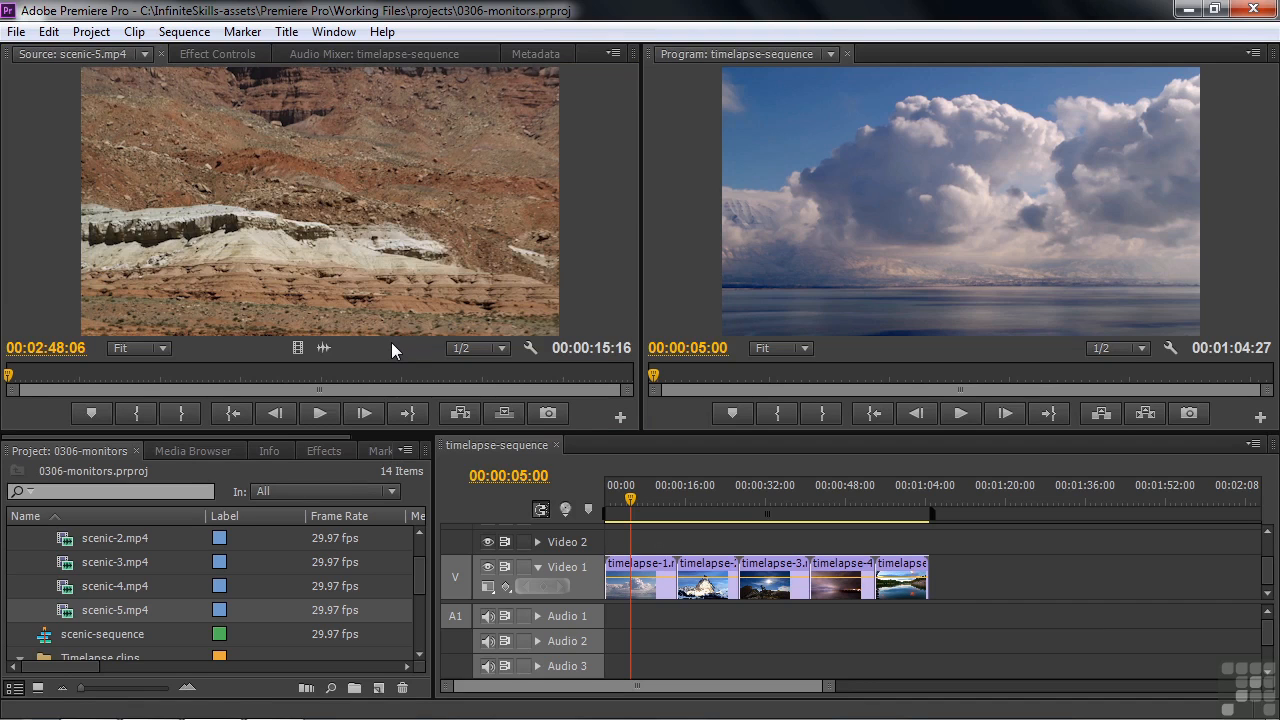
{"action": "mouse_move", "coordinate": [90, 413]}
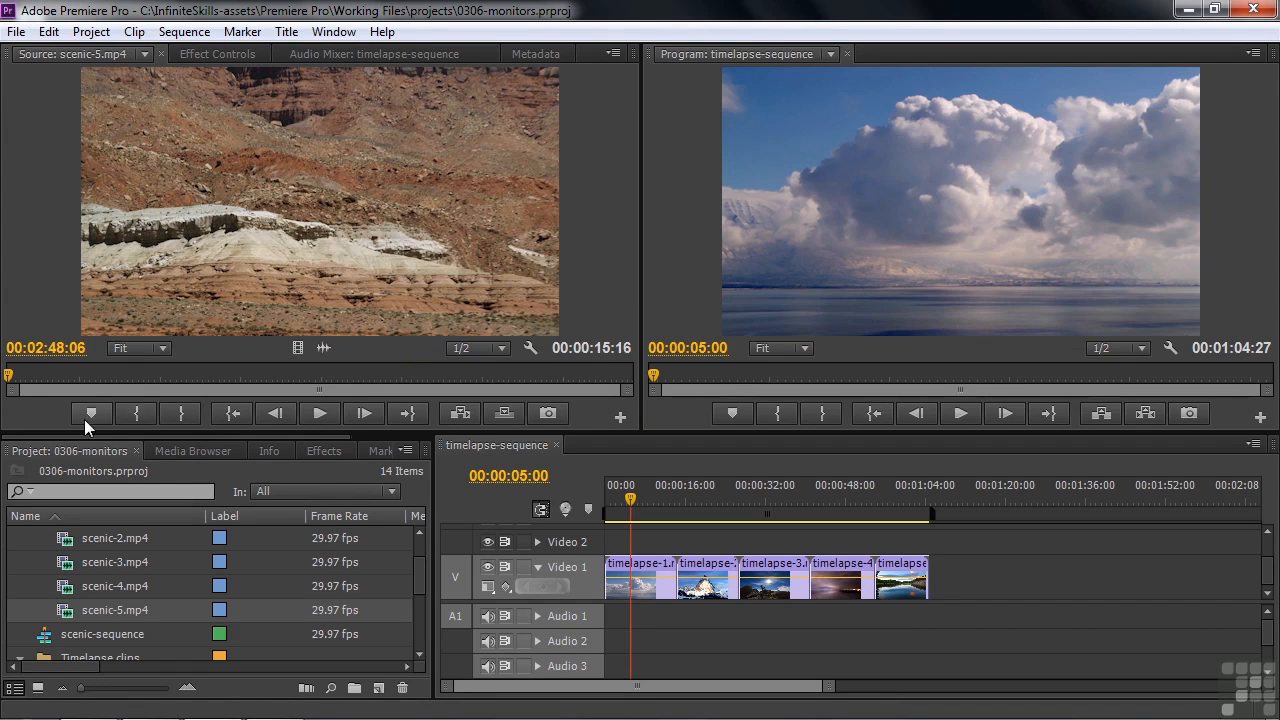
{"action": "mouse_move", "coordinate": [590, 418]}
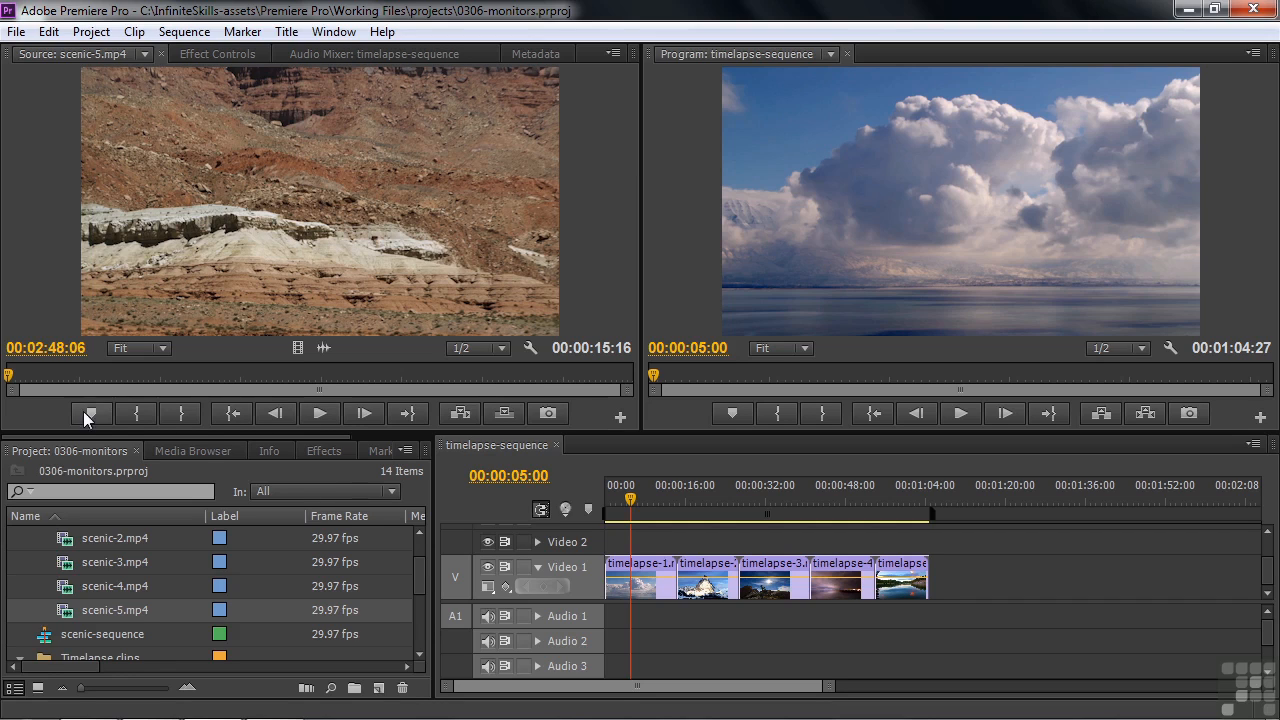
{"action": "mouse_move", "coordinate": [593, 415]}
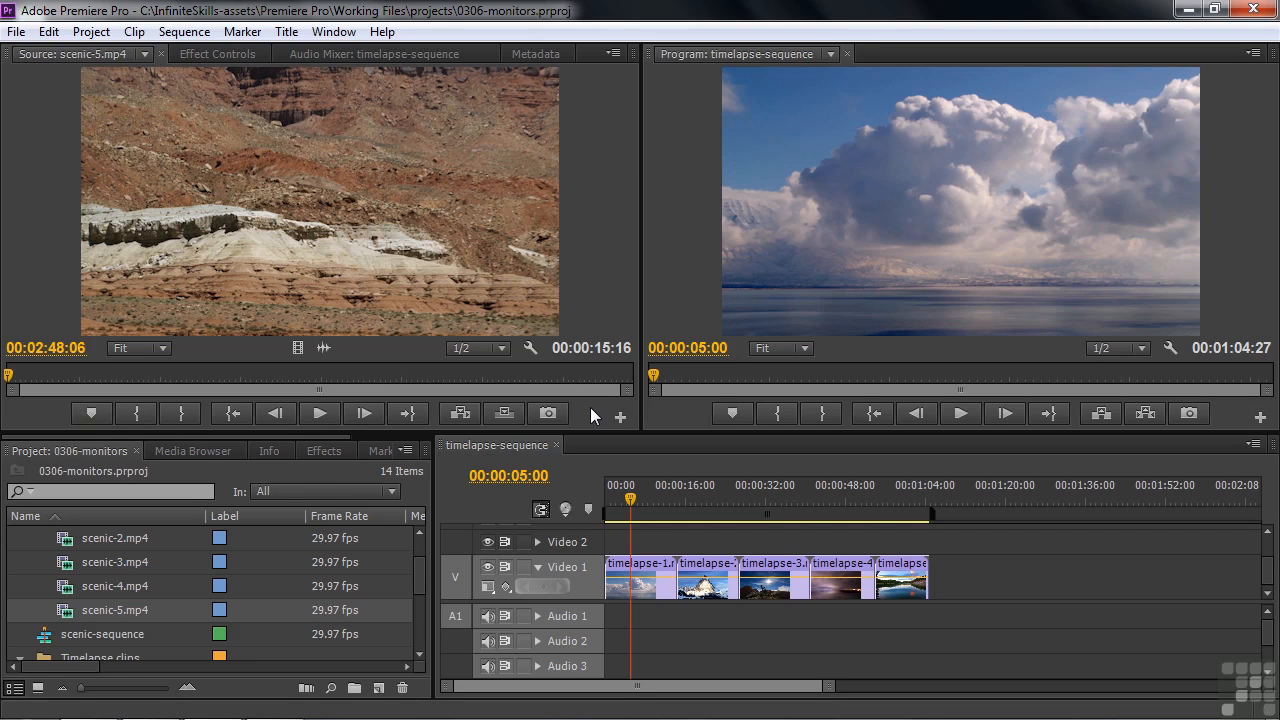
{"action": "mouse_move", "coordinate": [253, 370]}
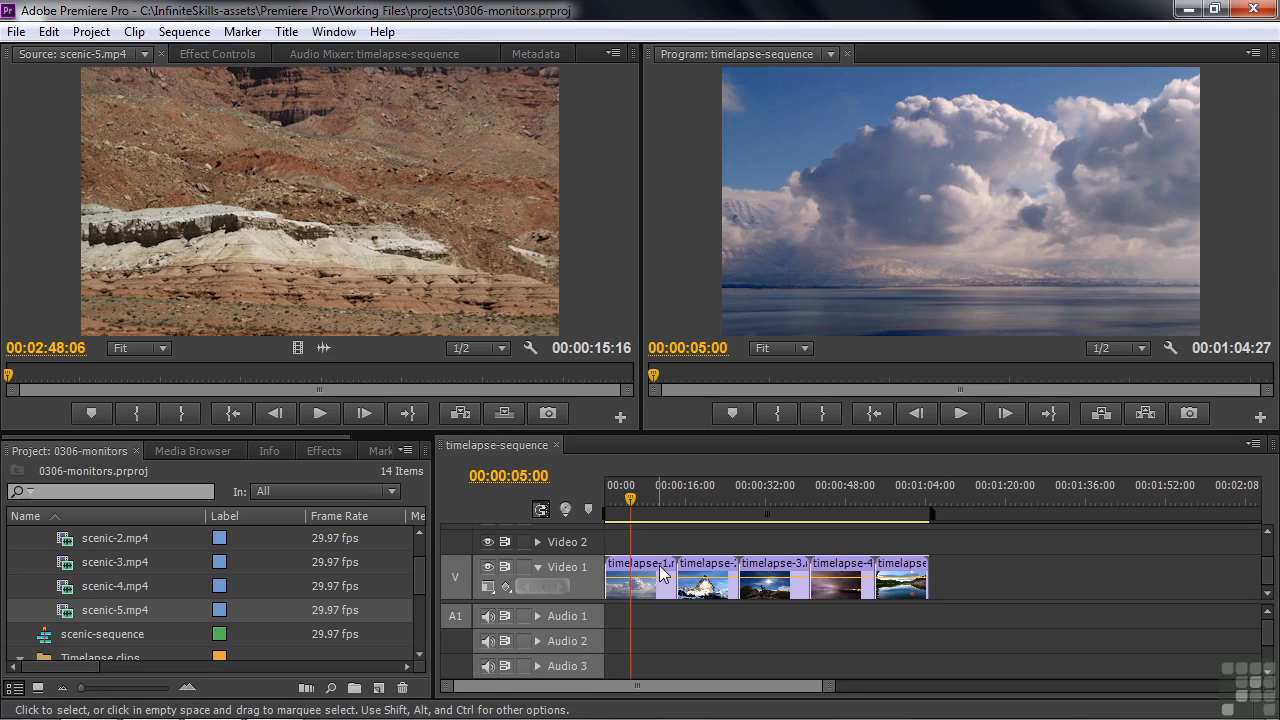
Play and stop scenic-5 in the Source Monitor, then scrub the playhead back
{"action": "key", "text": "space"}
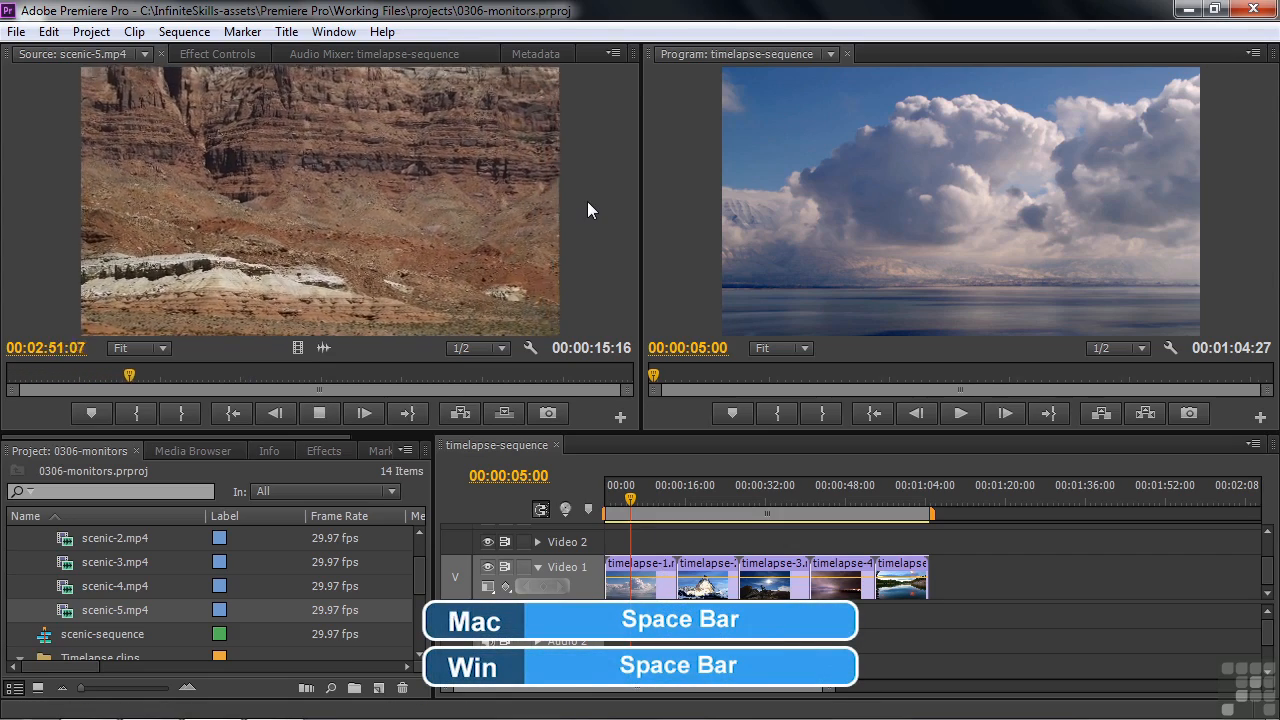
{"action": "key", "text": "space"}
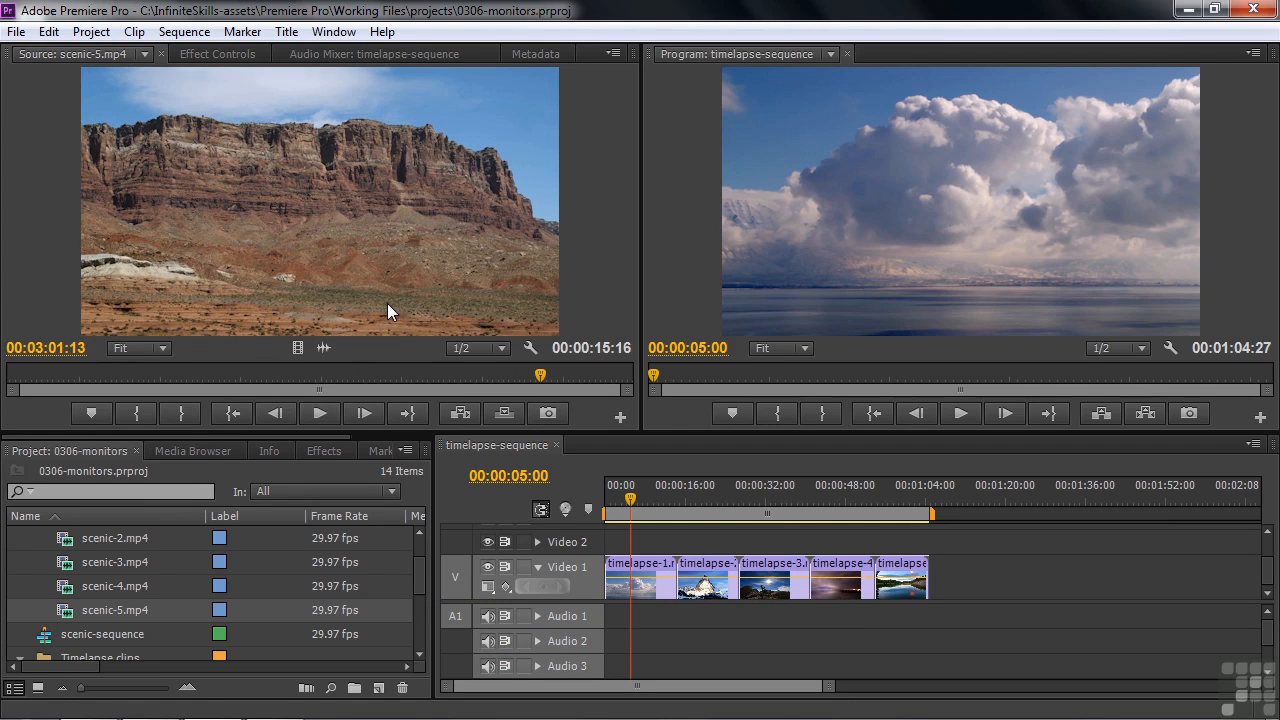
{"action": "left_click", "coordinate": [318, 413]}
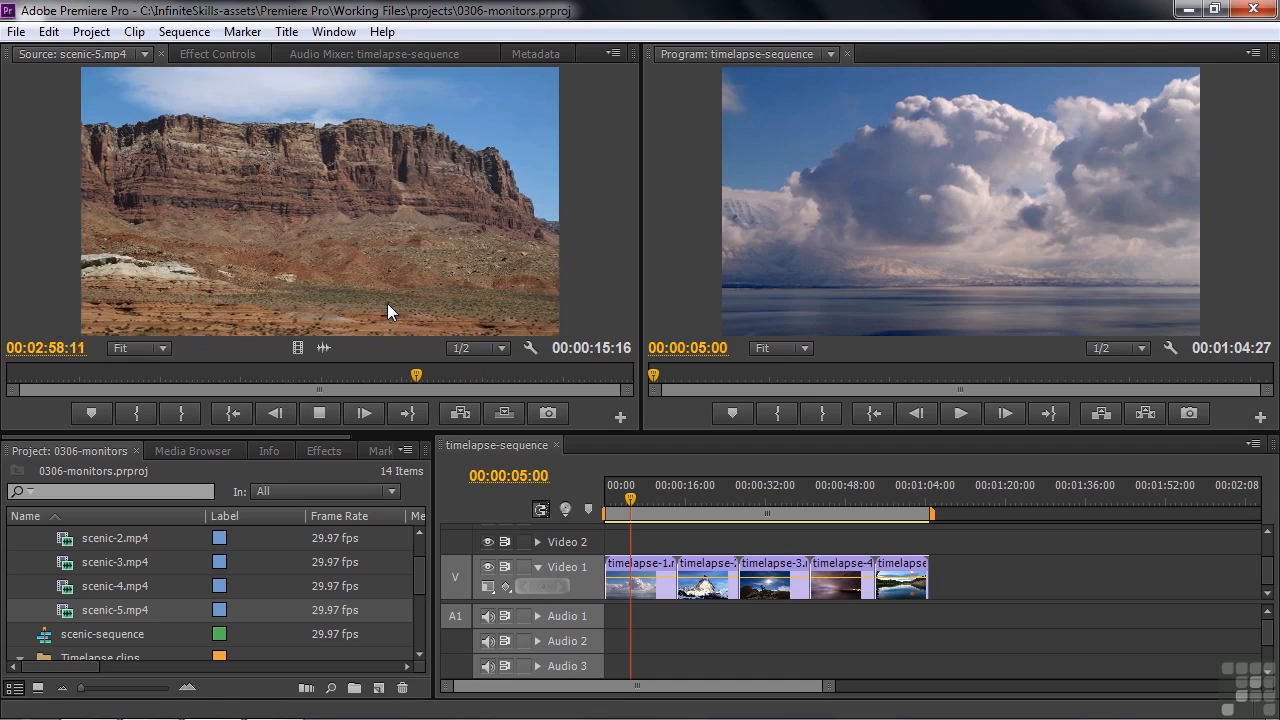
{"action": "left_click_drag", "start_coordinate": [415, 375], "coordinate": [213, 375]}
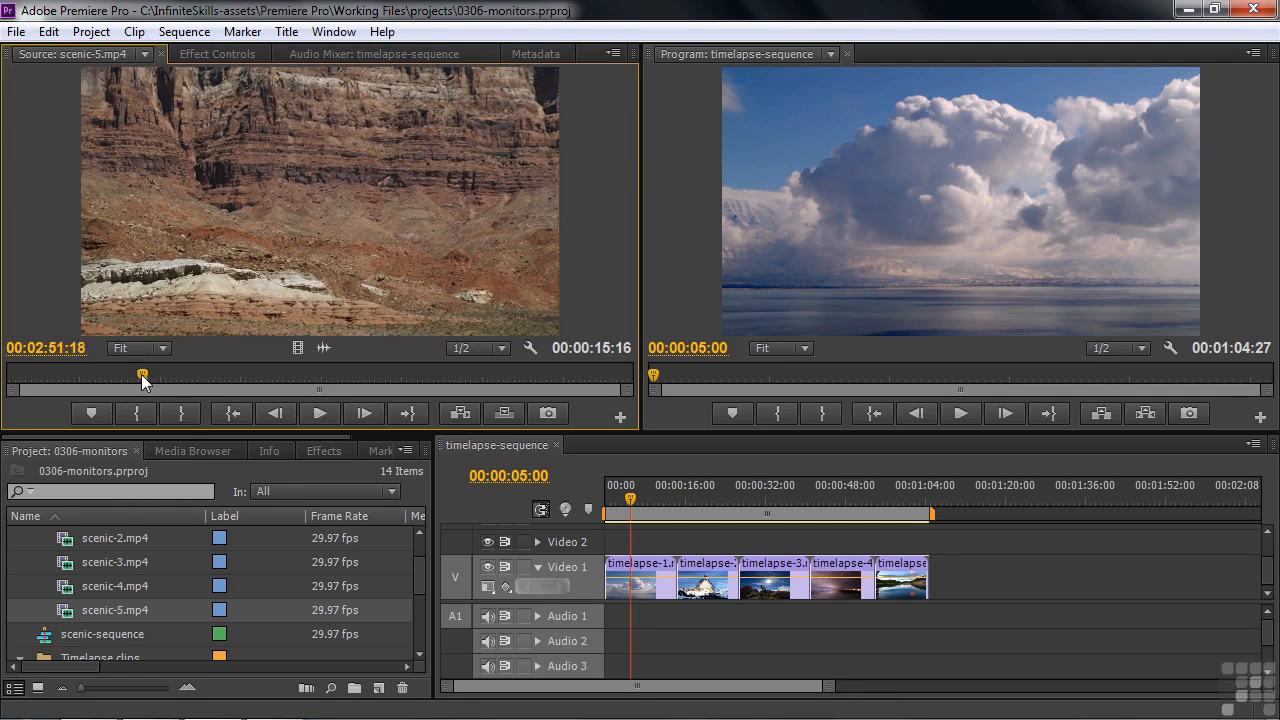
Refine the scenic-5 range frame by frame, then move back to about 02:56:07
{"action": "left_click_drag", "start_coordinate": [143, 374], "coordinate": [108, 374]}
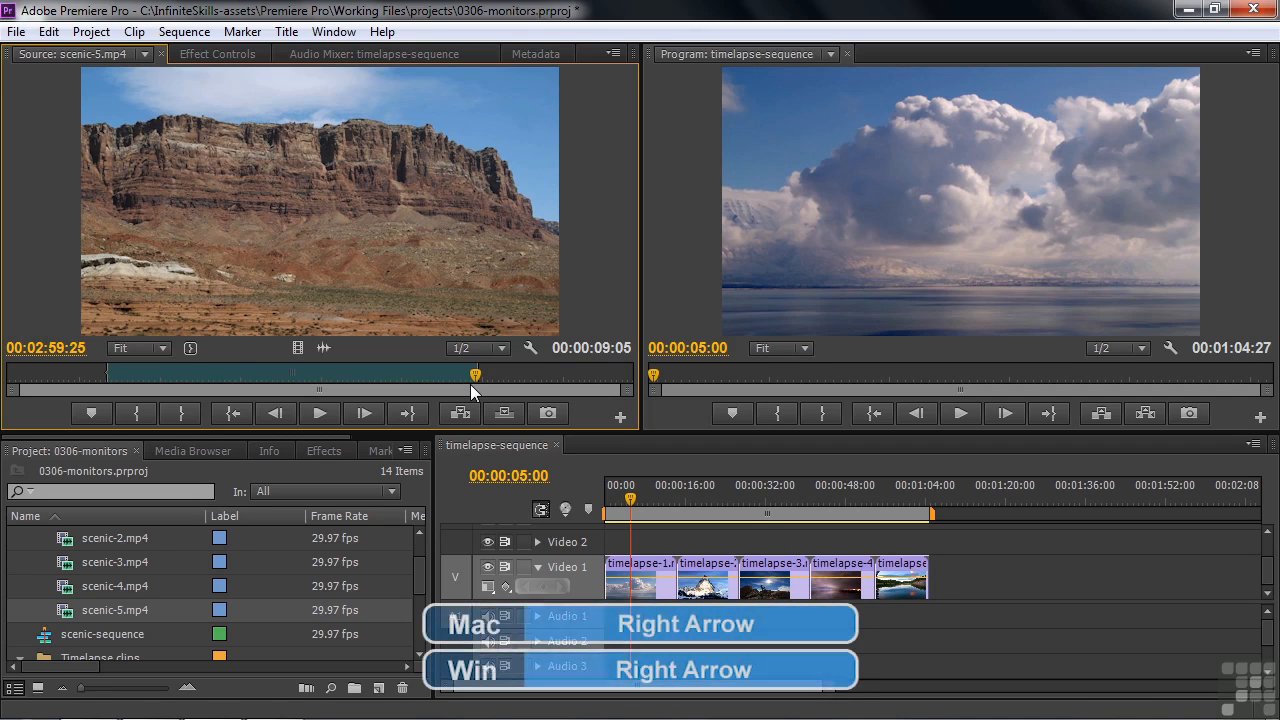
{"action": "key", "text": "Right"}
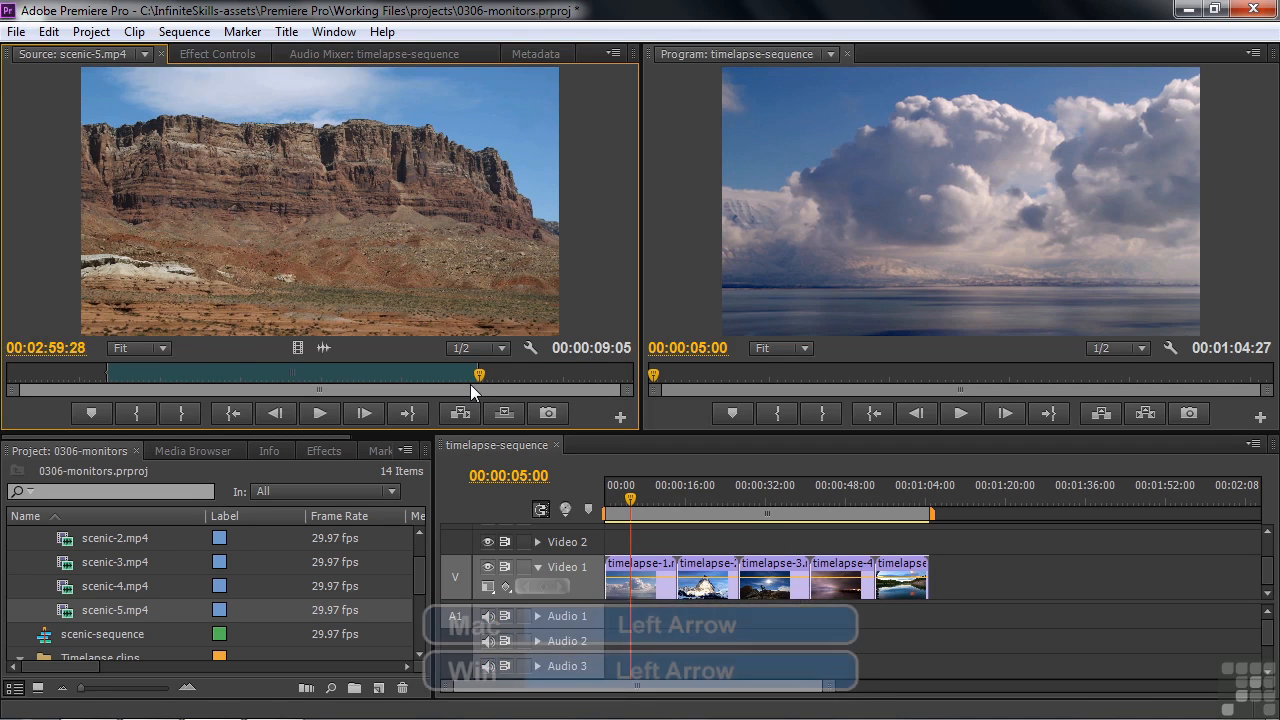
{"action": "key", "text": "Left"}
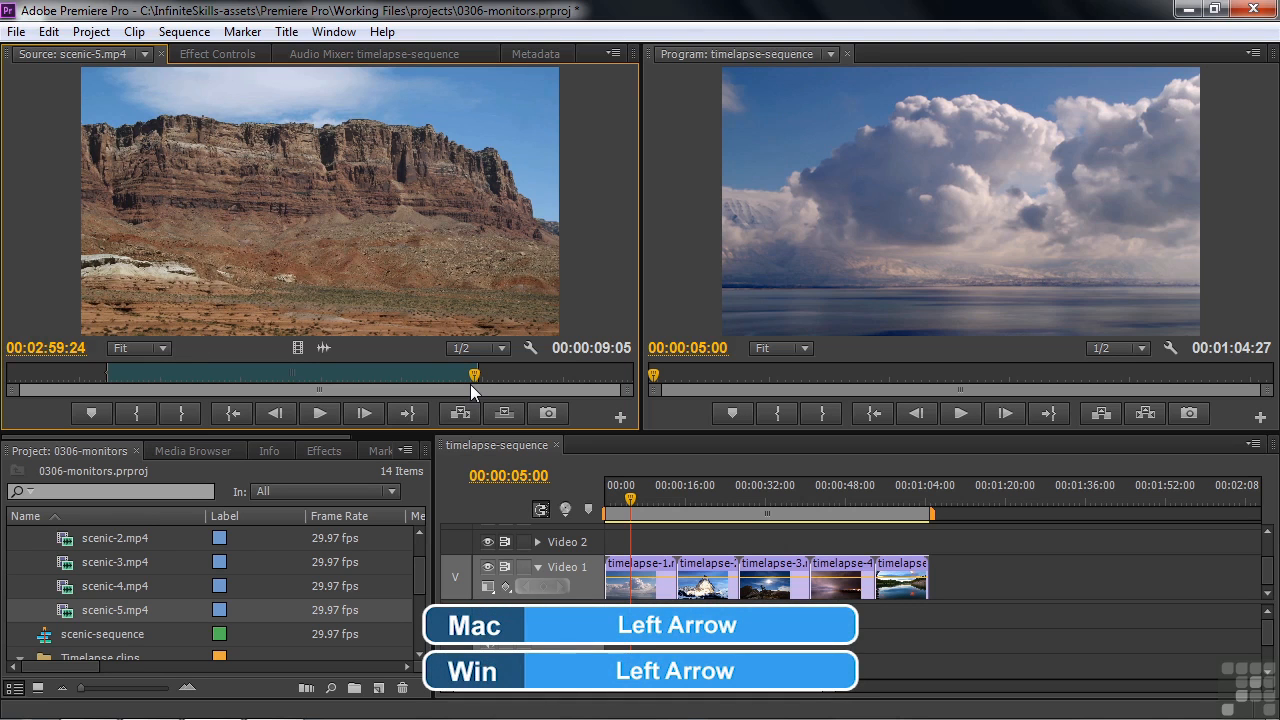
{"action": "key", "text": "Left"}
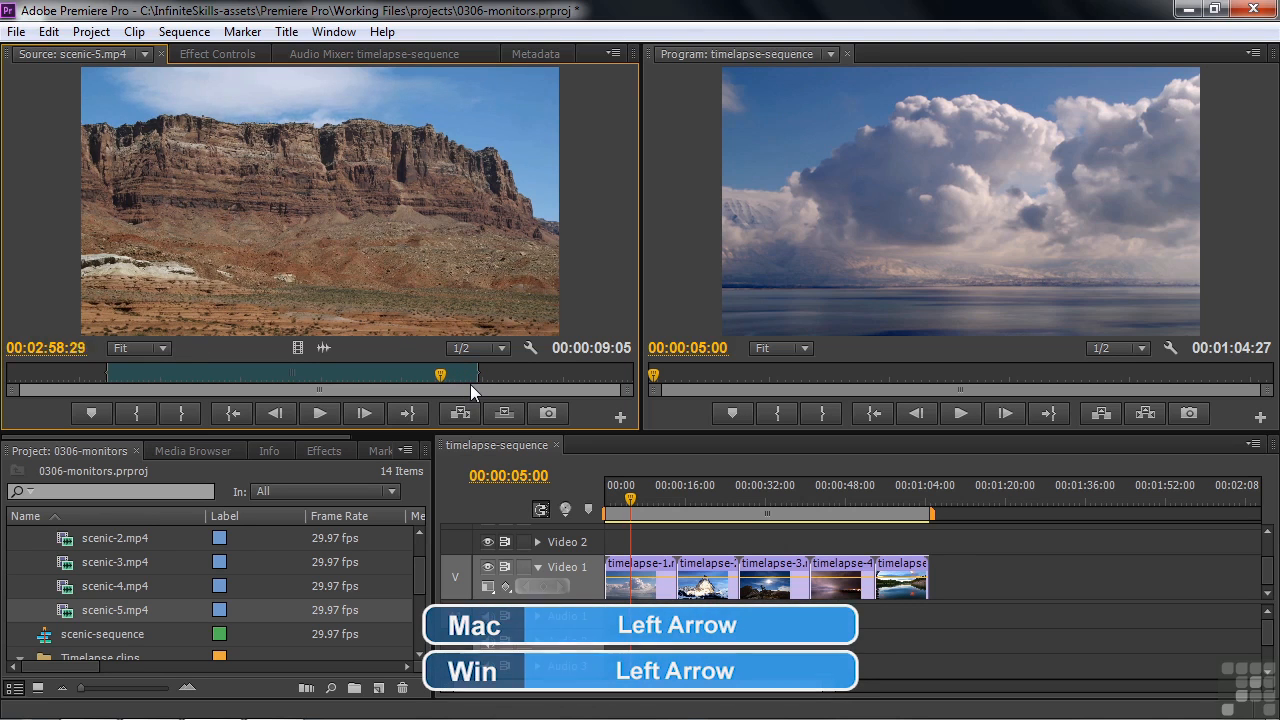
{"action": "key", "text": "Left"}
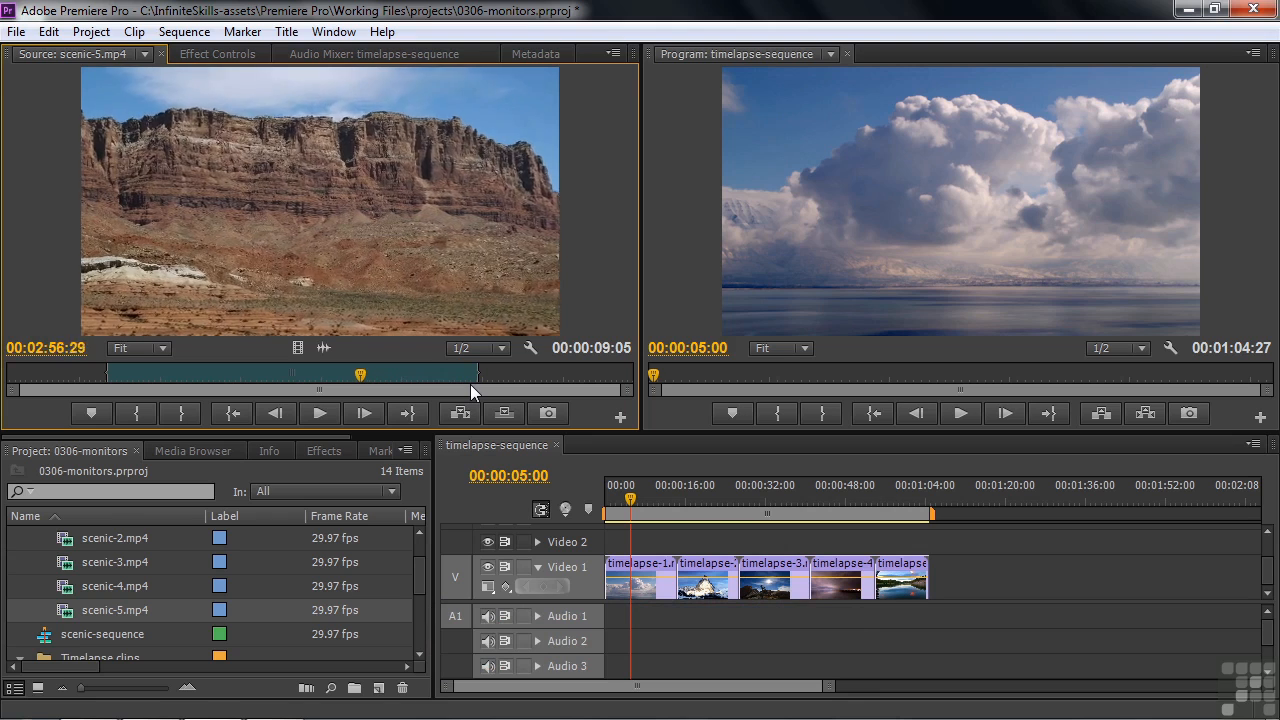
{"action": "left_click_drag", "start_coordinate": [360, 374], "coordinate": [330, 374]}
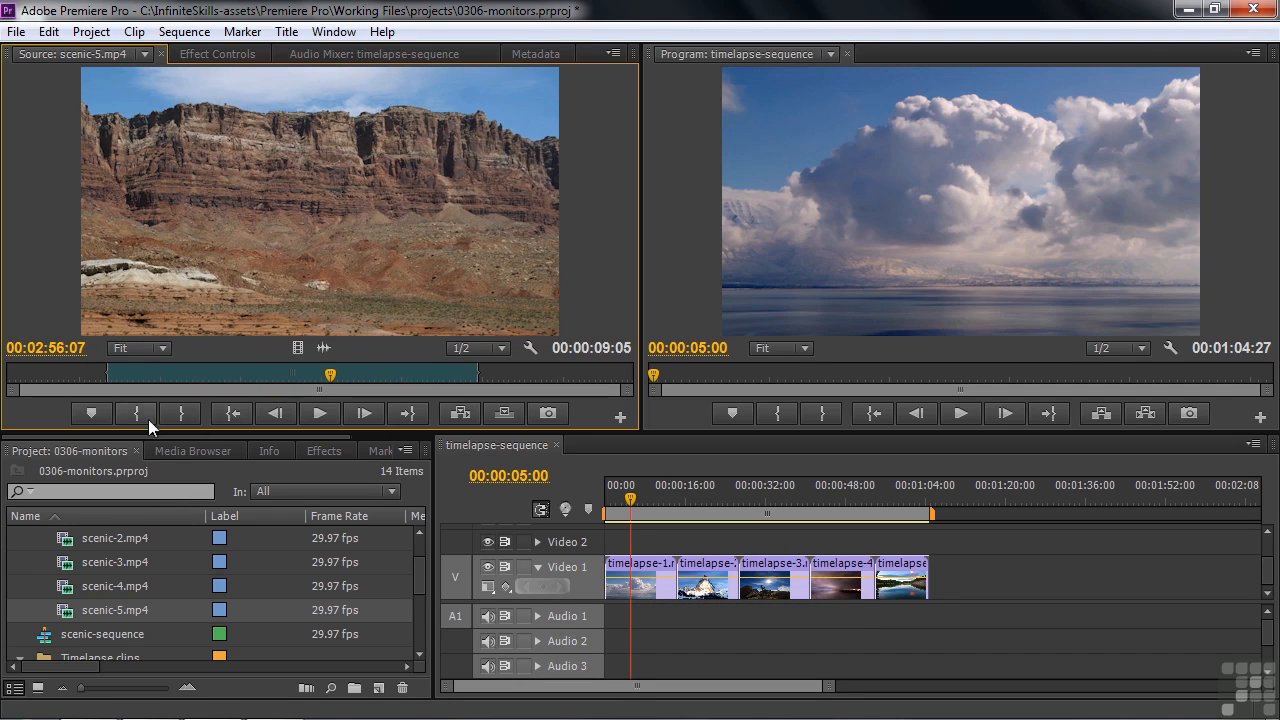
{"action": "mouse_move", "coordinate": [158, 408]}
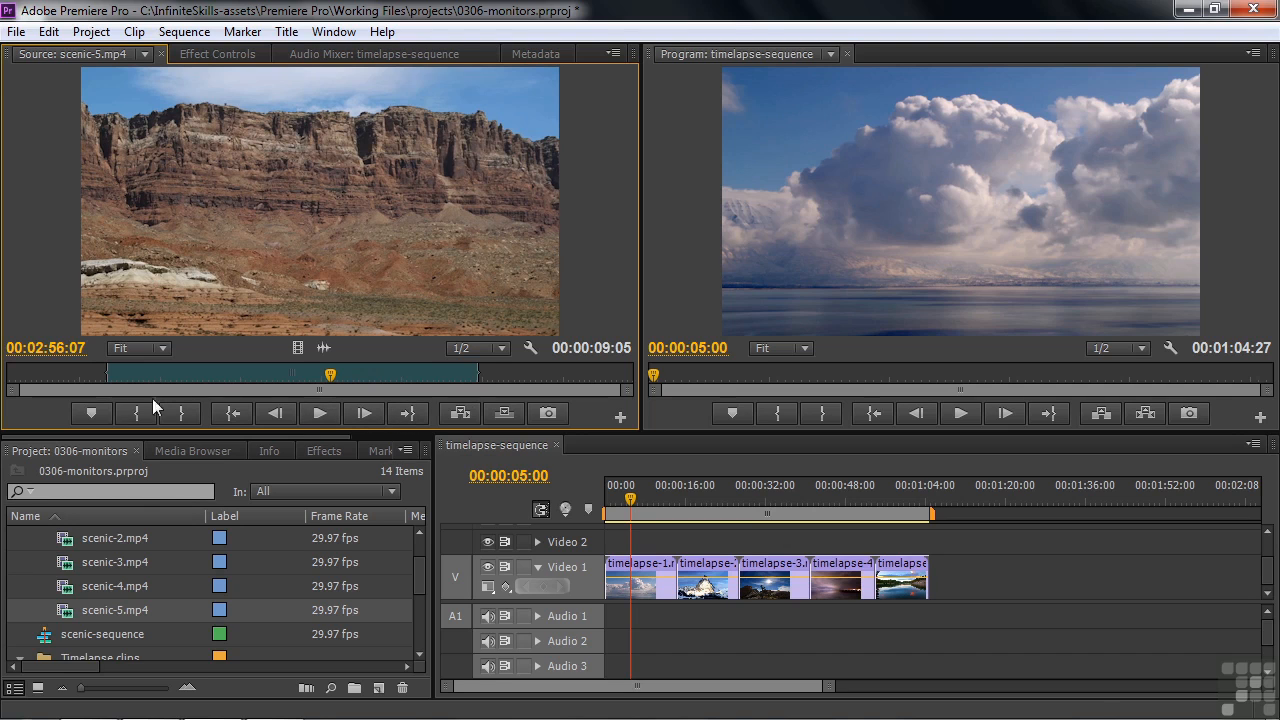
{"action": "mouse_move", "coordinate": [91, 413]}
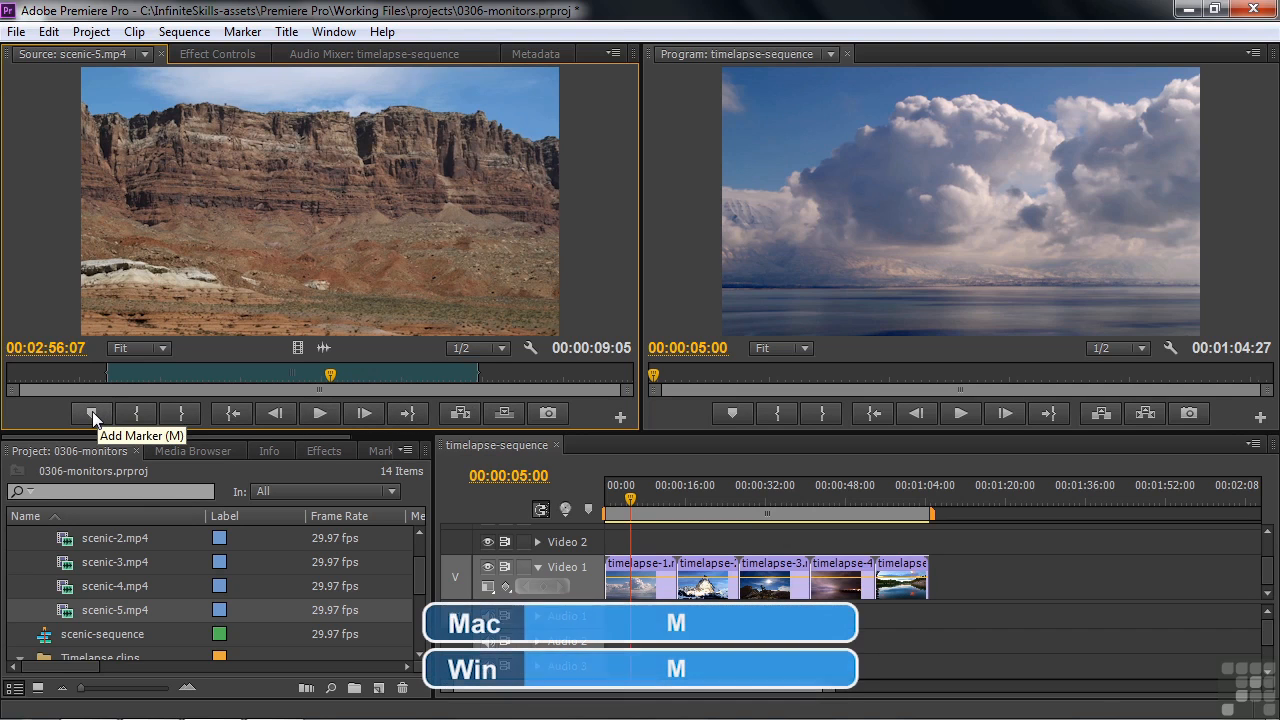
{"action": "mouse_move", "coordinate": [458, 413]}
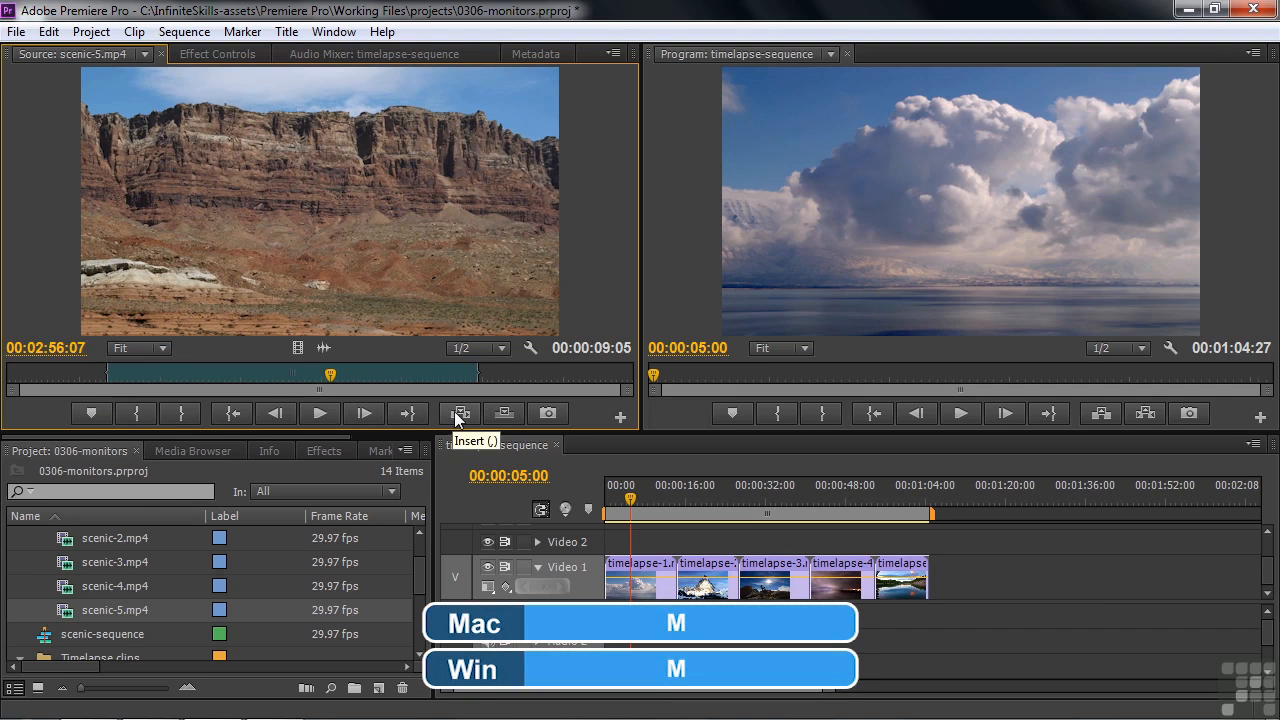
{"action": "mouse_move", "coordinate": [503, 413]}
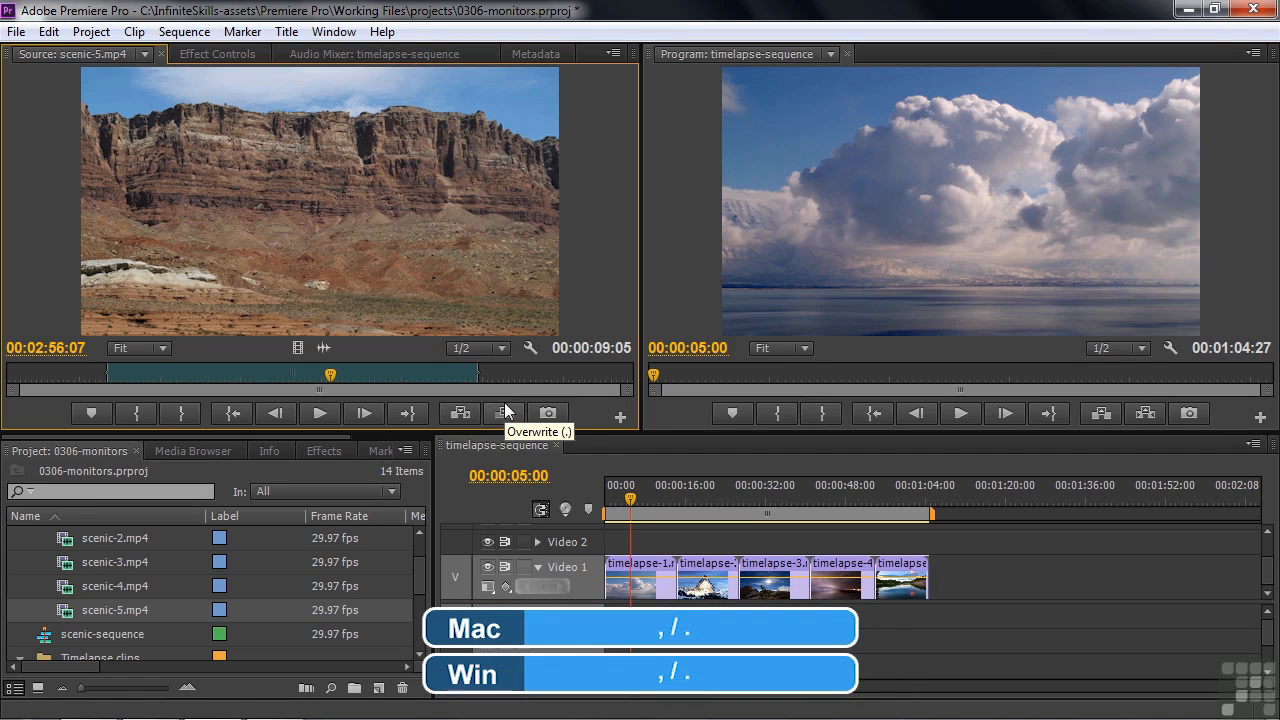
{"action": "mouse_move", "coordinate": [547, 414]}
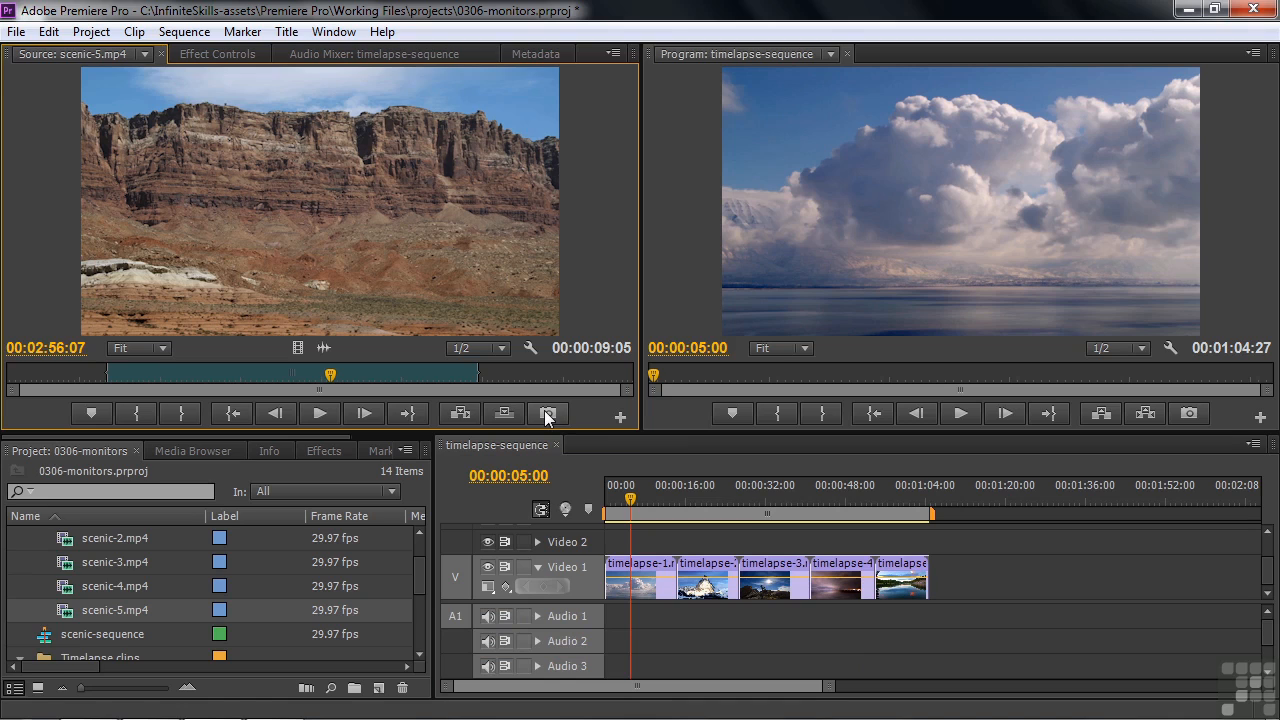
{"action": "mouse_move", "coordinate": [595, 420]}
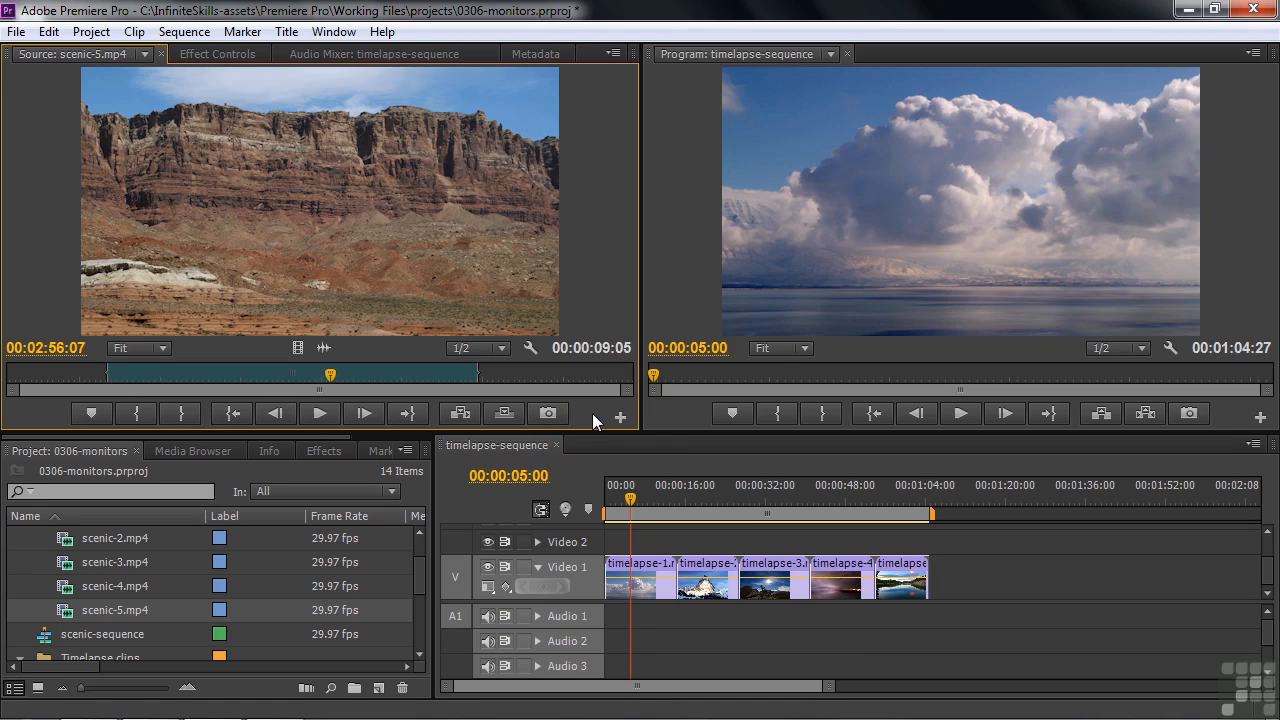
{"action": "mouse_move", "coordinate": [557, 397]}
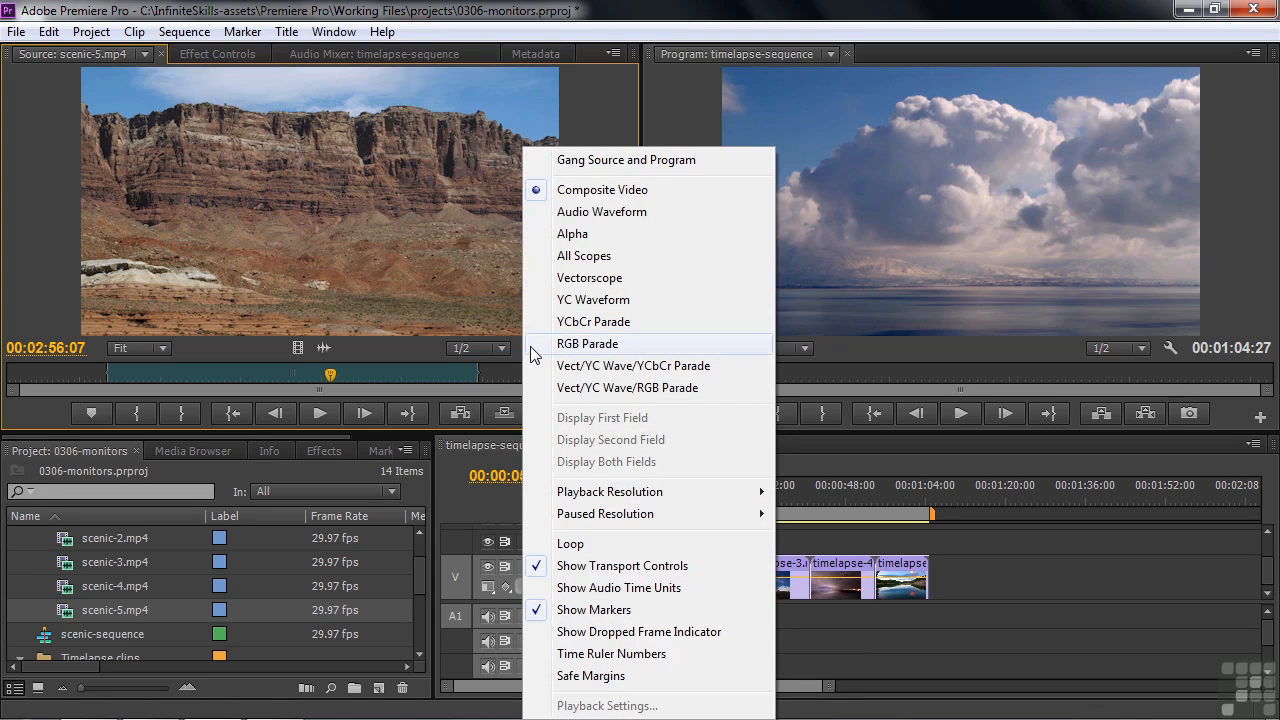
{"action": "mouse_move", "coordinate": [585, 575]}
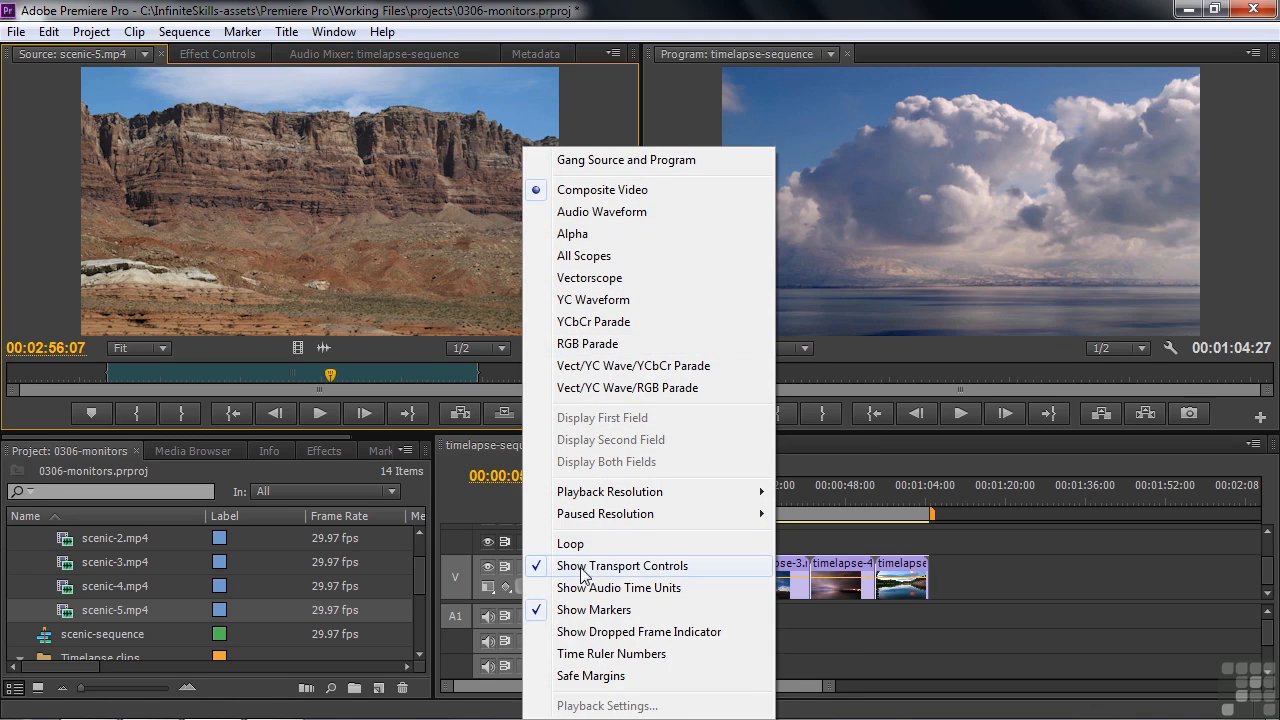
{"action": "mouse_move", "coordinate": [622, 573]}
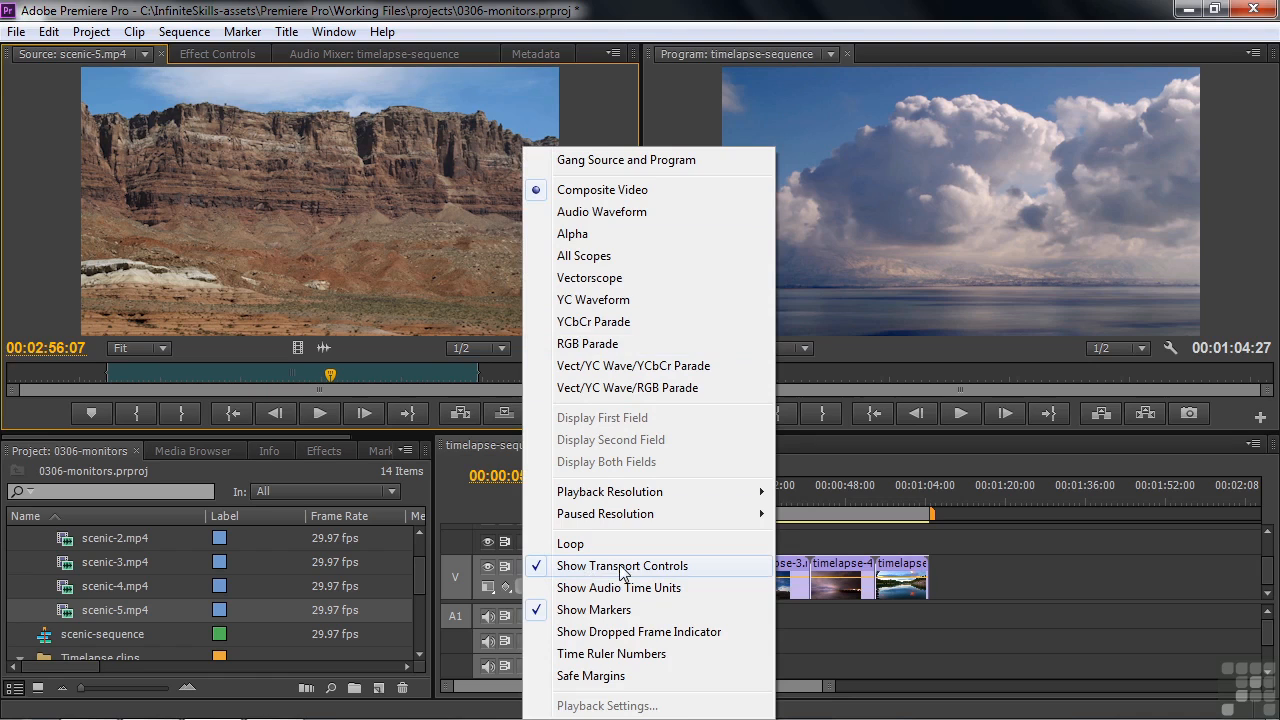
{"action": "mouse_move", "coordinate": [655, 571]}
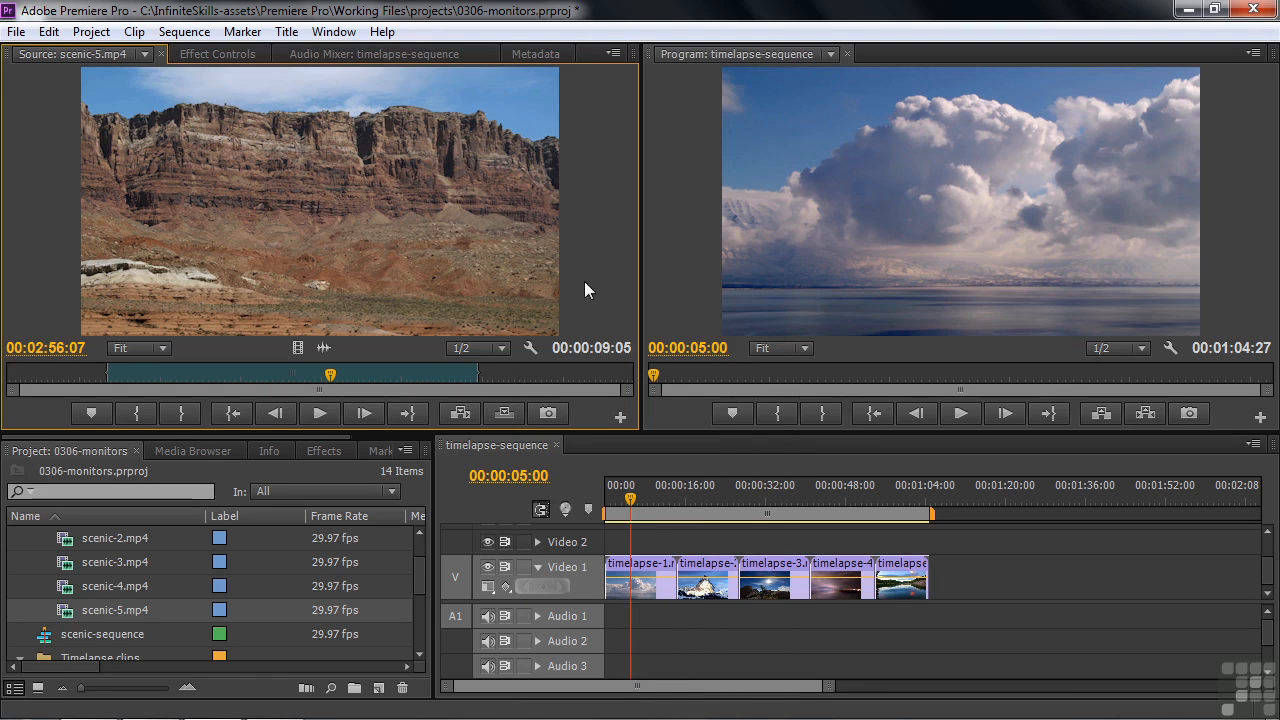
{"action": "mouse_move", "coordinate": [615, 73]}
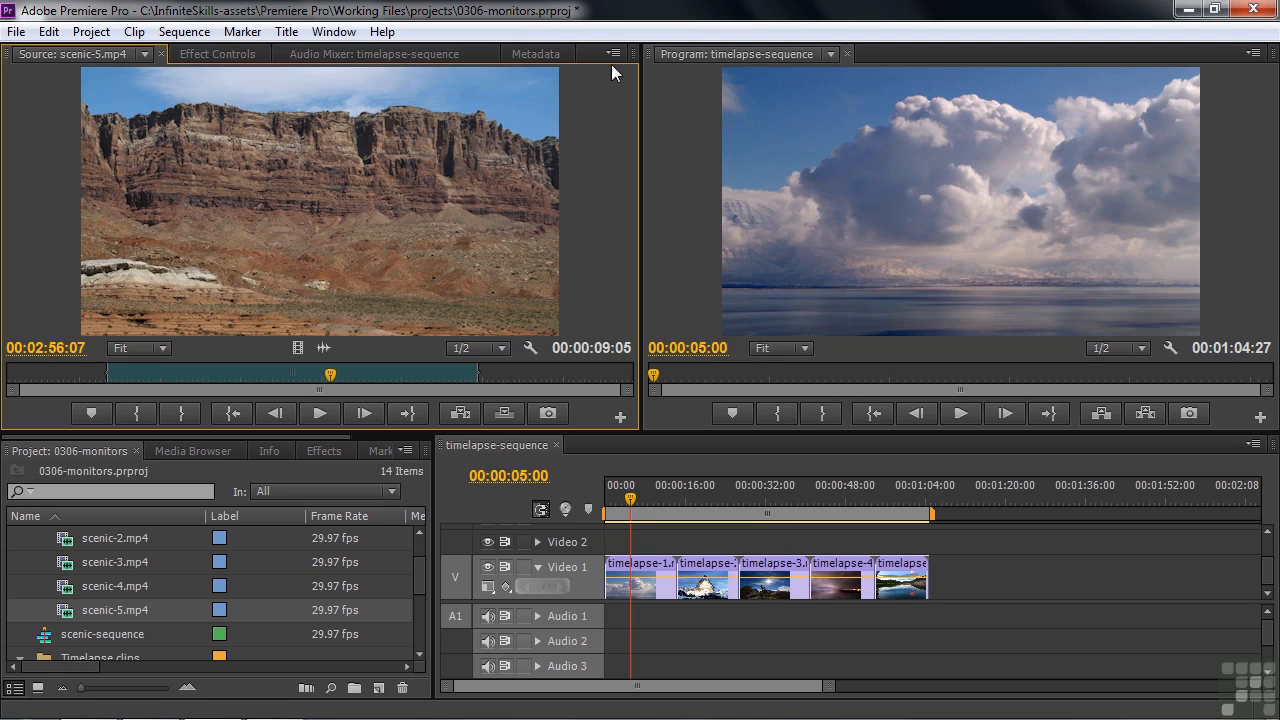
{"action": "mouse_move", "coordinate": [615, 96]}
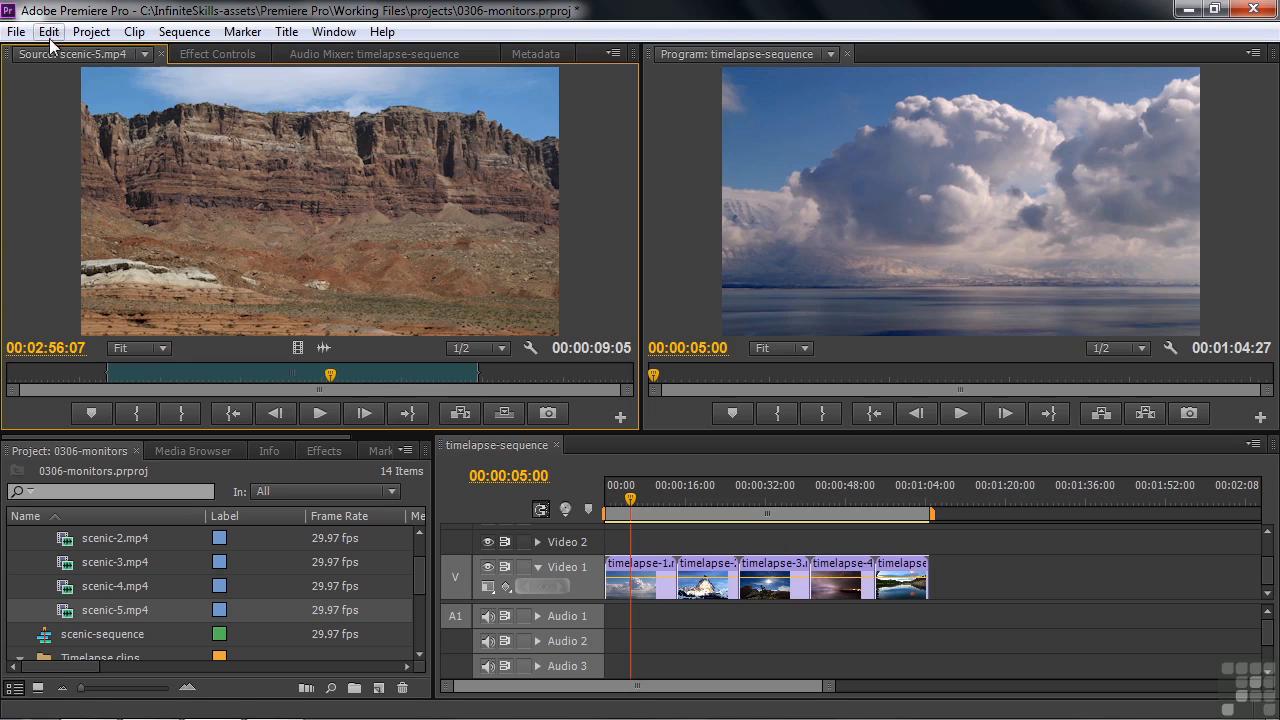
{"action": "mouse_move", "coordinate": [610, 58]}
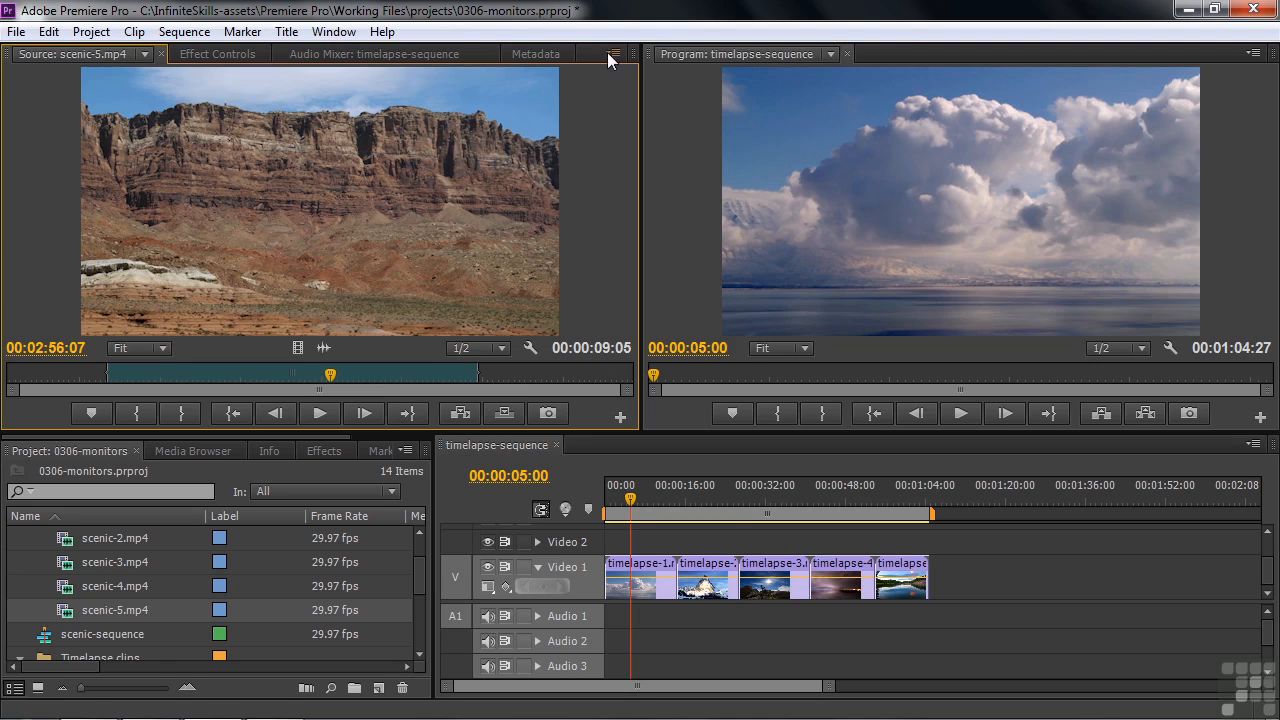
Open the Source Monitor panel menu
{"action": "left_click", "coordinate": [613, 54]}
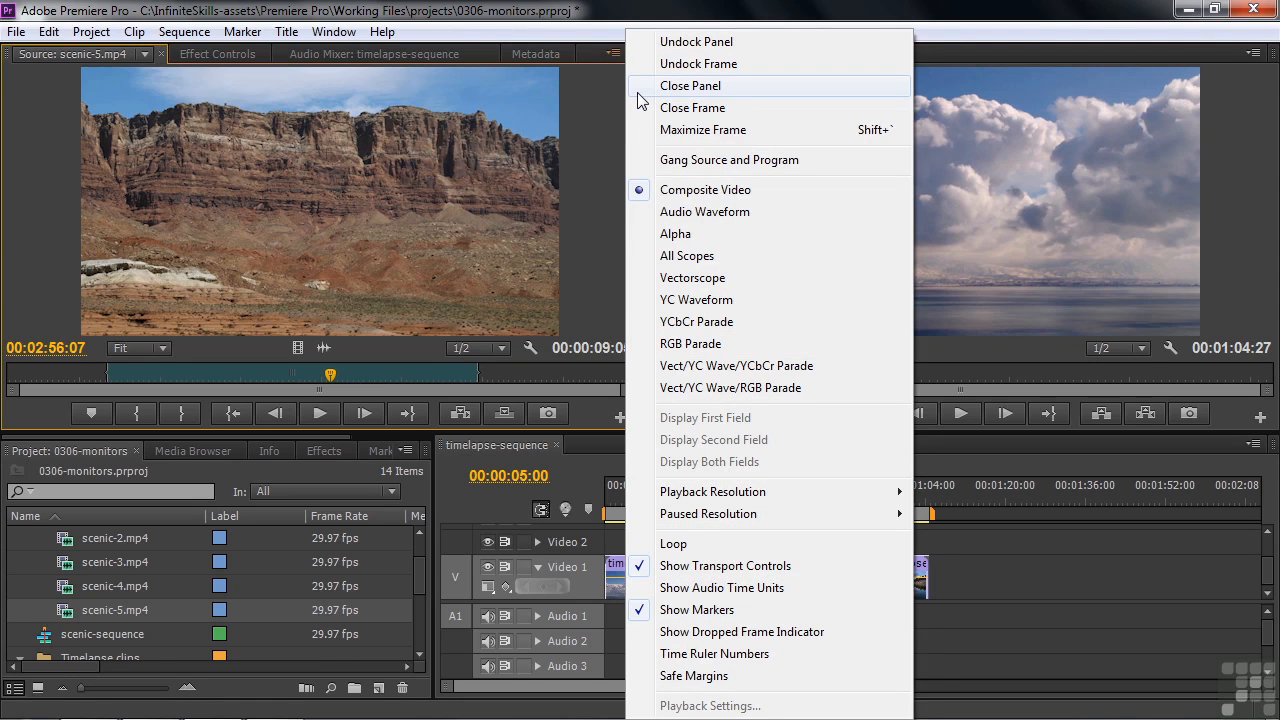
{"action": "mouse_move", "coordinate": [718, 440]}
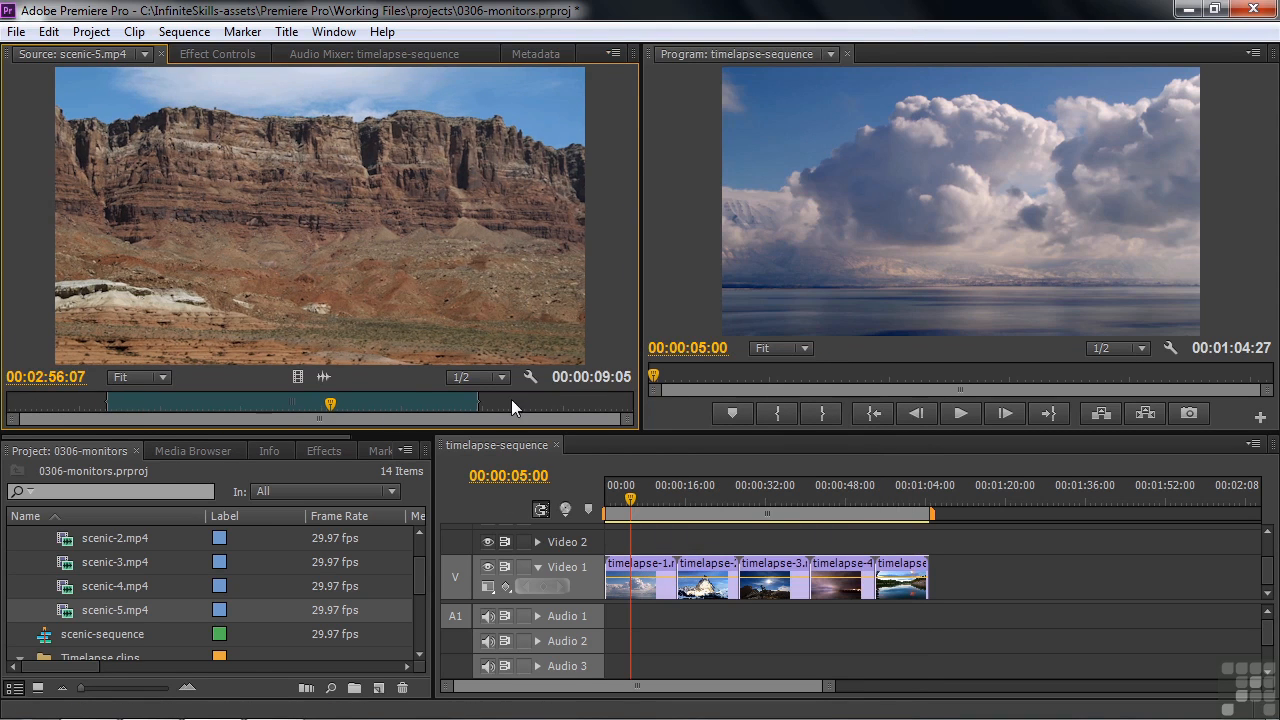
{"action": "mouse_move", "coordinate": [30, 410]}
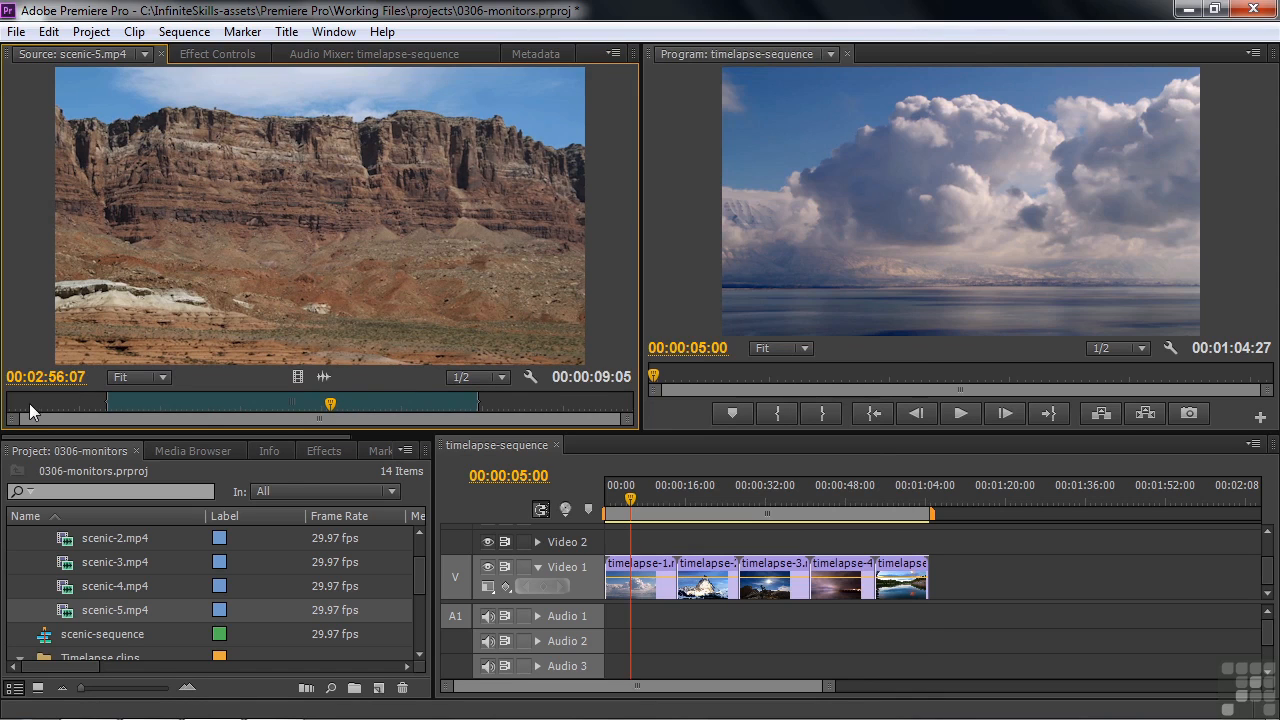
{"action": "mouse_move", "coordinate": [840, 490]}
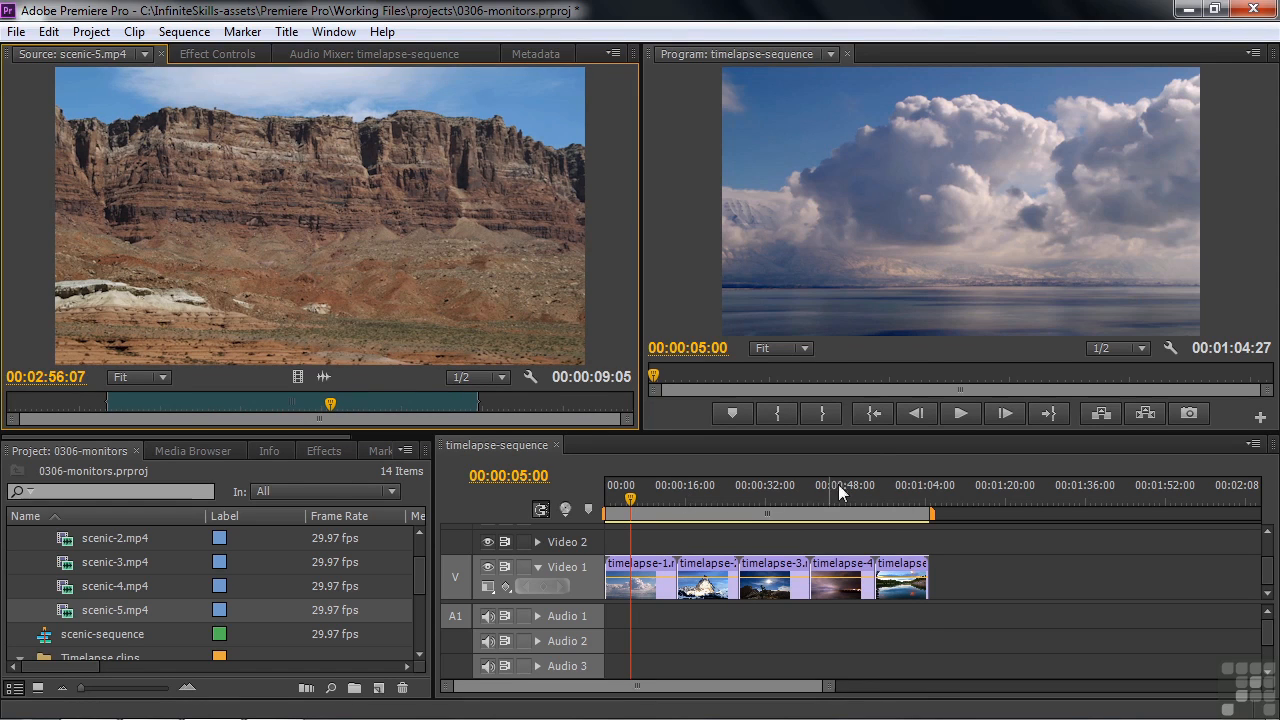
{"action": "mouse_move", "coordinate": [95, 400]}
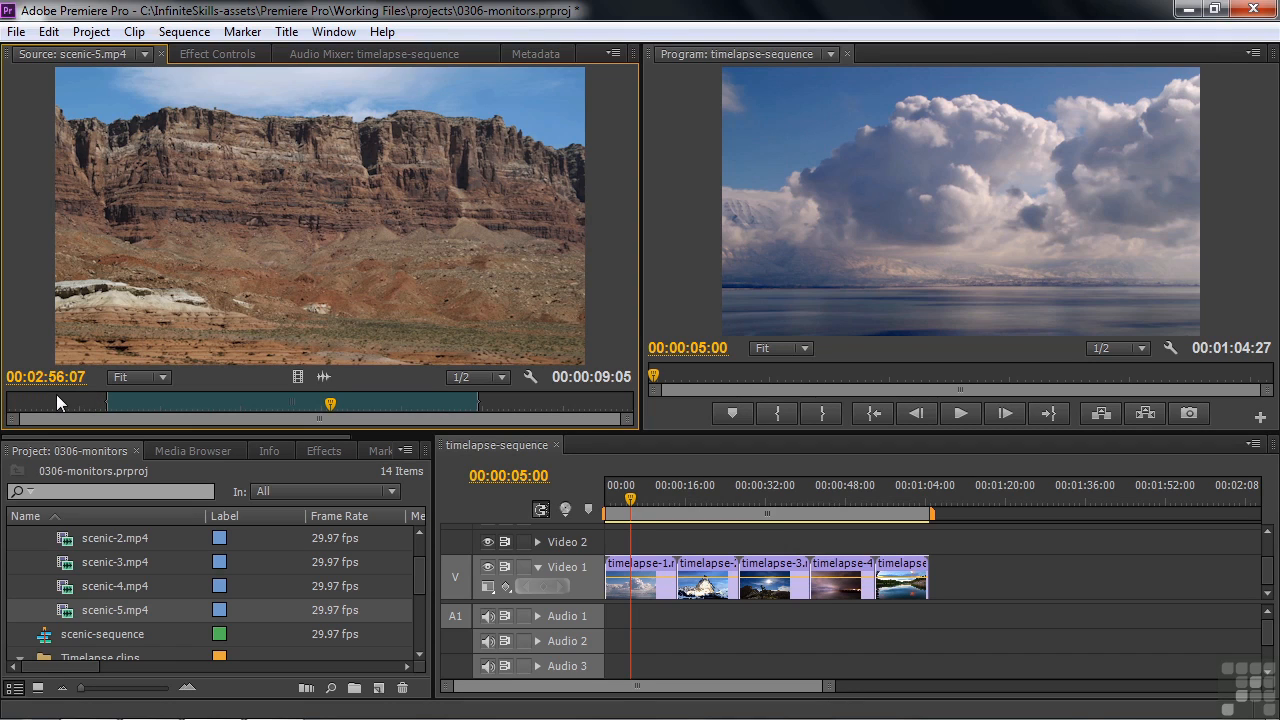
Enable Time Ruler Numbers from the Source Monitor panel menu
{"action": "left_click", "coordinate": [613, 54]}
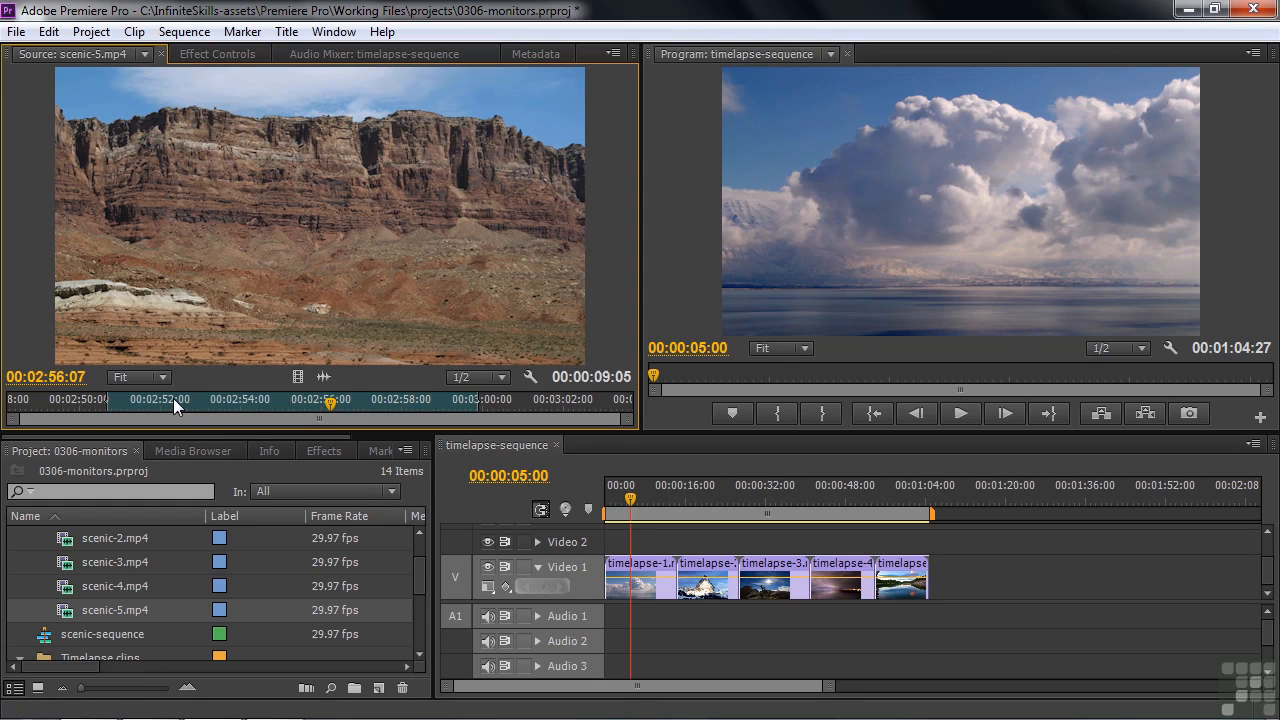
{"action": "mouse_move", "coordinate": [587, 385]}
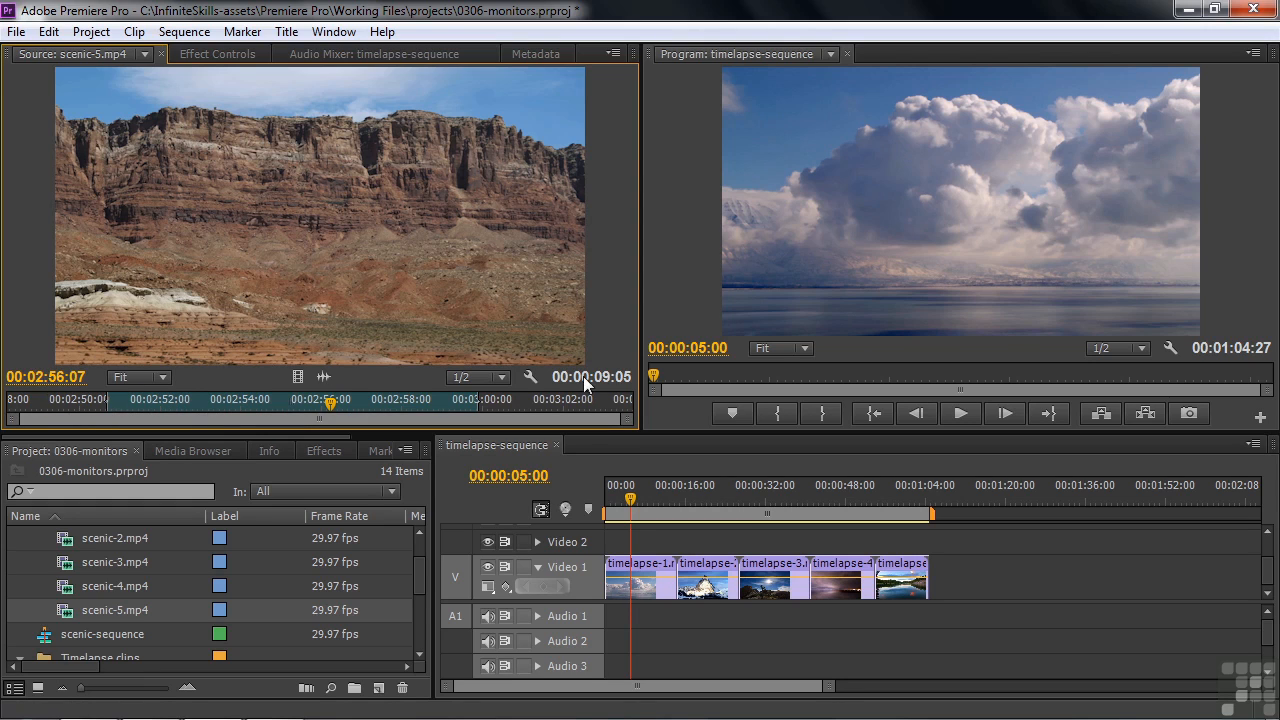
{"action": "mouse_move", "coordinate": [600, 385]}
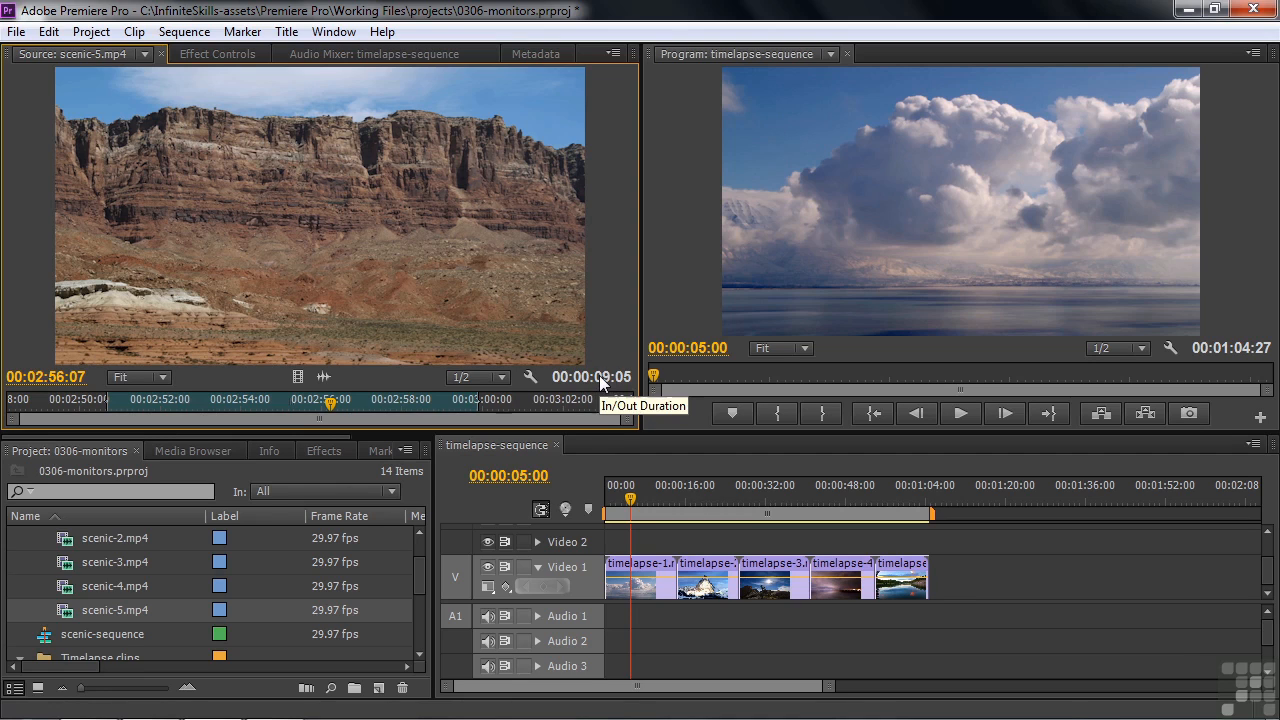
{"action": "mouse_move", "coordinate": [490, 410]}
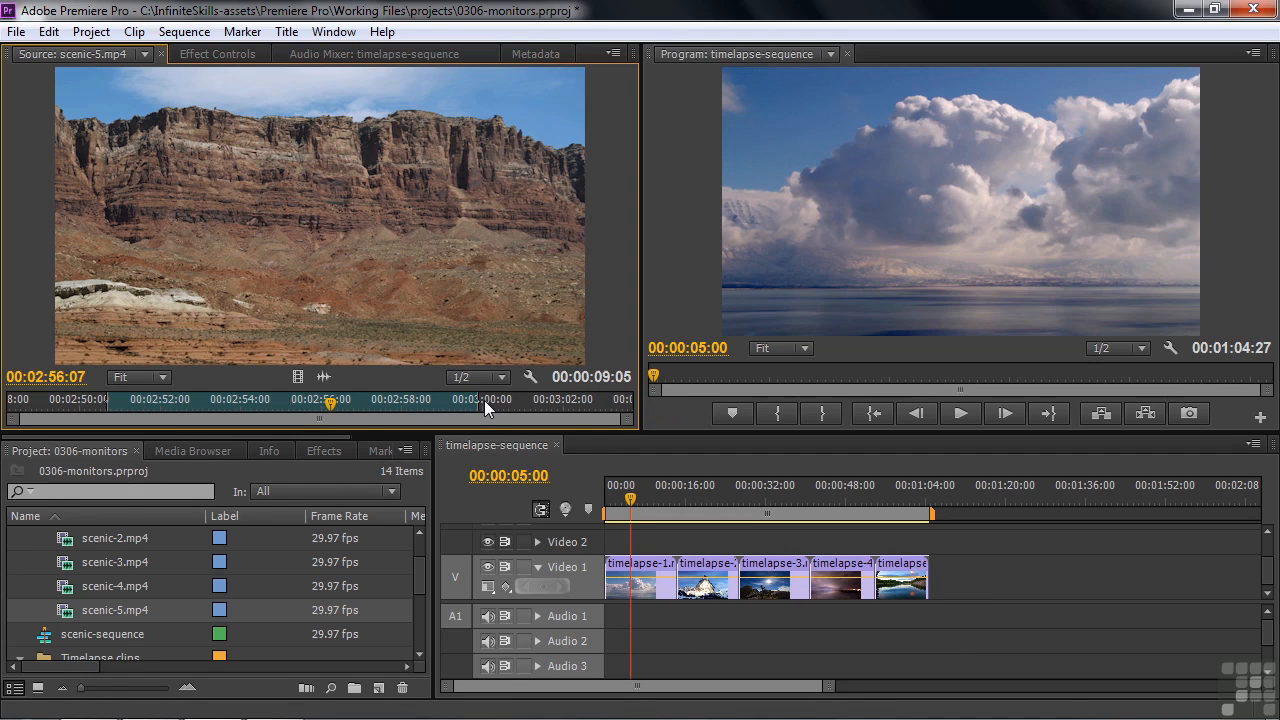
{"action": "mouse_move", "coordinate": [378, 408]}
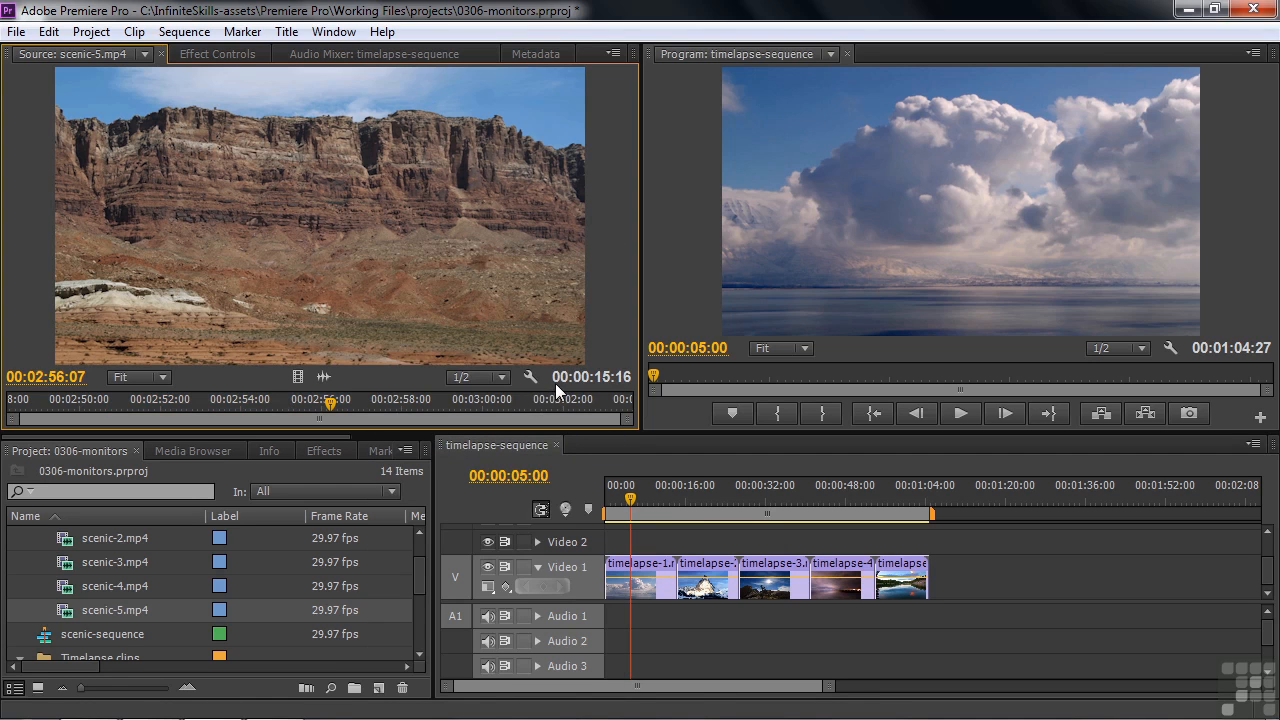
{"action": "mouse_move", "coordinate": [575, 390]}
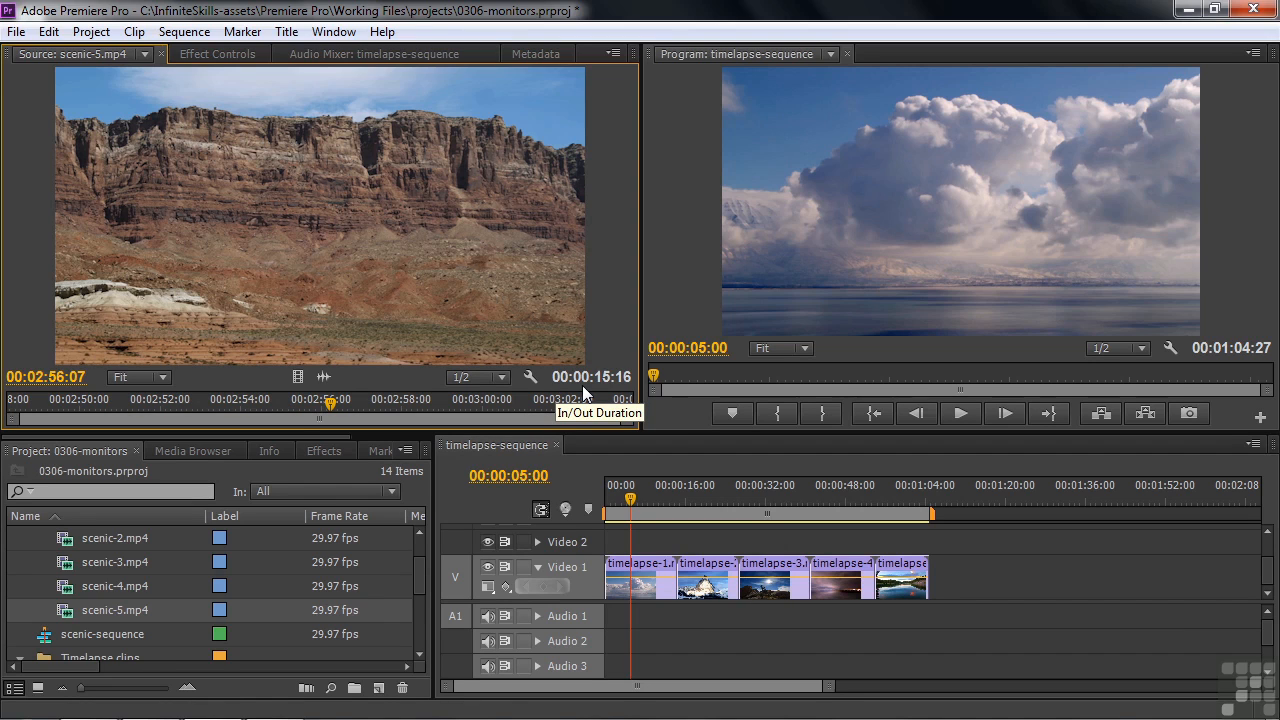
{"action": "mouse_move", "coordinate": [52, 380]}
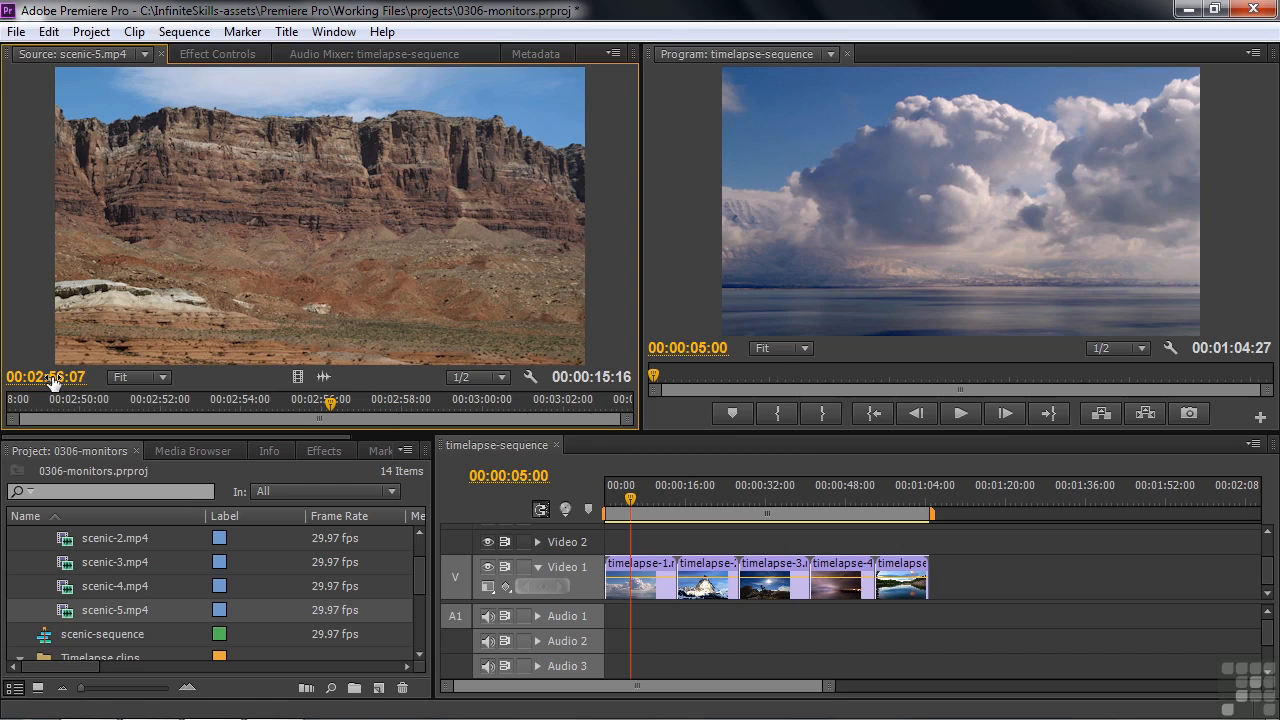
{"action": "mouse_move", "coordinate": [47, 377]}
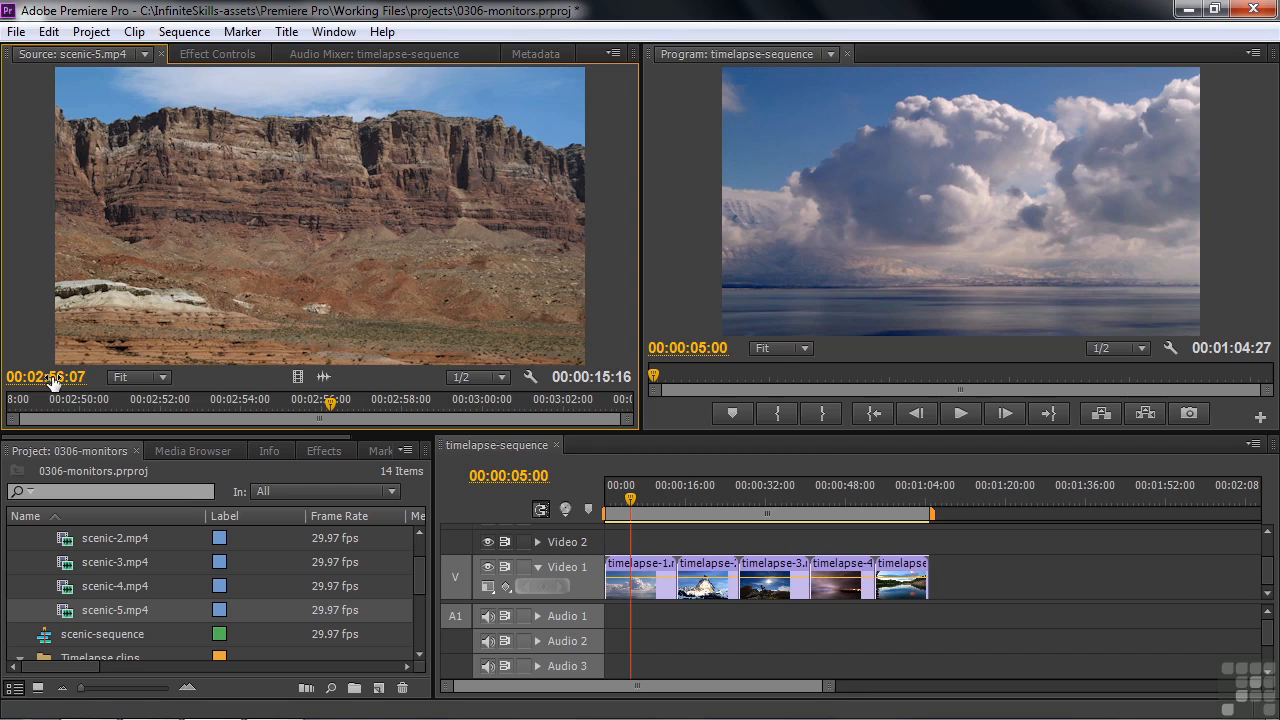
{"action": "mouse_move", "coordinate": [210, 407]}
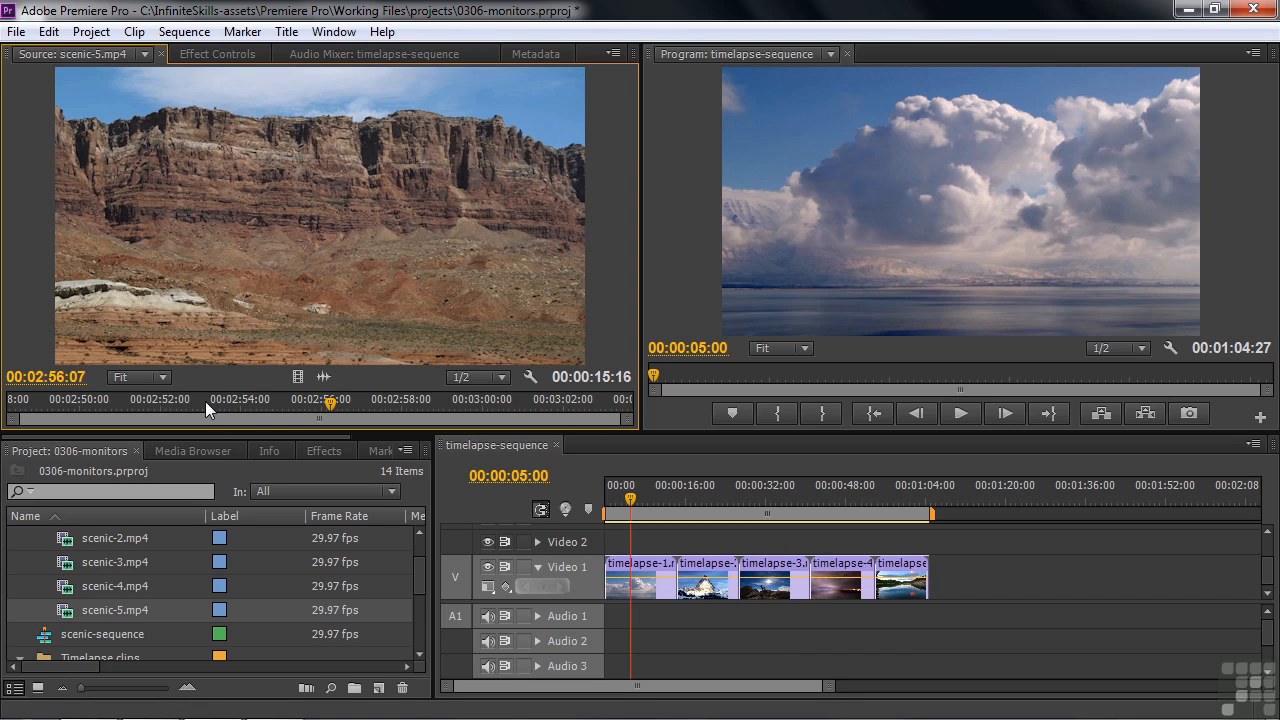
{"action": "left_click", "coordinate": [614, 54]}
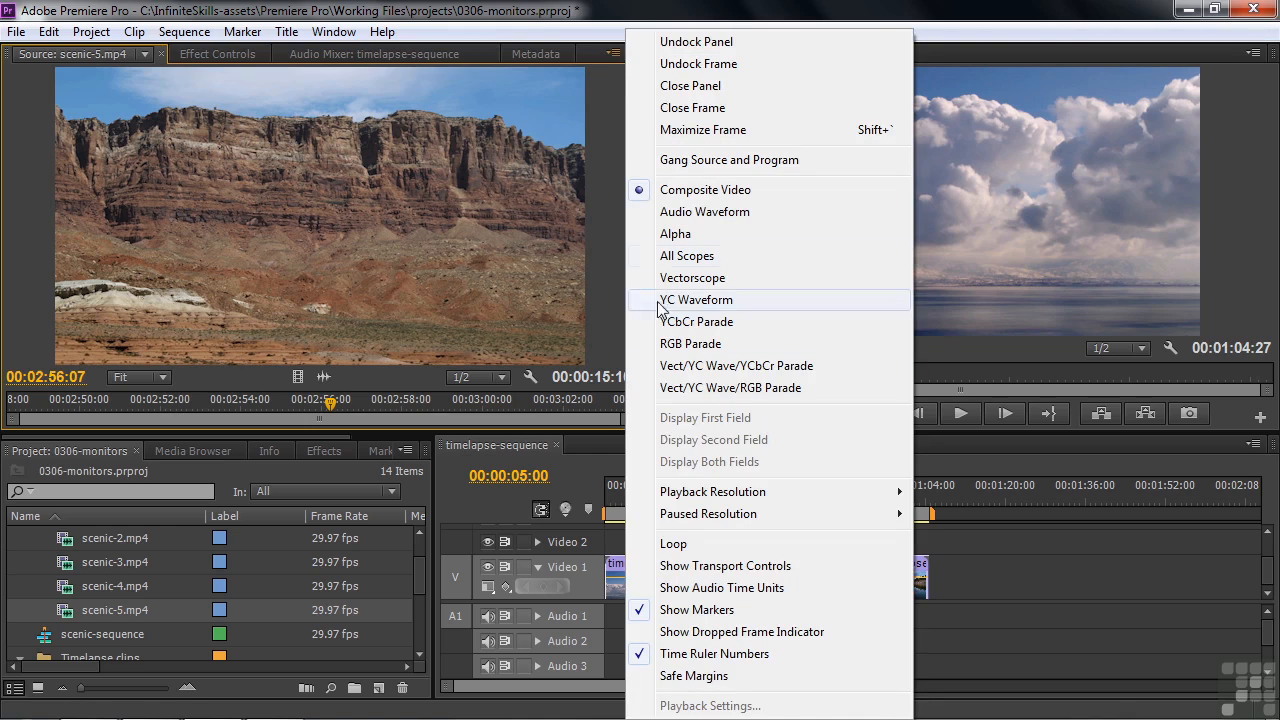
{"action": "mouse_move", "coordinate": [714, 653]}
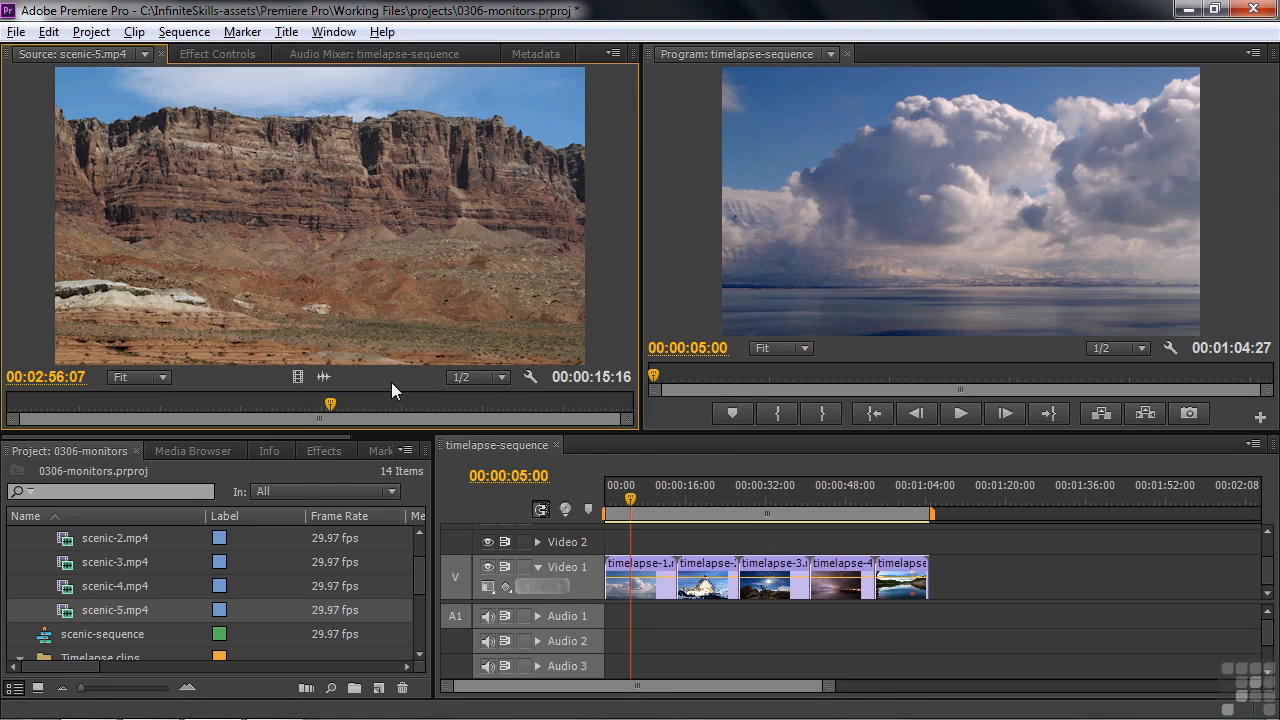
{"action": "mouse_move", "coordinate": [630, 259]}
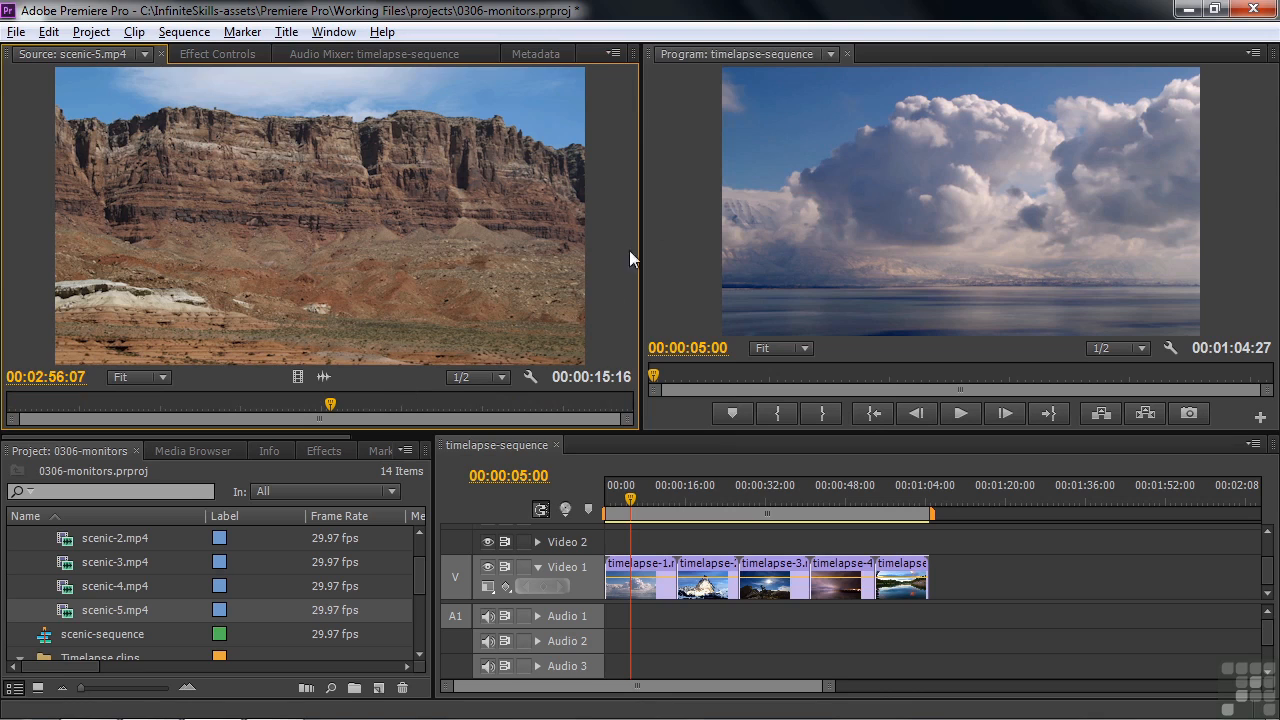
{"action": "mouse_move", "coordinate": [52, 327]}
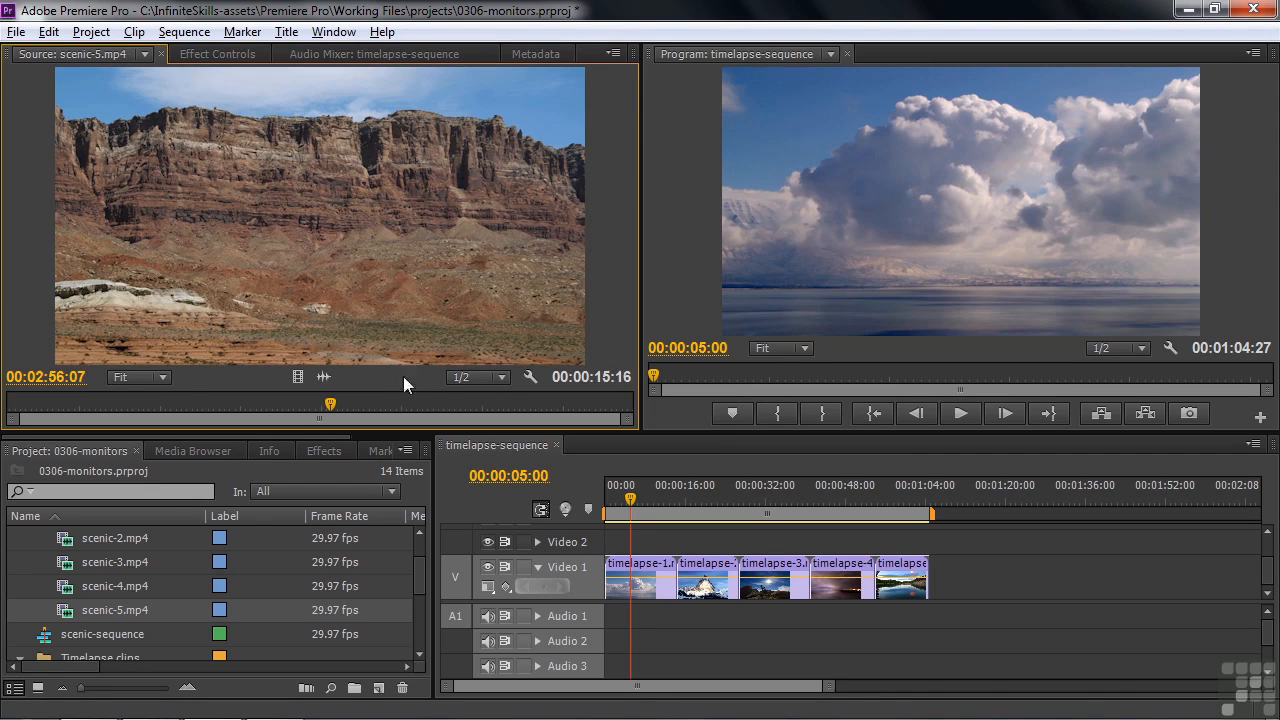
{"action": "mouse_move", "coordinate": [602, 341]}
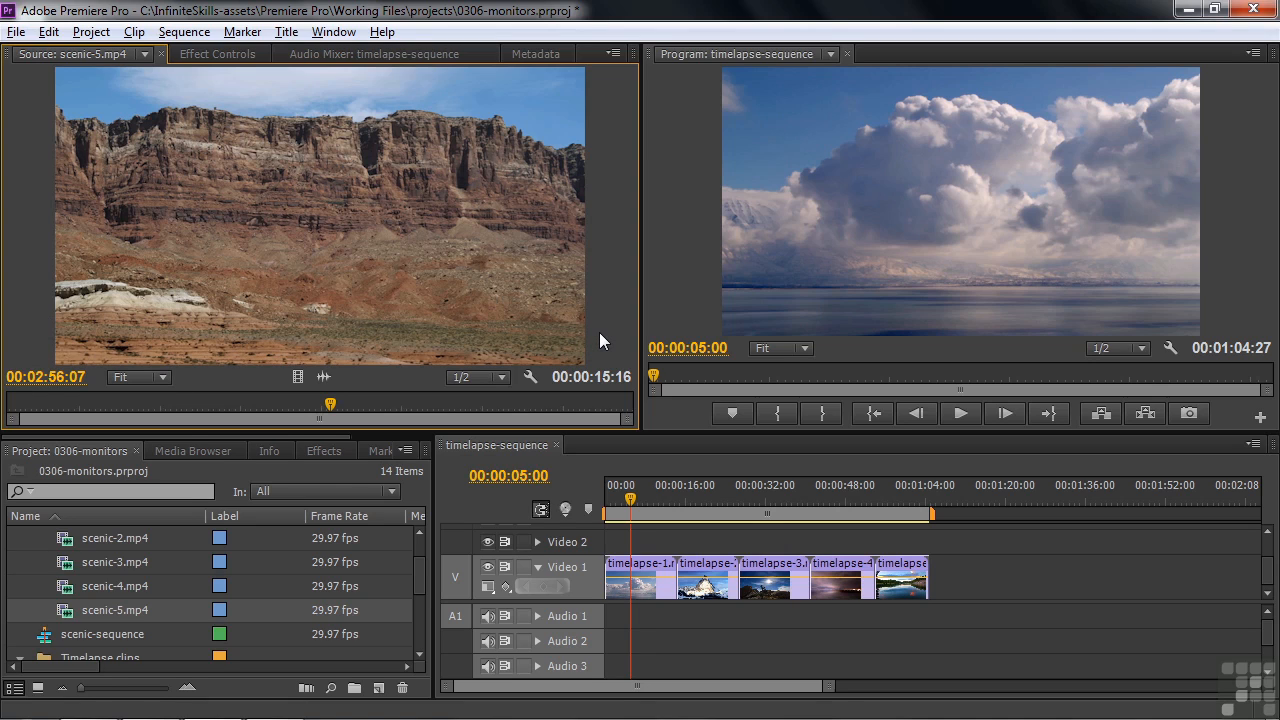
{"action": "mouse_move", "coordinate": [843, 363]}
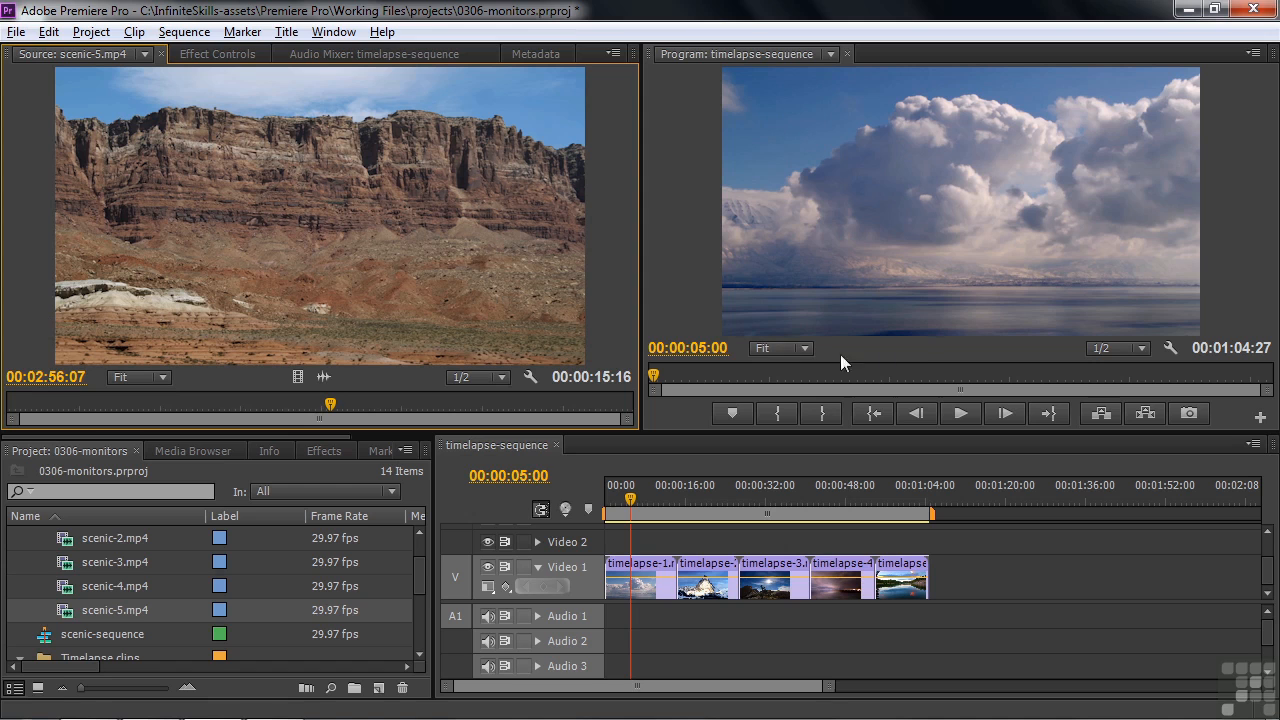
{"action": "mouse_move", "coordinate": [333, 31]}
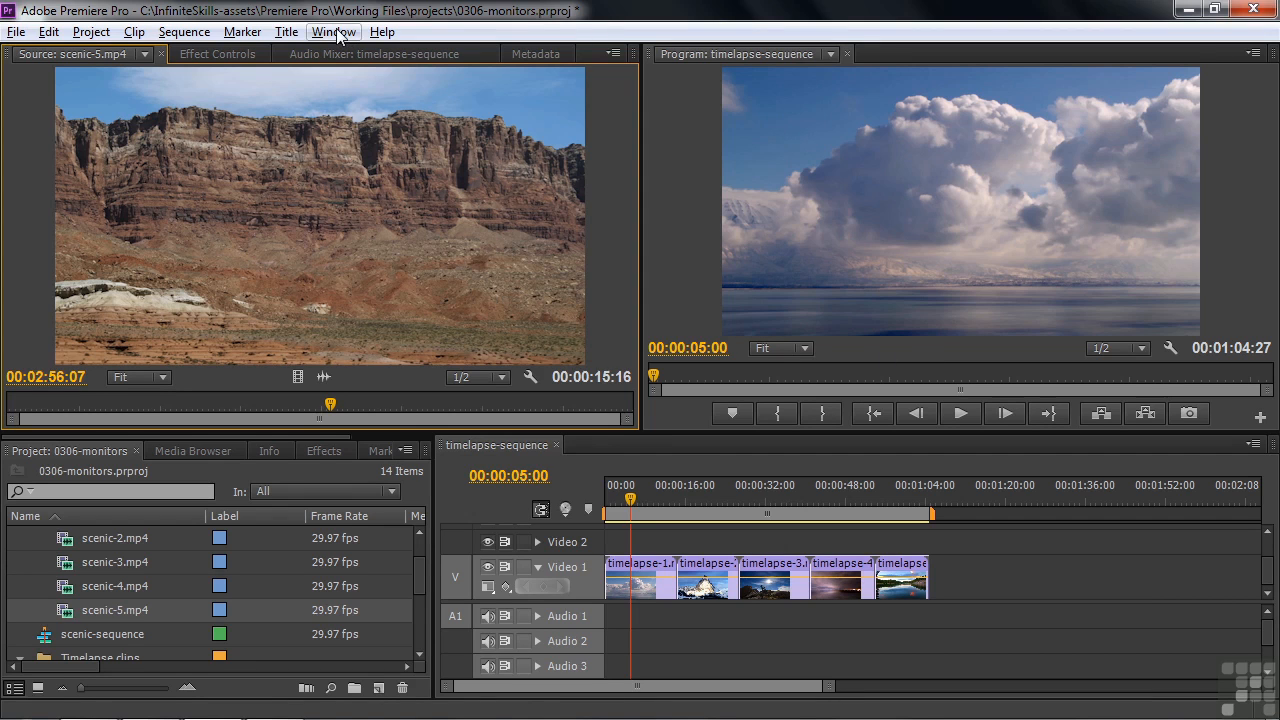
Open the Reference Monitor, turn off its transport controls, and close the floating window
{"action": "left_click", "coordinate": [333, 31]}
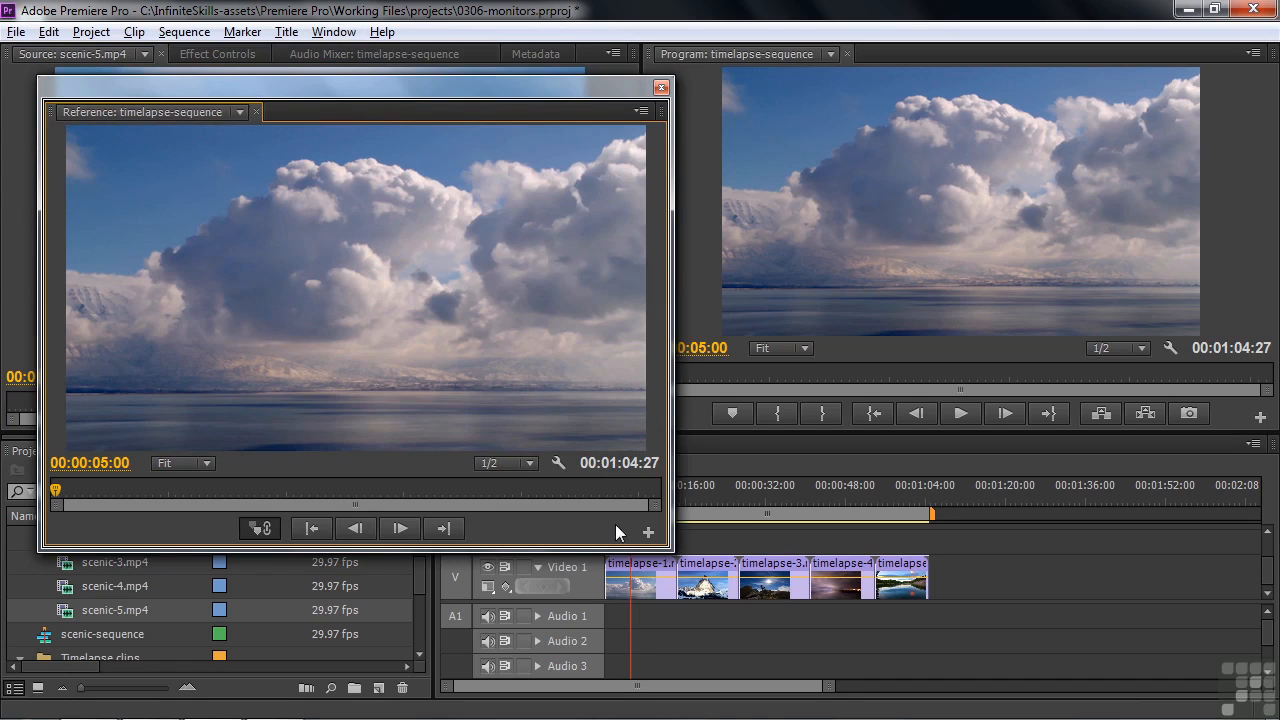
{"action": "mouse_move", "coordinate": [645, 120]}
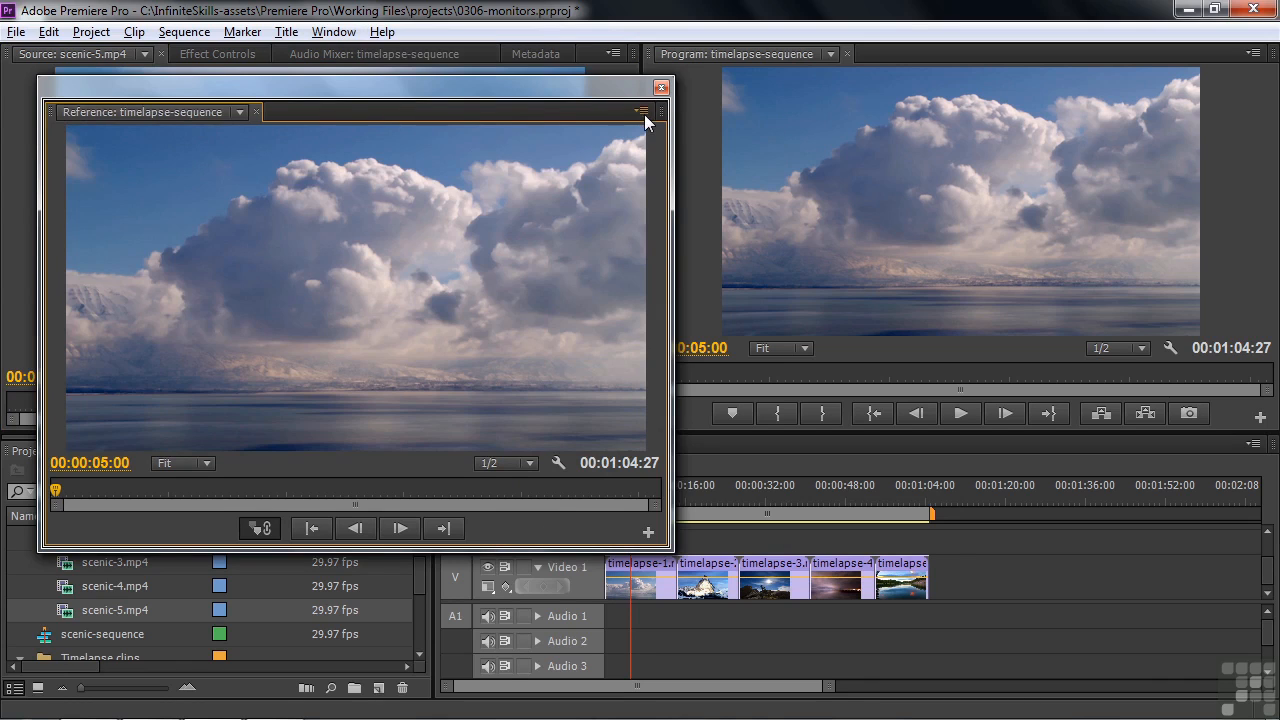
{"action": "mouse_move", "coordinate": [558, 465]}
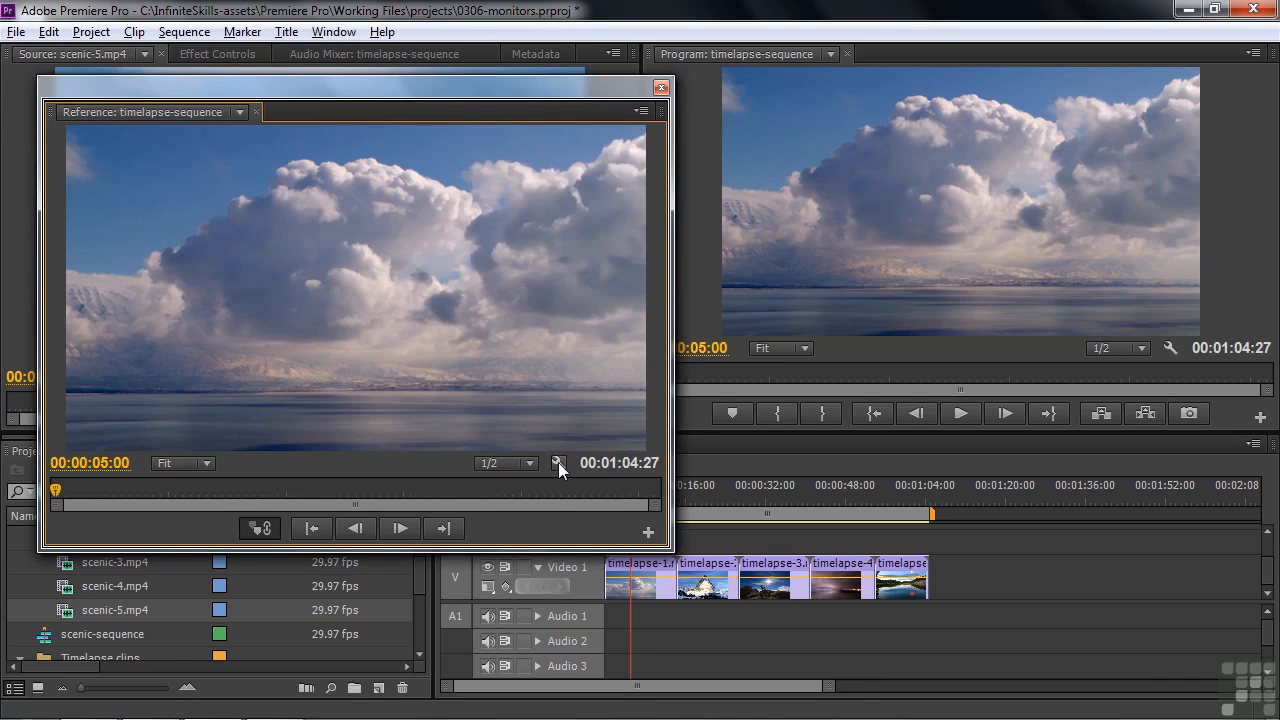
{"action": "left_click", "coordinate": [560, 470]}
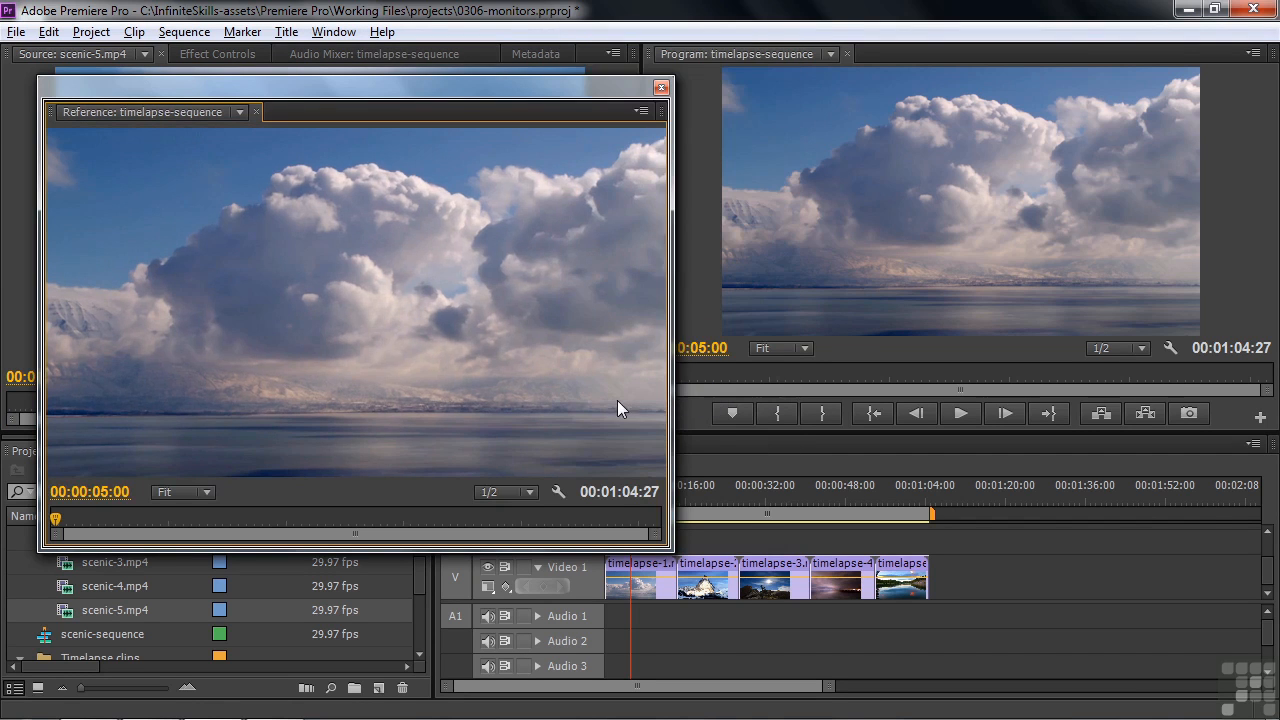
{"action": "left_click", "coordinate": [661, 88]}
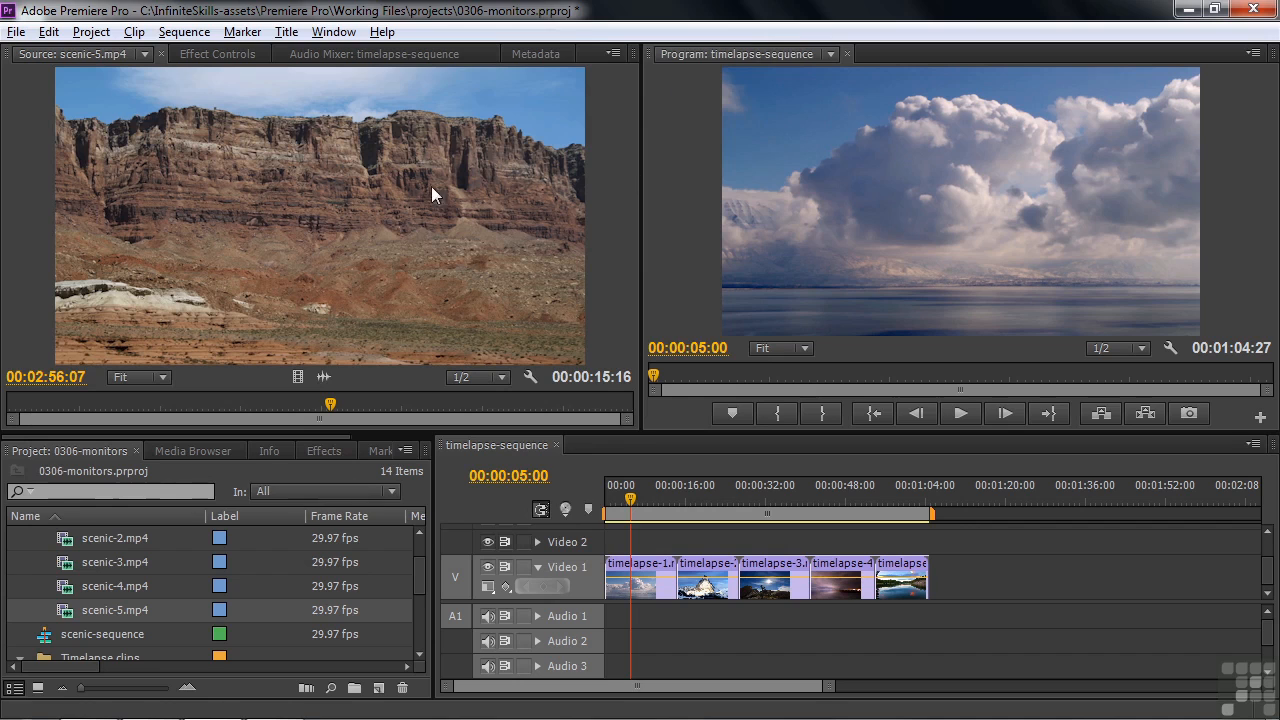
{"action": "mouse_move", "coordinate": [343, 81]}
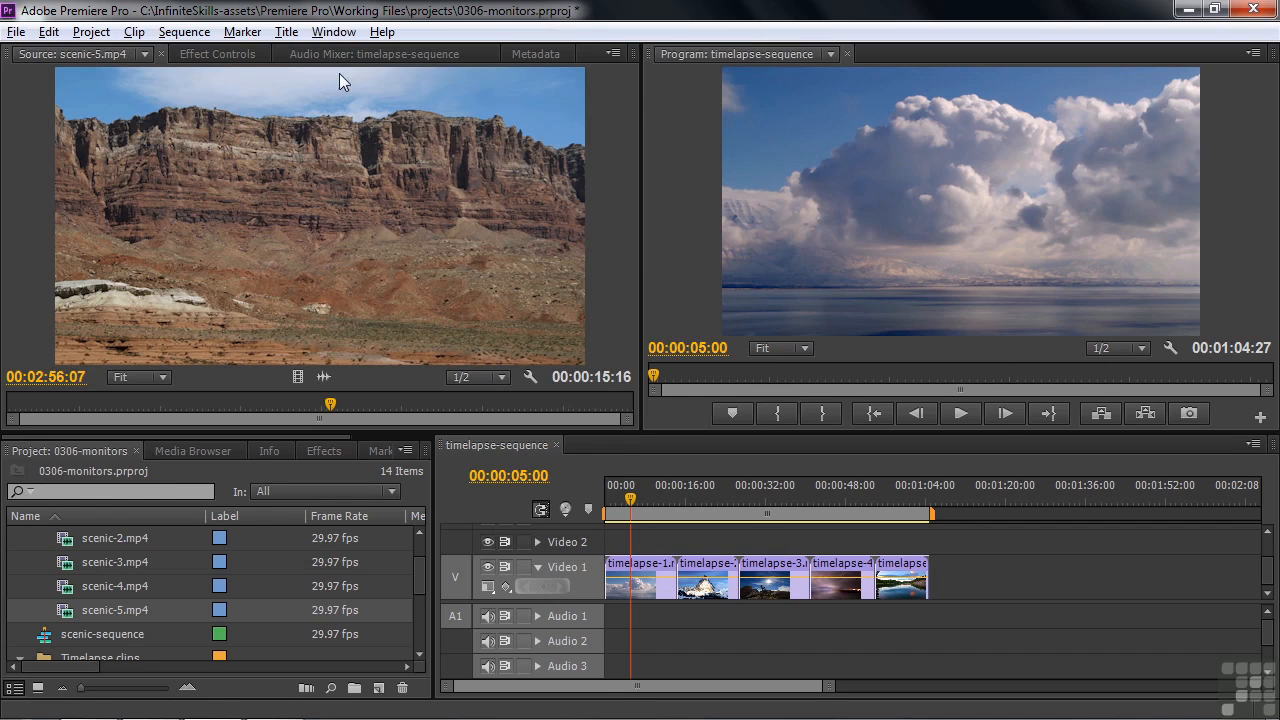
Switch Premiere Pro to the Color Correction workspace, adding a Reference monitor below the Program monitor
{"action": "left_click", "coordinate": [333, 31]}
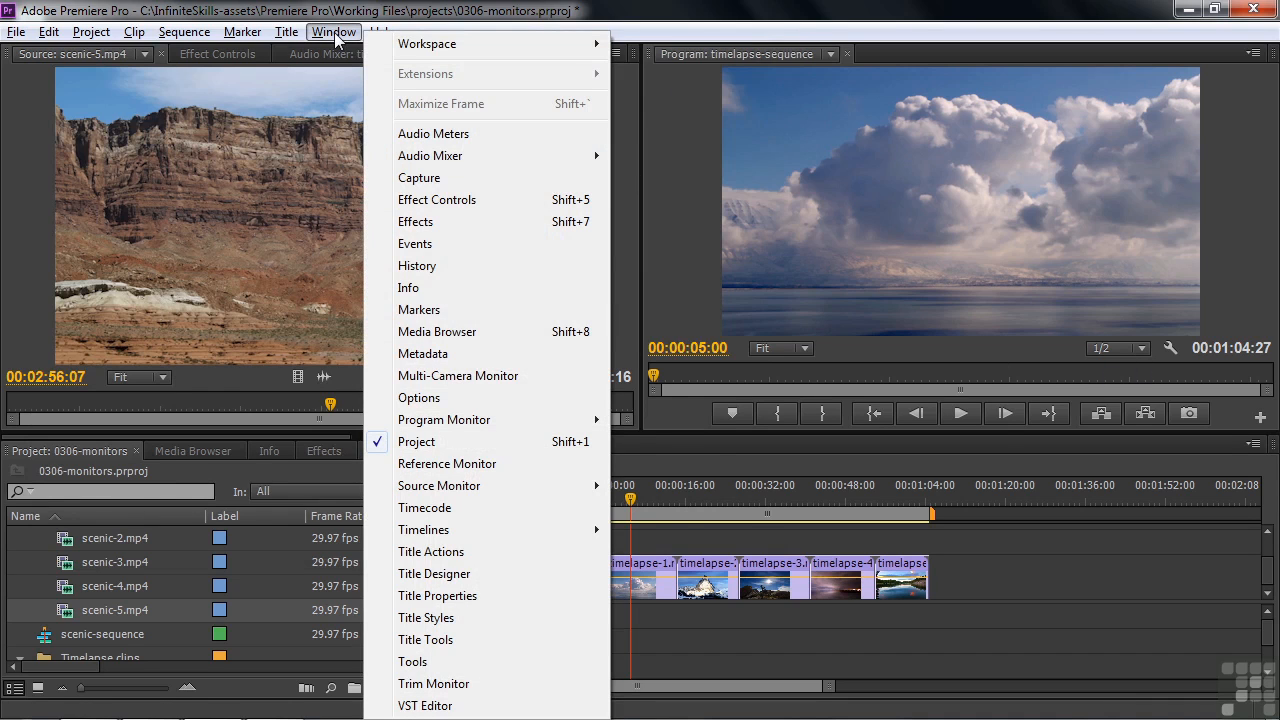
{"action": "left_click", "coordinate": [422, 353]}
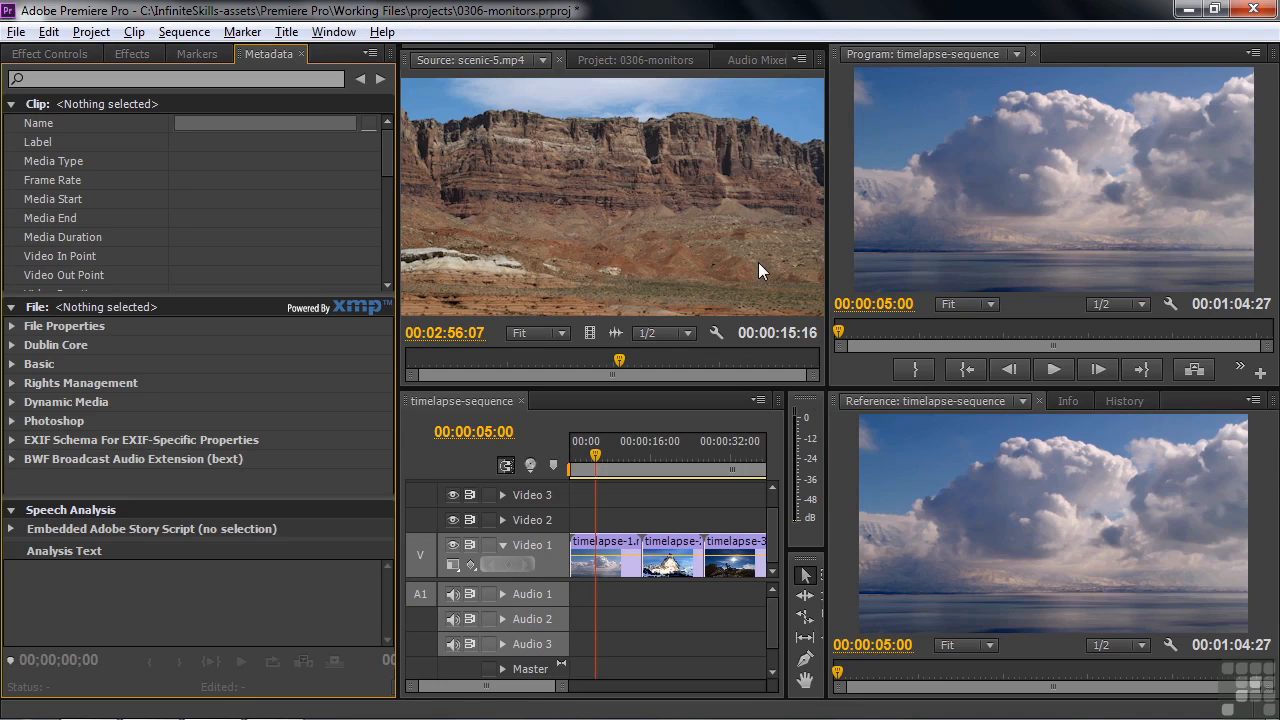
{"action": "mouse_move", "coordinate": [765, 298]}
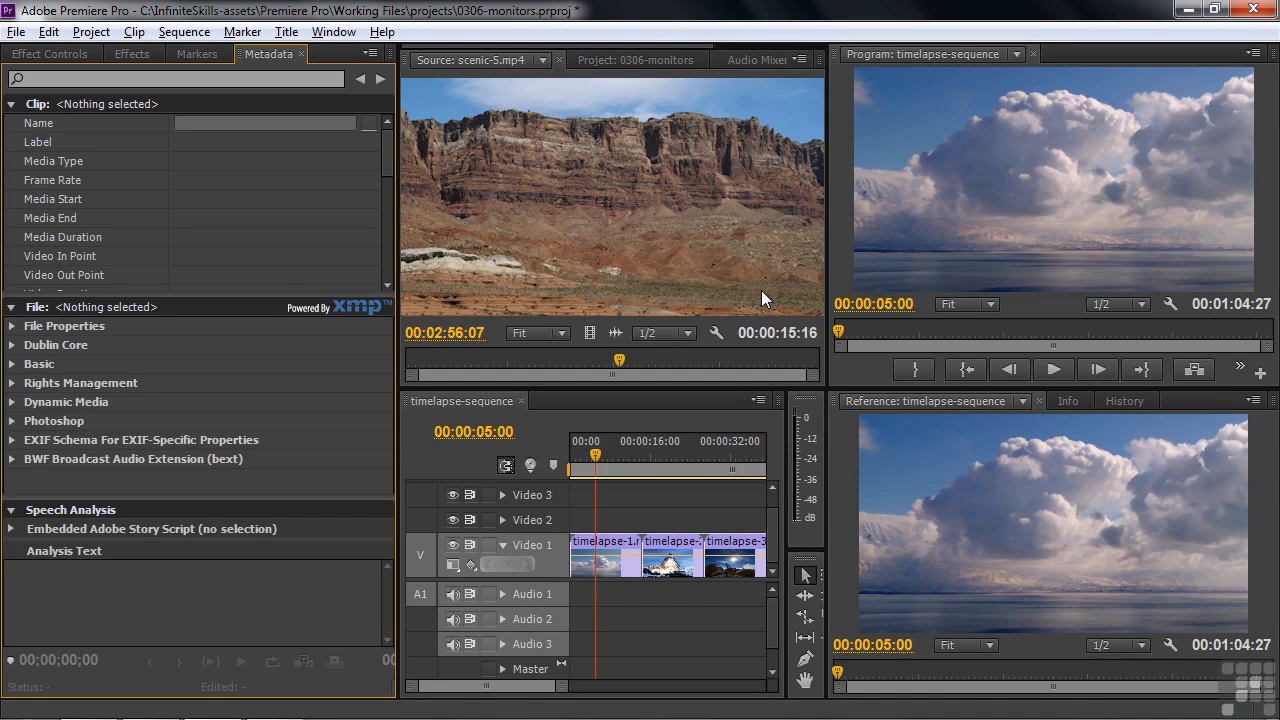
{"action": "mouse_move", "coordinate": [975, 682]}
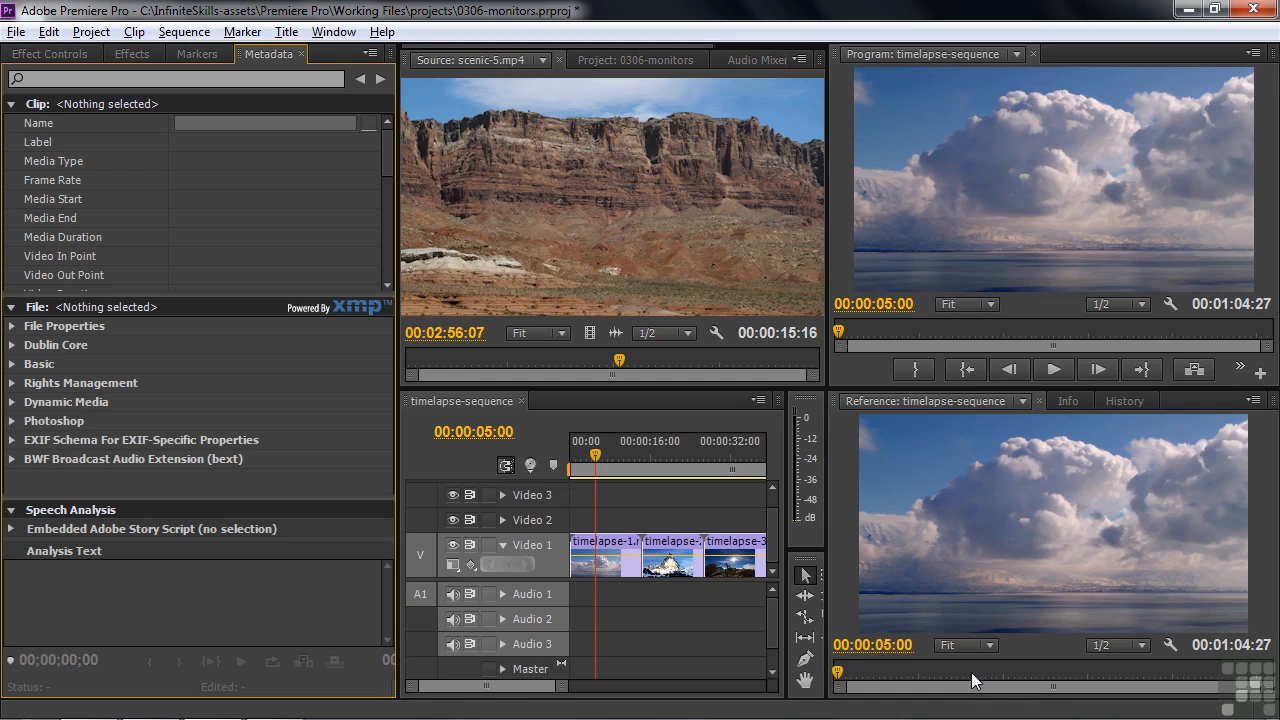
{"action": "mouse_move", "coordinate": [630, 224]}
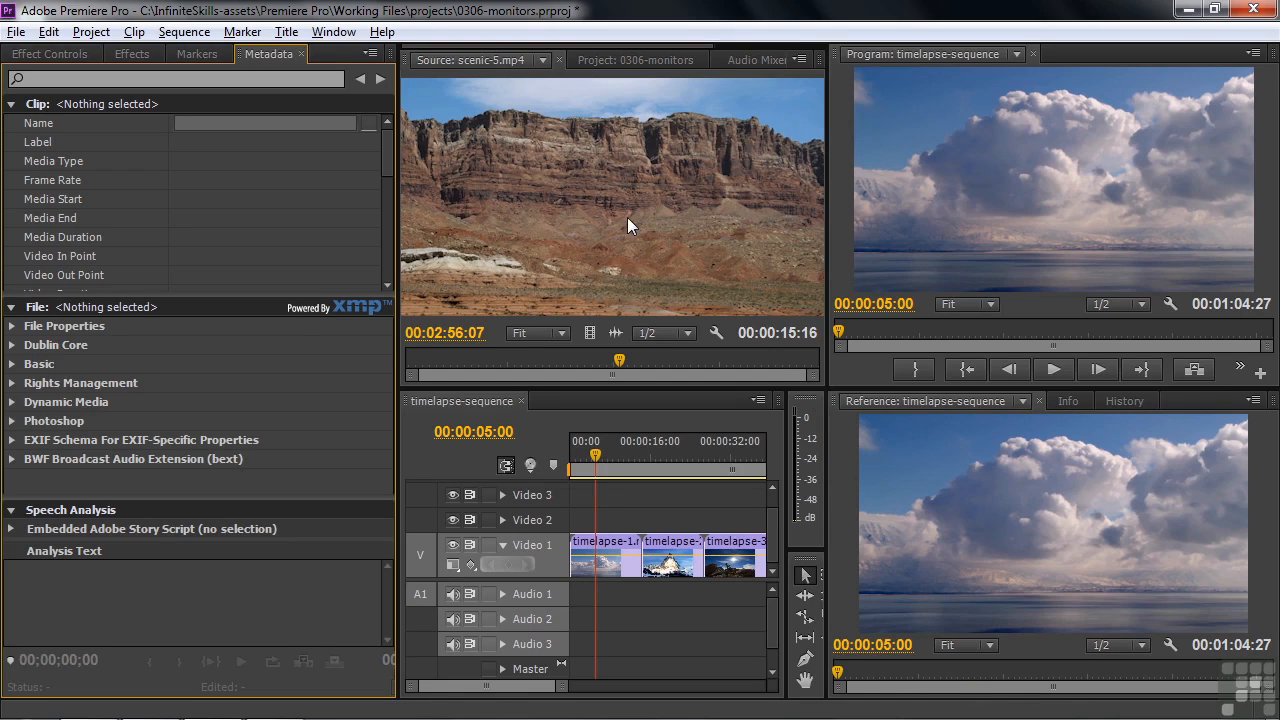
{"action": "mouse_move", "coordinate": [1007, 258]}
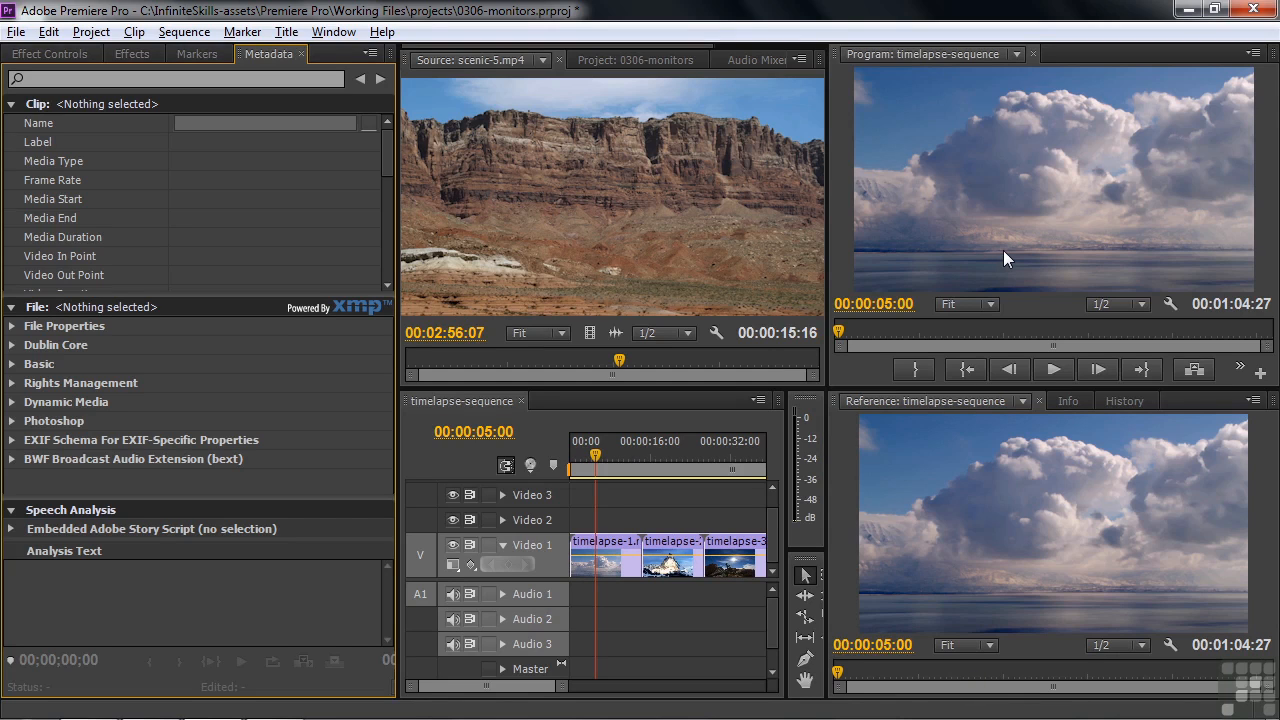
{"action": "mouse_move", "coordinate": [1100, 197]}
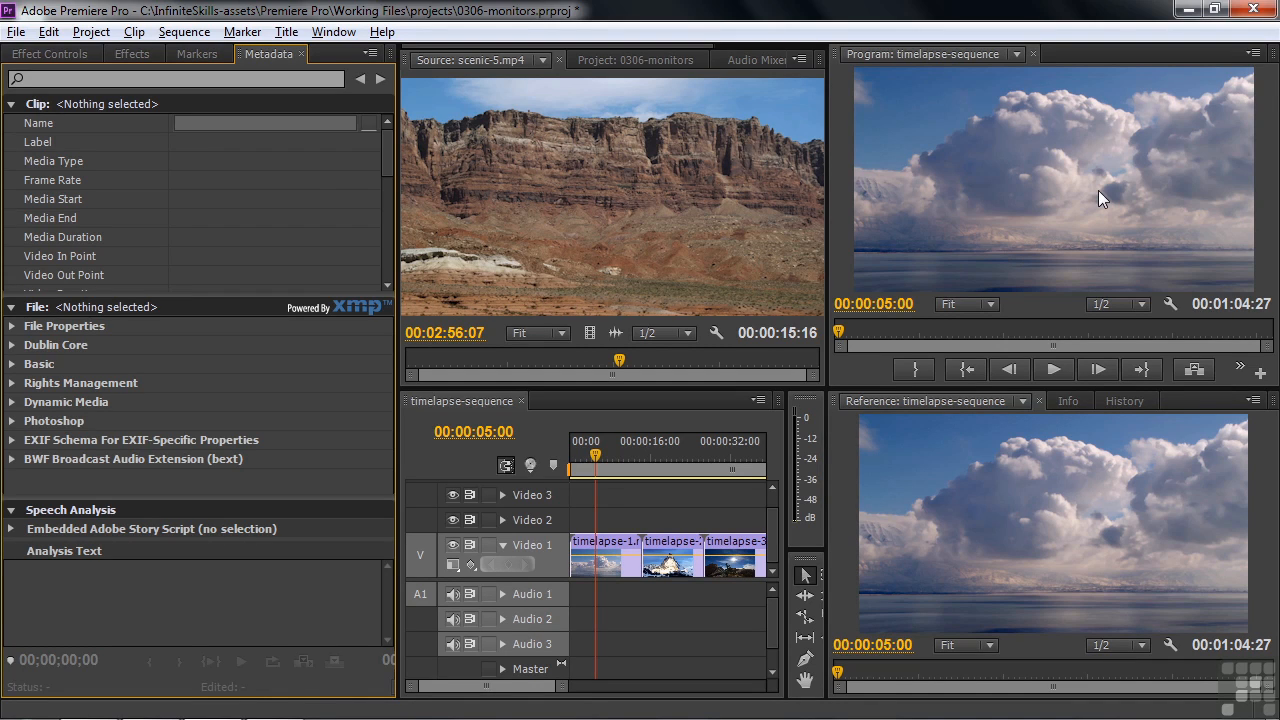
{"action": "mouse_move", "coordinate": [925, 493]}
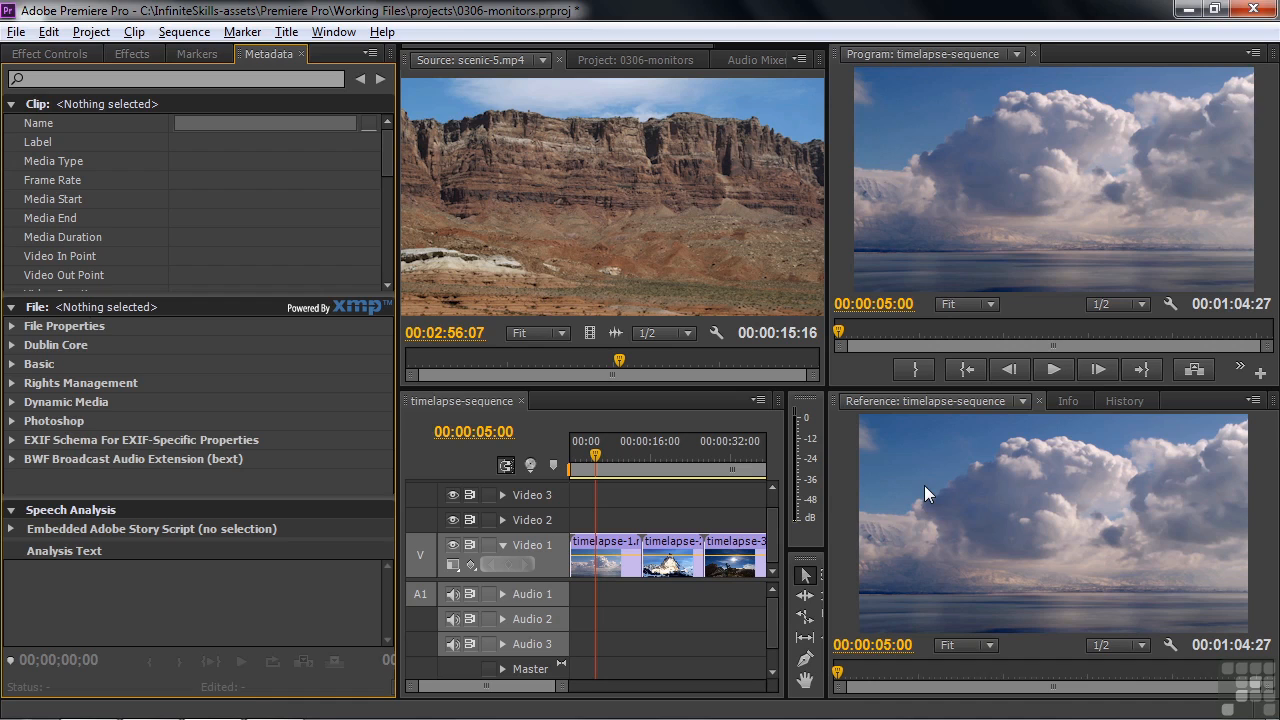
{"action": "mouse_move", "coordinate": [935, 485]}
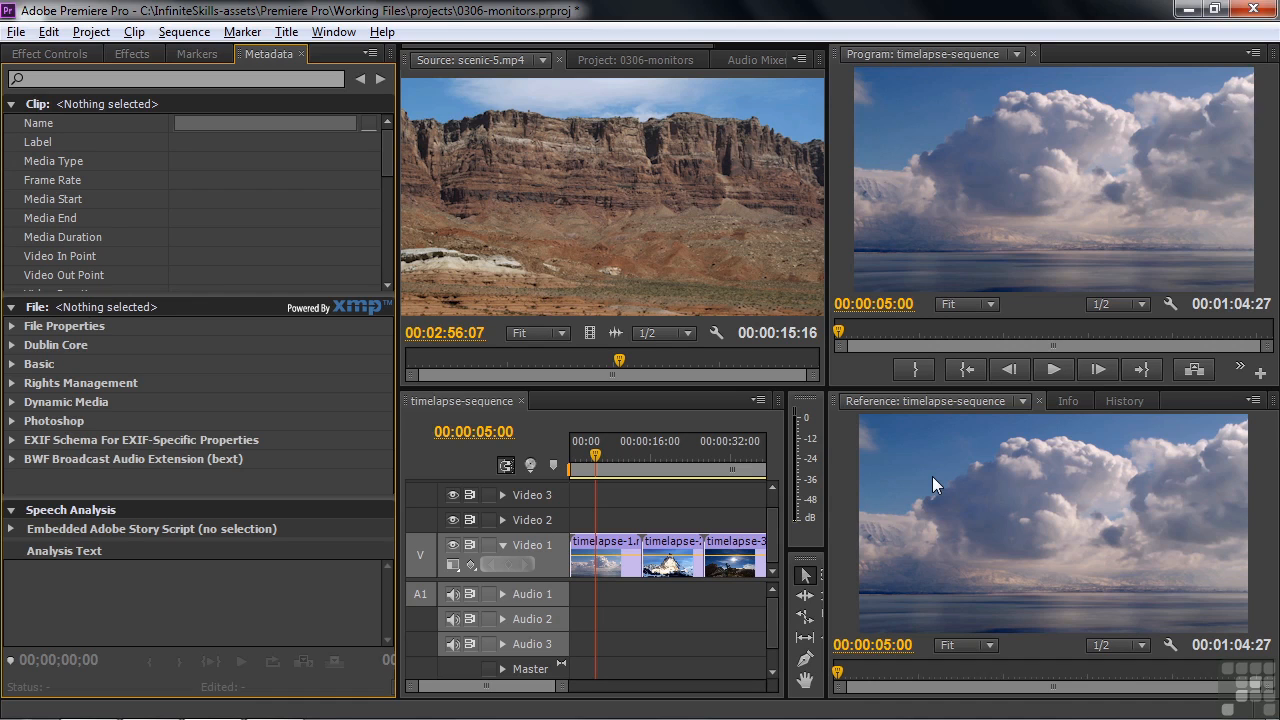
{"action": "mouse_move", "coordinate": [947, 378]}
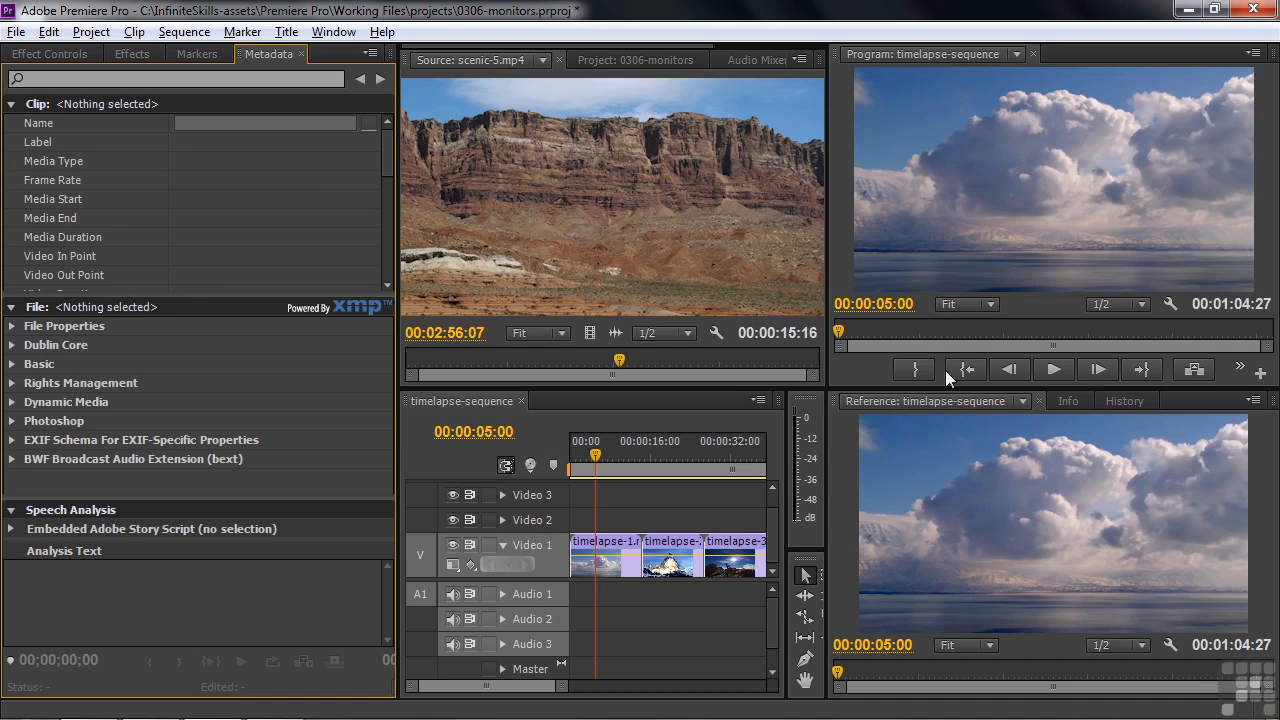
{"action": "mouse_move", "coordinate": [1232, 378]}
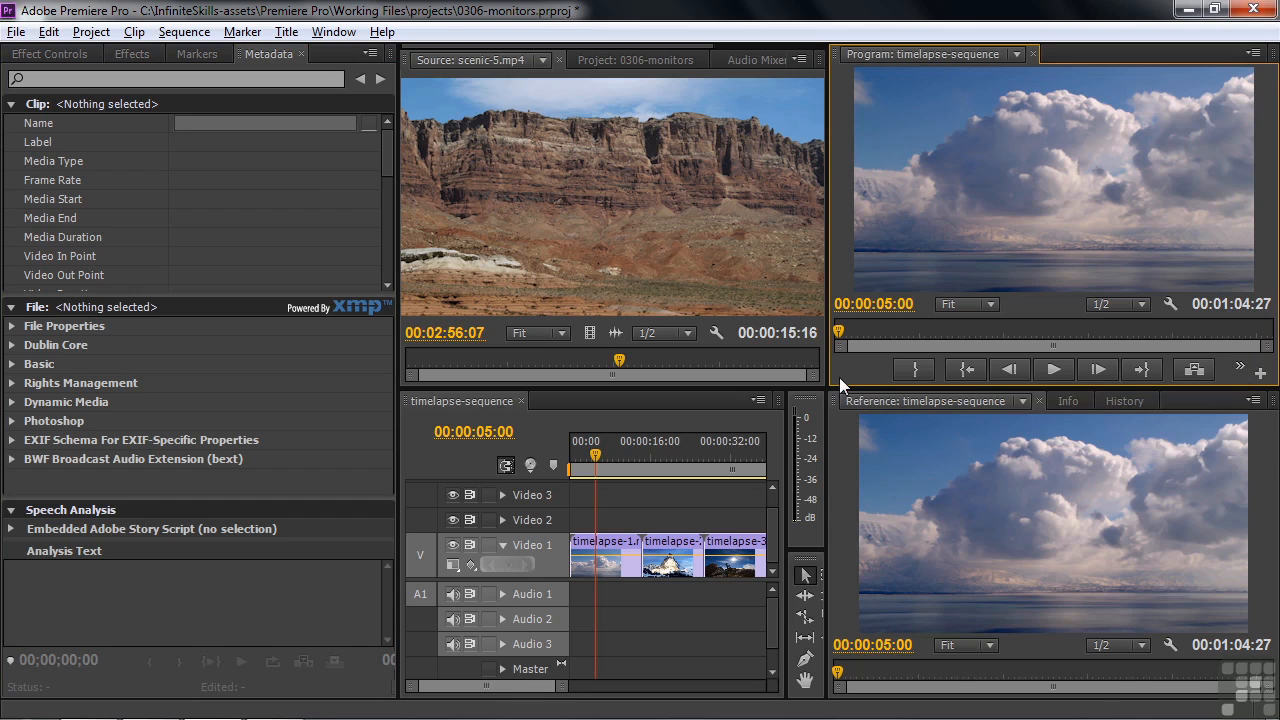
{"action": "mouse_move", "coordinate": [888, 370]}
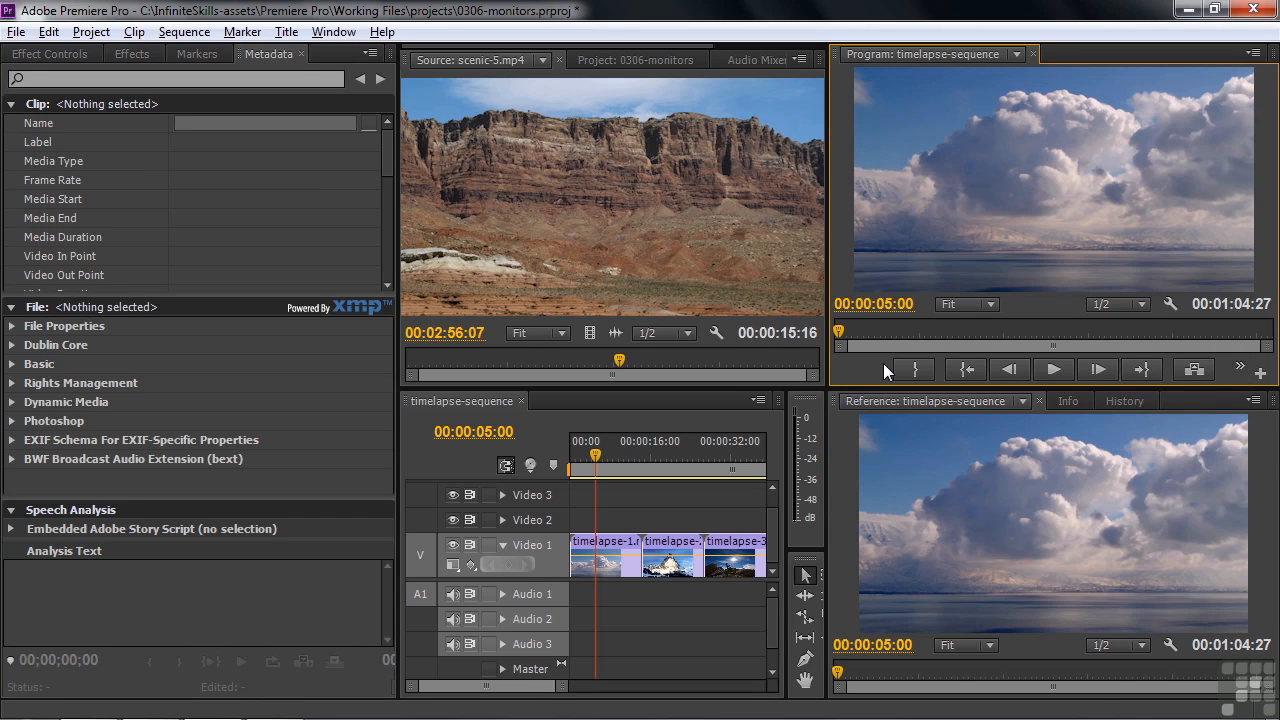